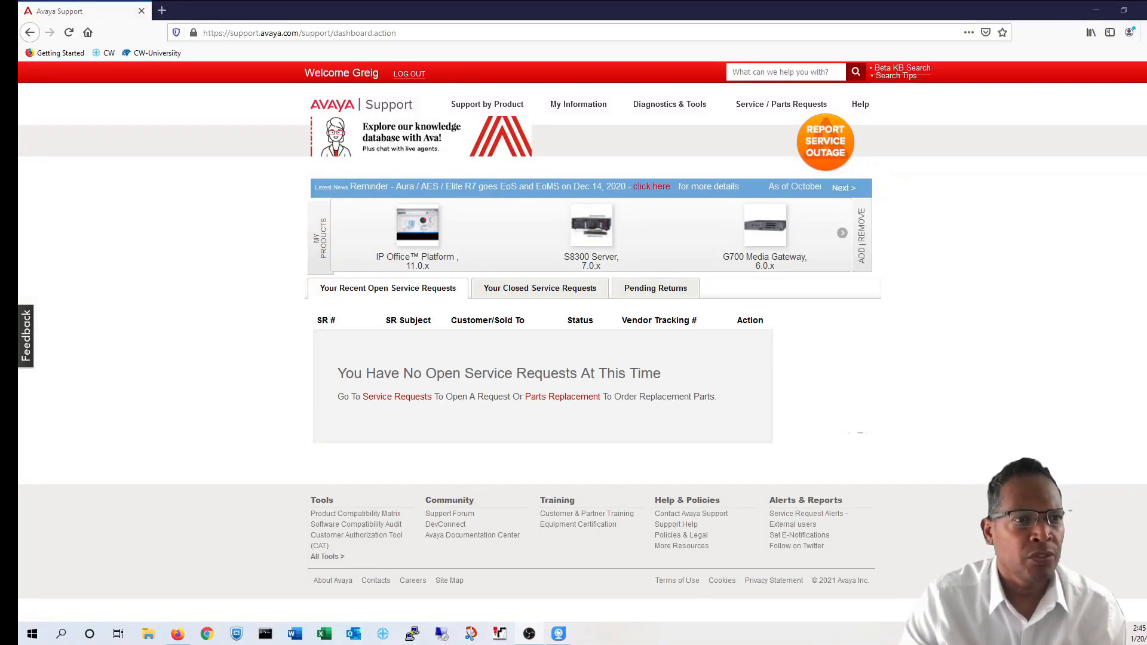
# - Reach Support by Product > Downloads, search 'ipo' and choose the IP Office 11.1.x release
pyautogui.click(299, 32)
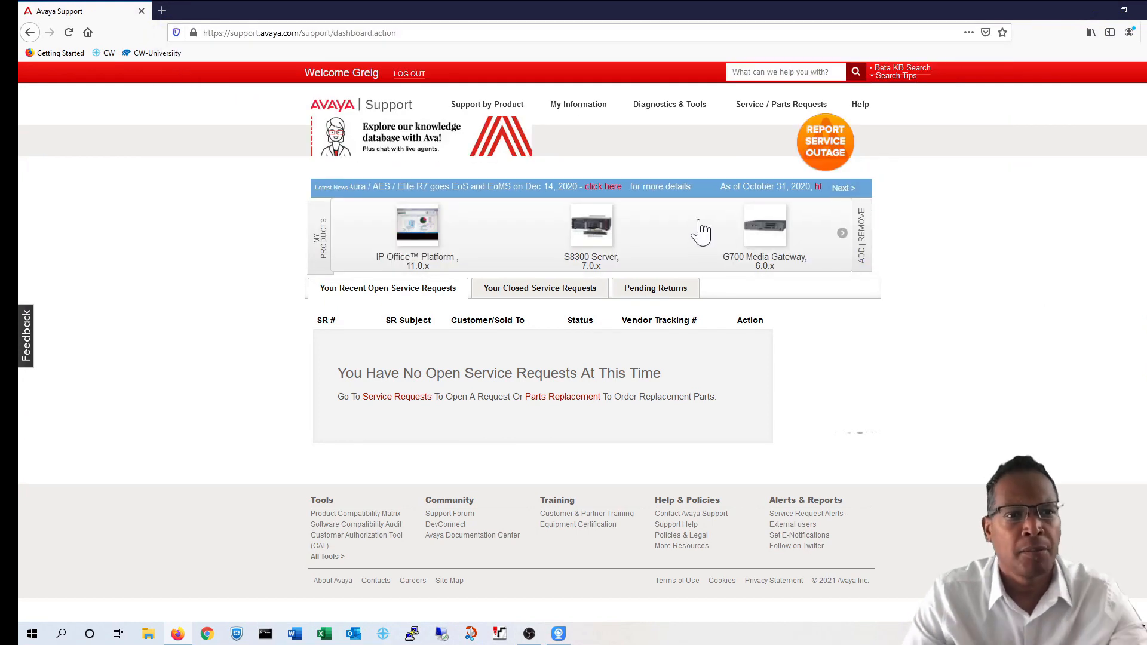
pyautogui.click(669, 104)
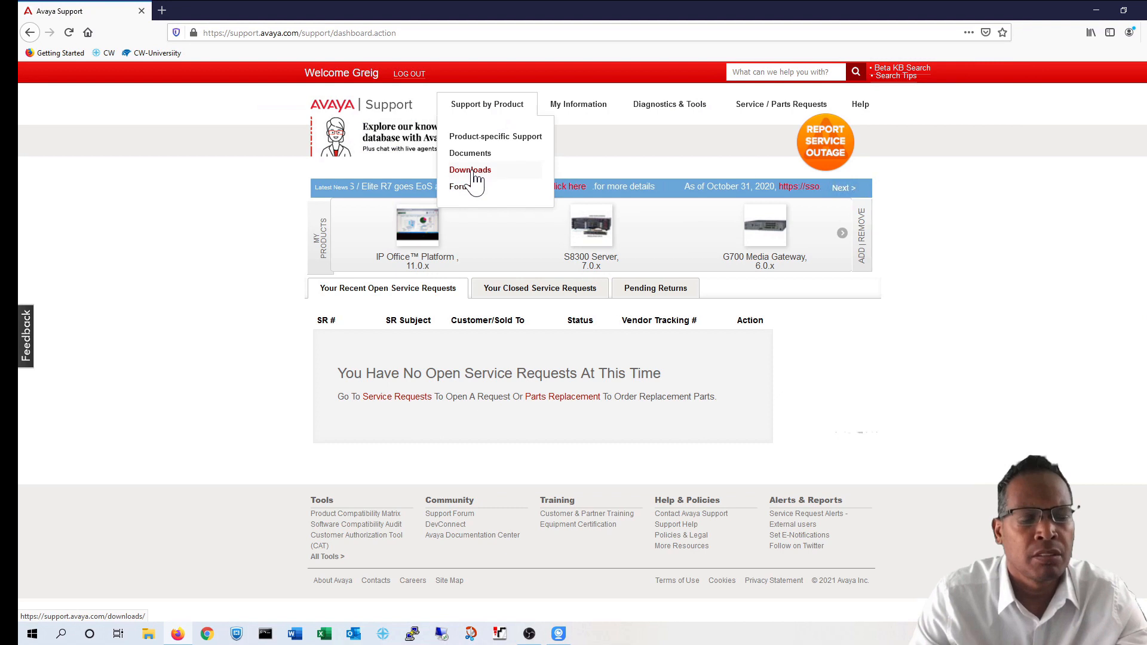
pyautogui.click(469, 170)
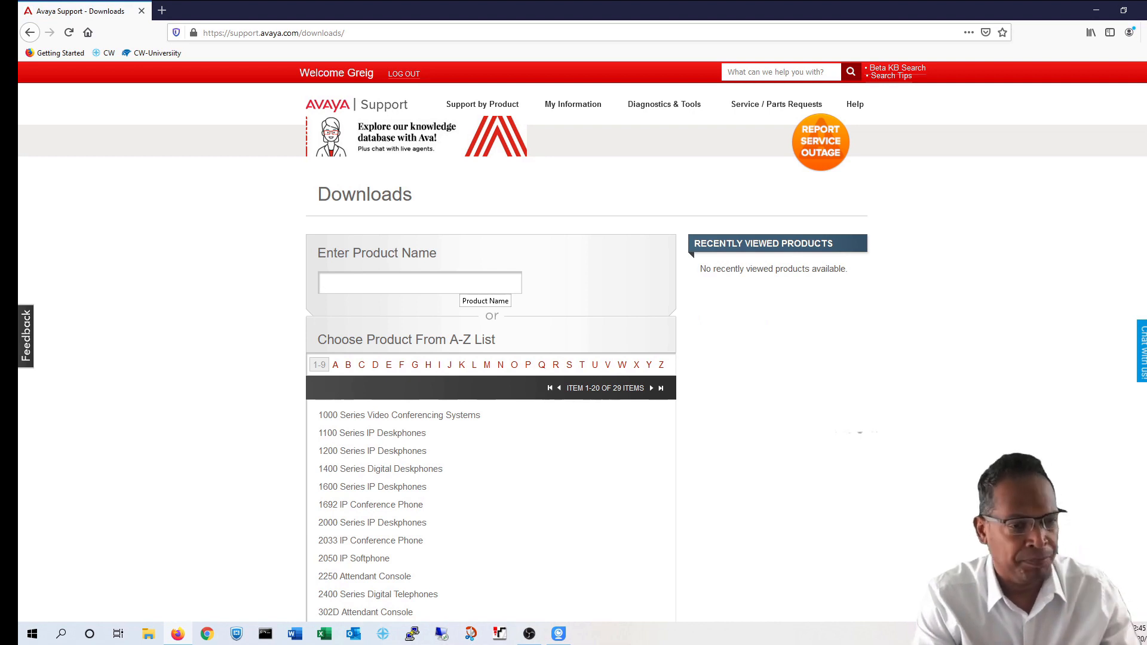
pyautogui.write('ipo')
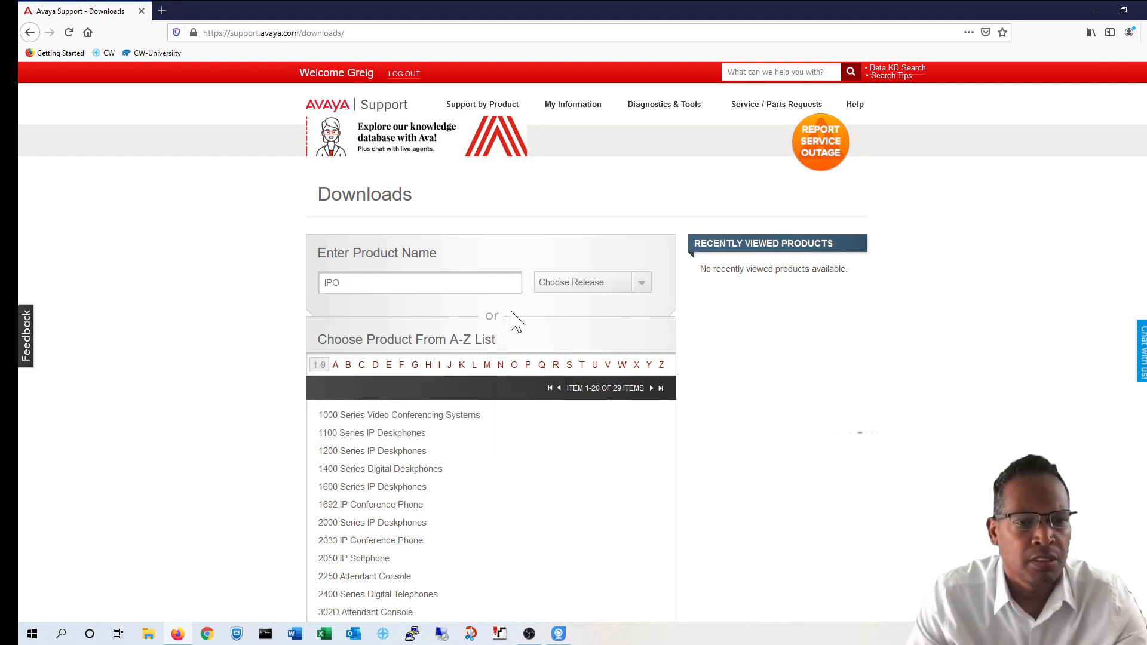
pyautogui.click(592, 282)
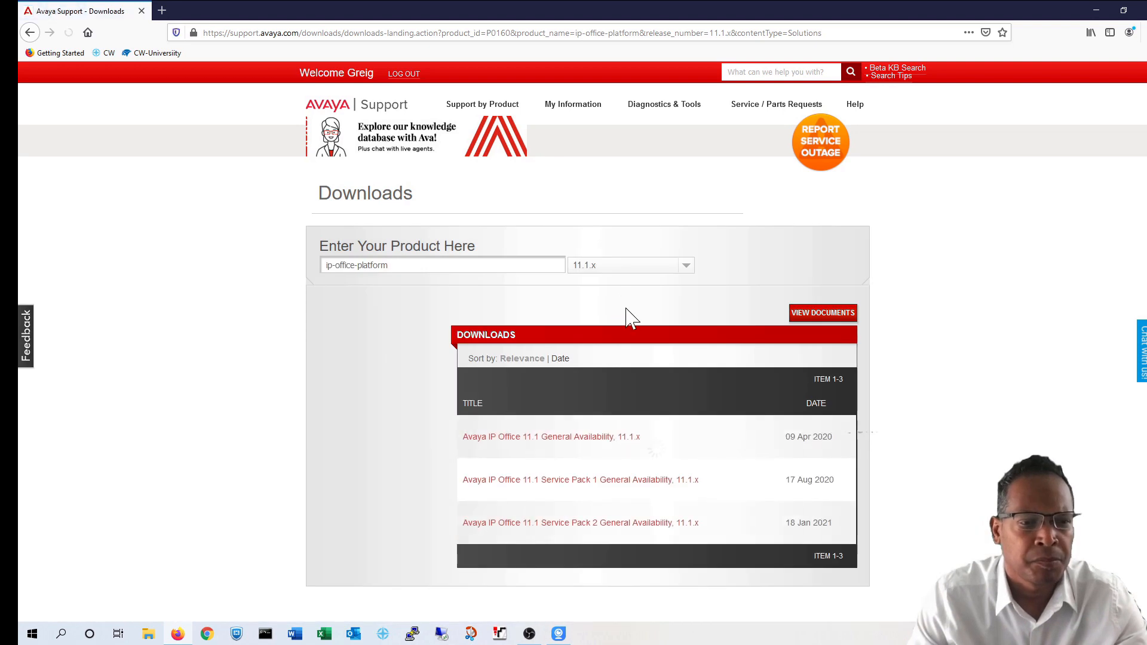
# - Within IP Office 11.1 General Availability, locate the Avaya-Communicator-2.1.4.0 .msi and request it
pyautogui.scroll(-3)
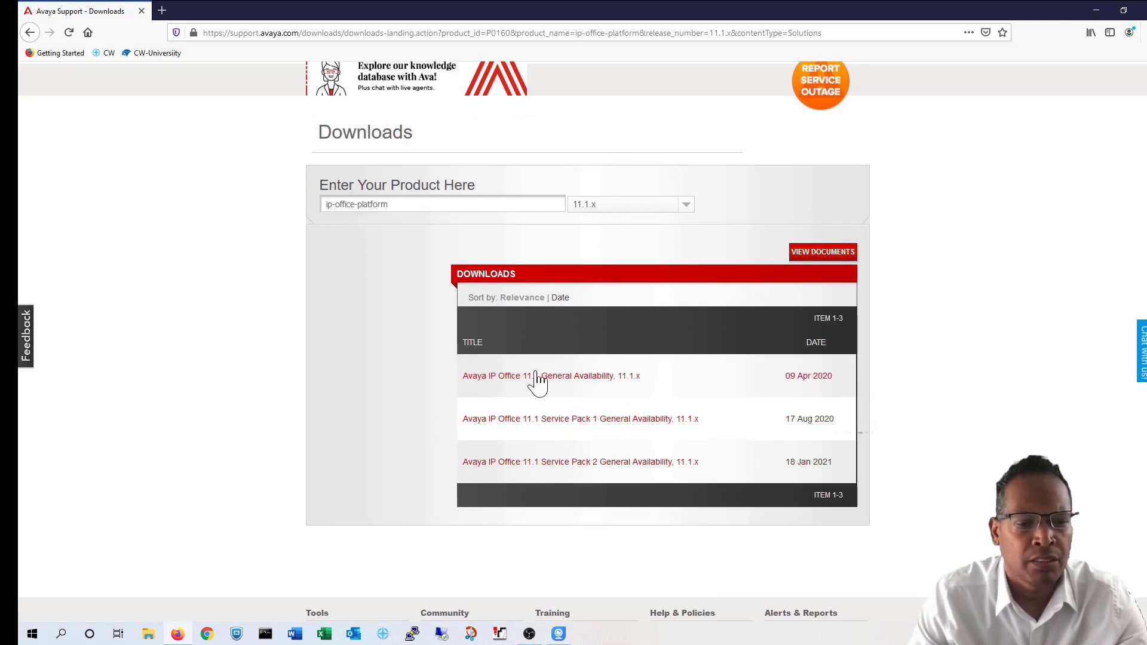
pyautogui.click(550, 376)
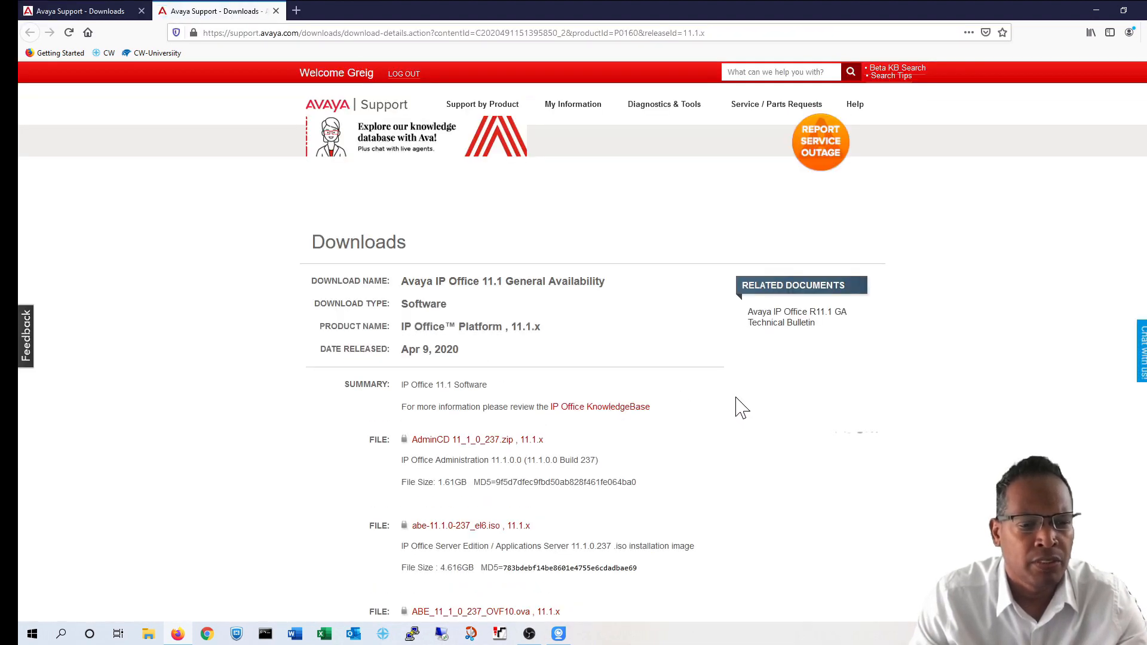
pyautogui.scroll(-3)
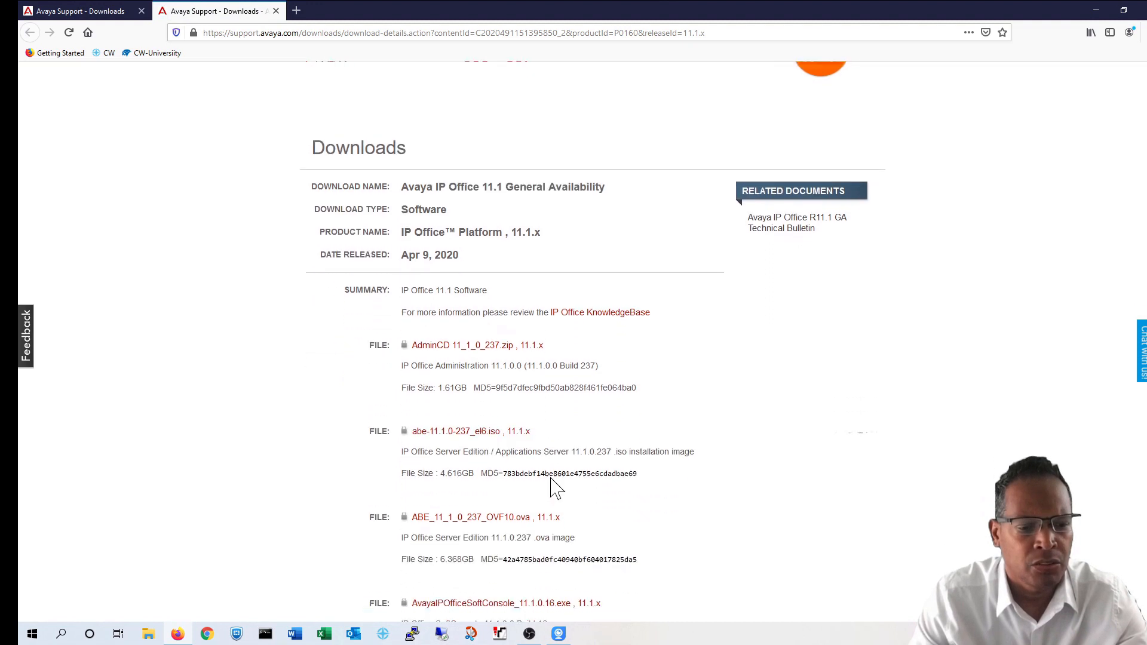
pyautogui.scroll(-3)
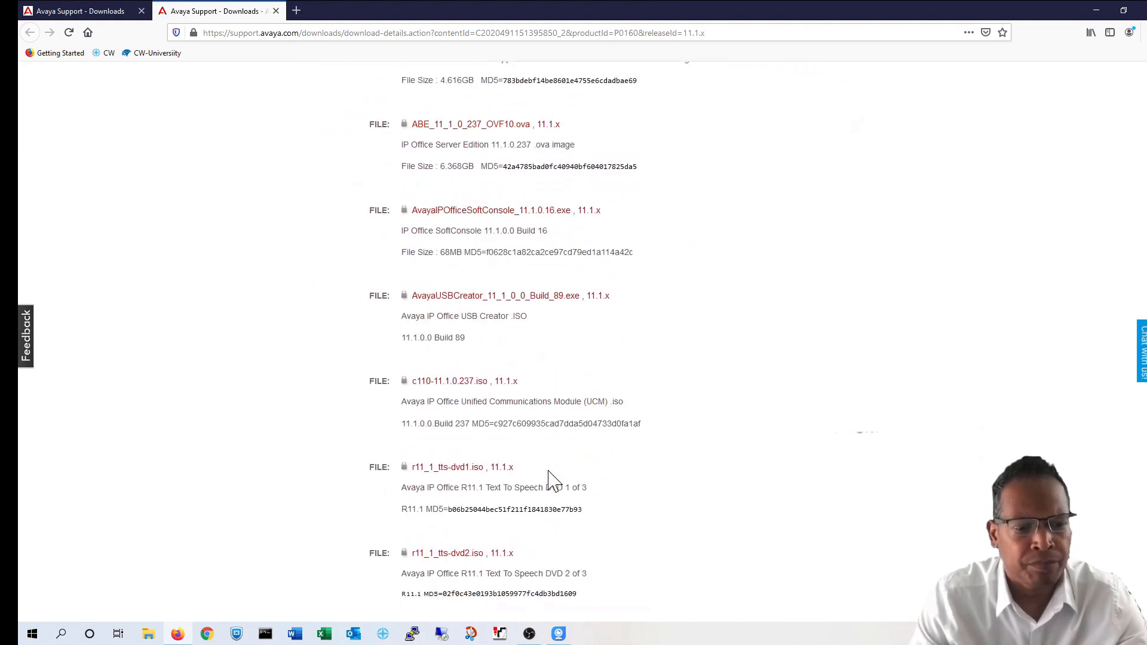
pyautogui.scroll(-3)
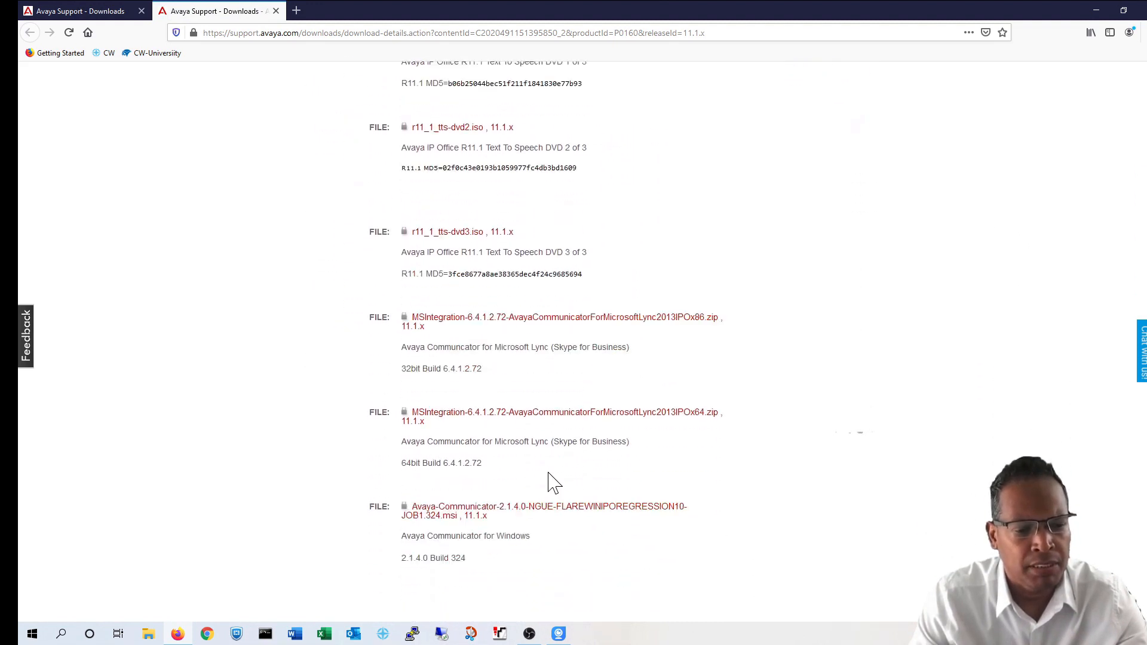
pyautogui.scroll(-3)
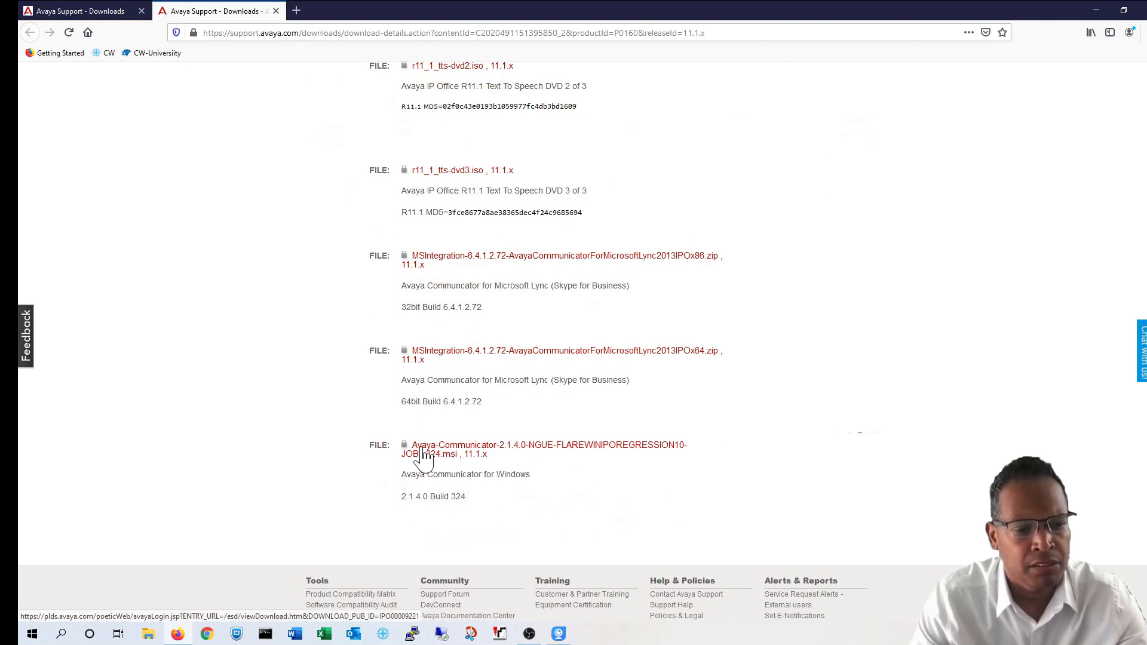
pyautogui.moveTo(519, 486)
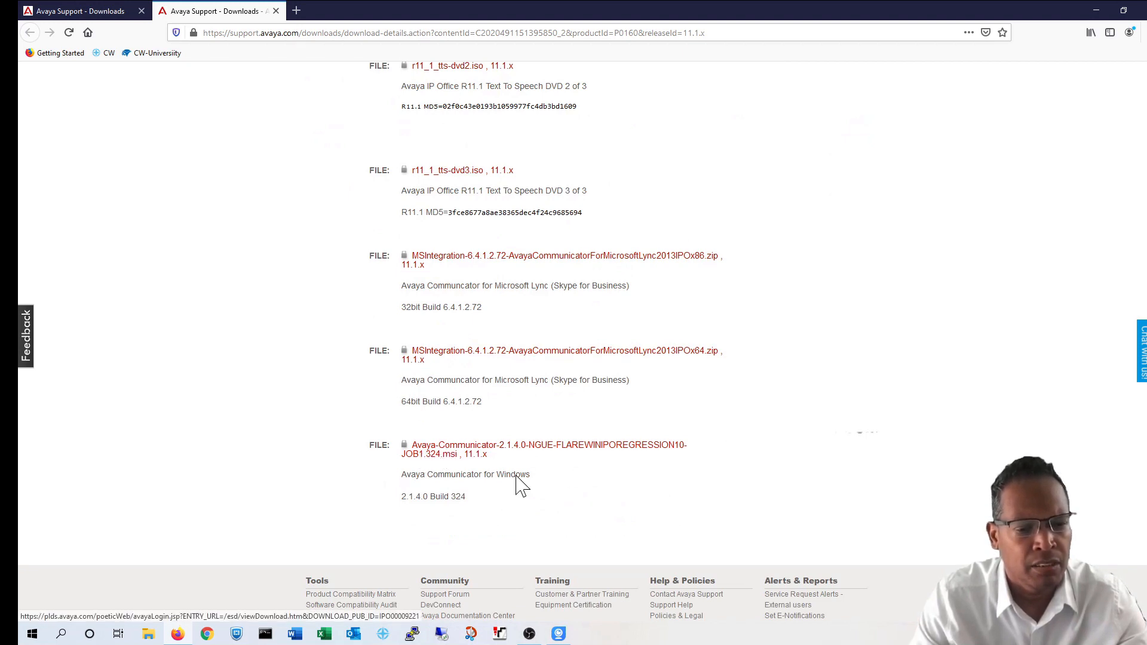
pyautogui.moveTo(472, 465)
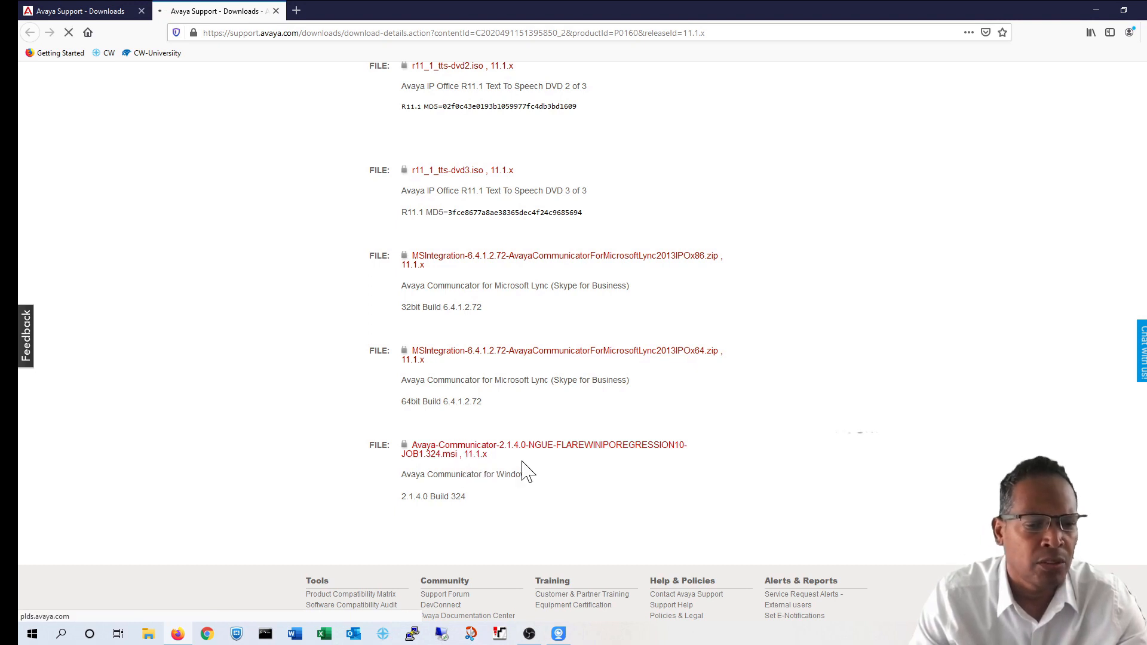
pyautogui.click(549, 444)
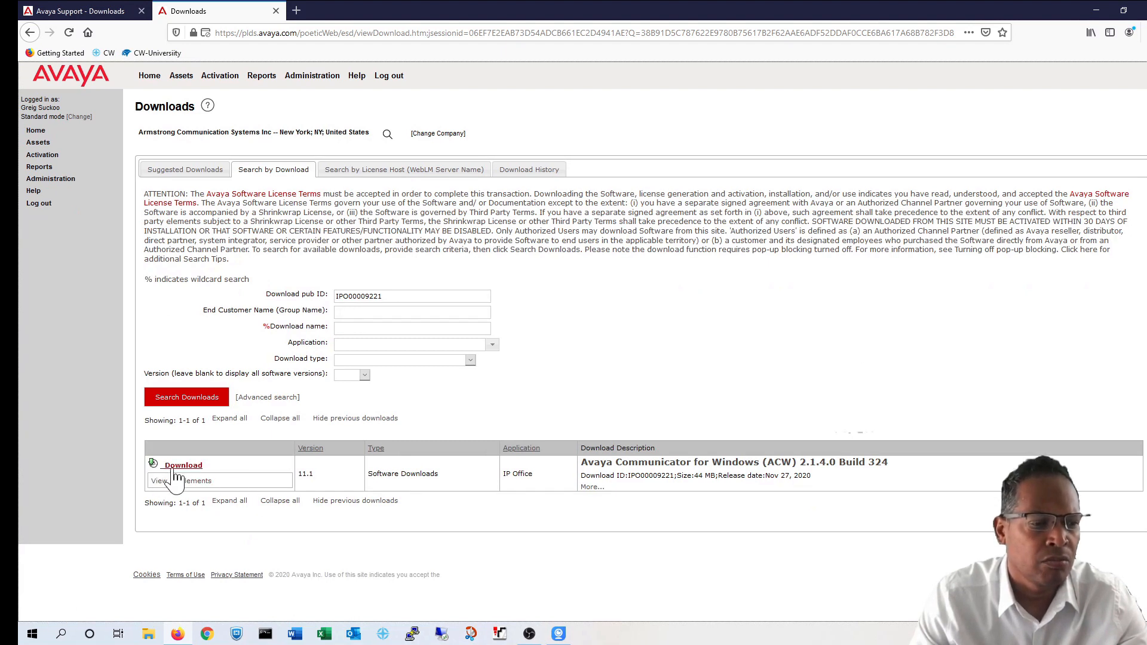
# - Download the Avaya Communicator for Windows 2.1.4.0 Build 324 package and save the file
pyautogui.click(181, 465)
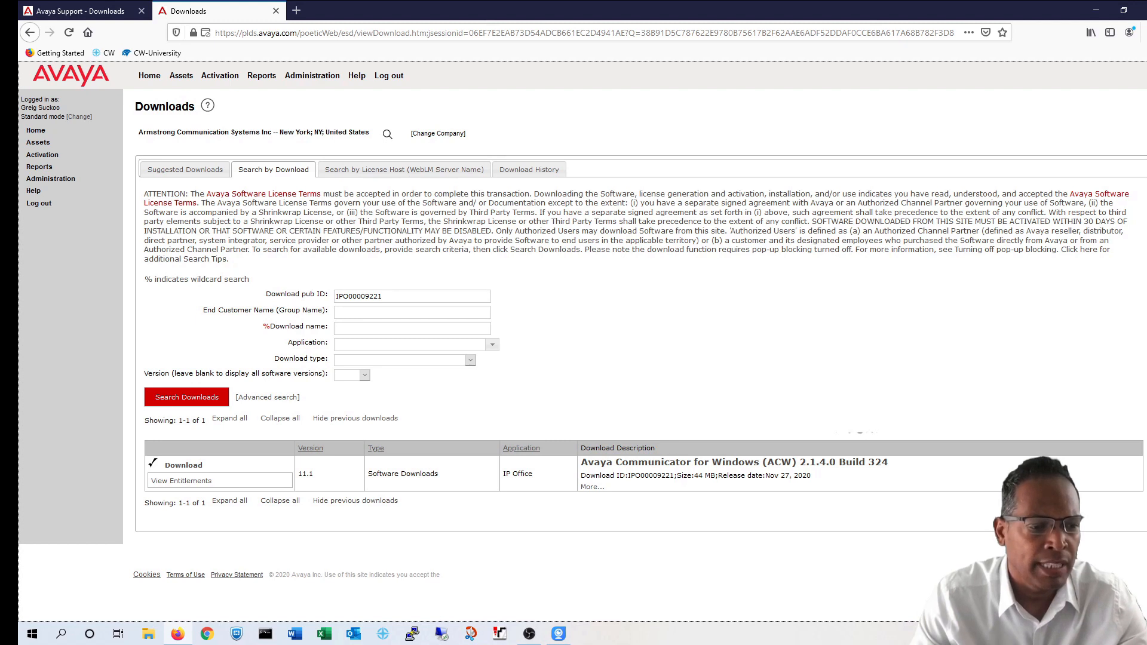
pyautogui.moveTo(444, 454)
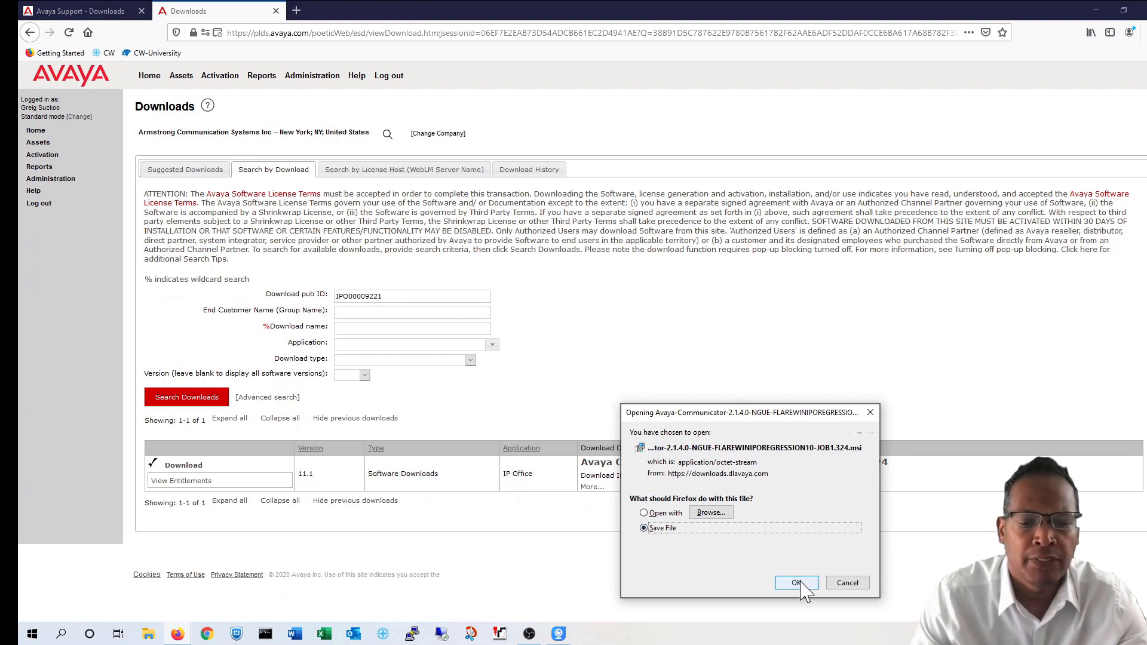
pyautogui.click(796, 581)
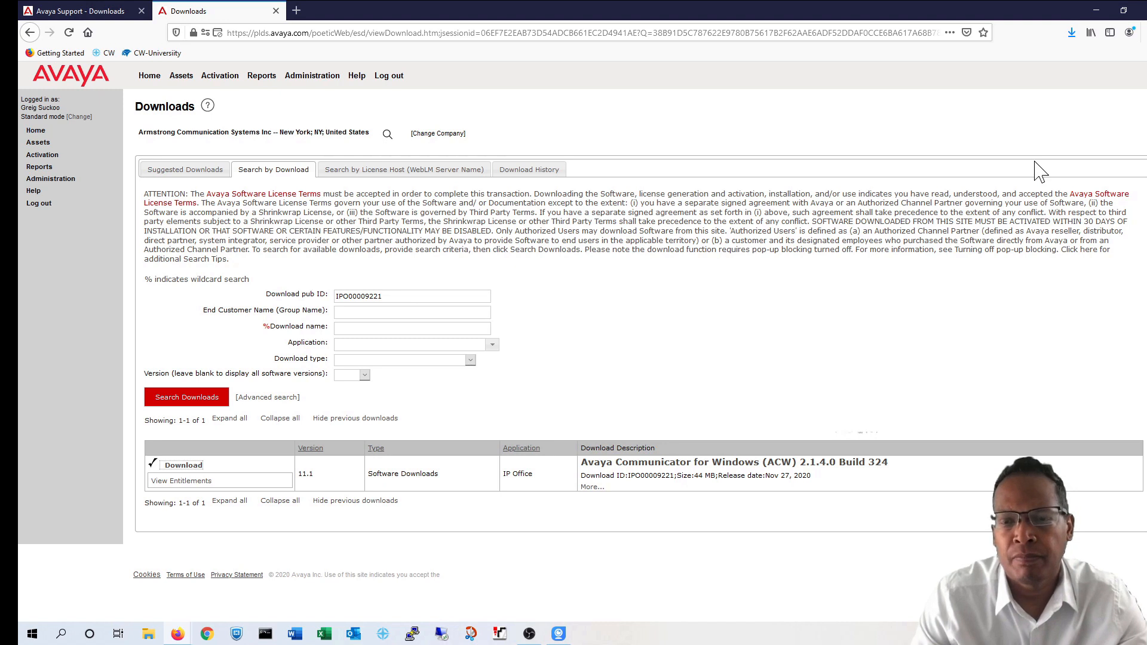
pyautogui.moveTo(796, 131)
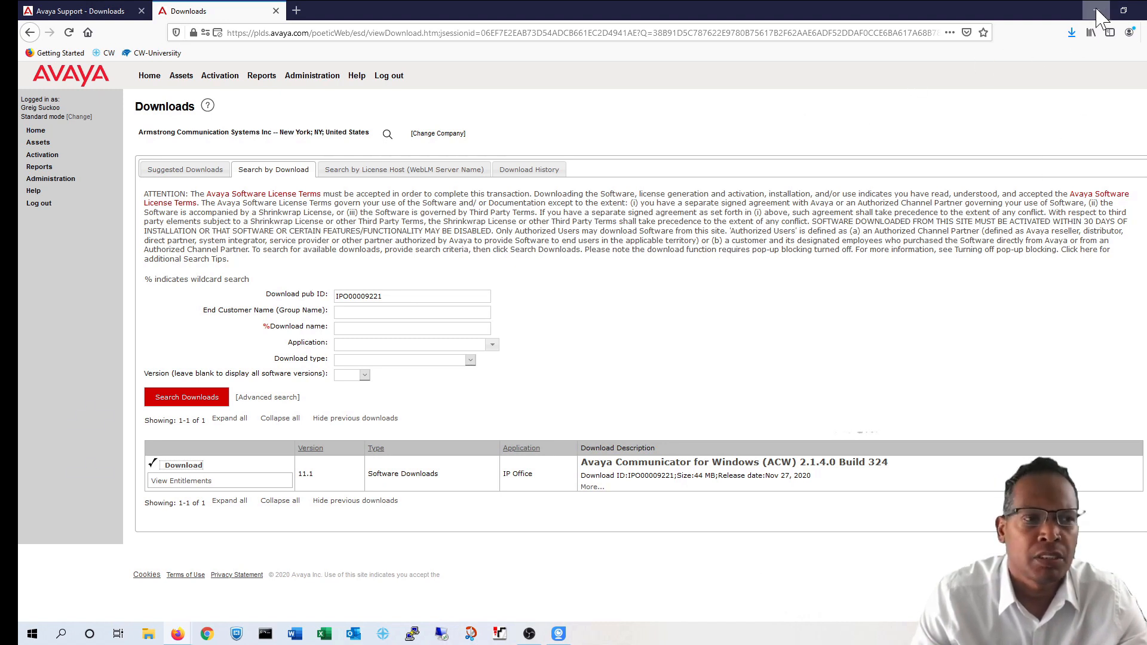
# - In a new tab, go to 192.168.1.1 to load the About IP Office R11.0 page
pyautogui.click(1088, 10)
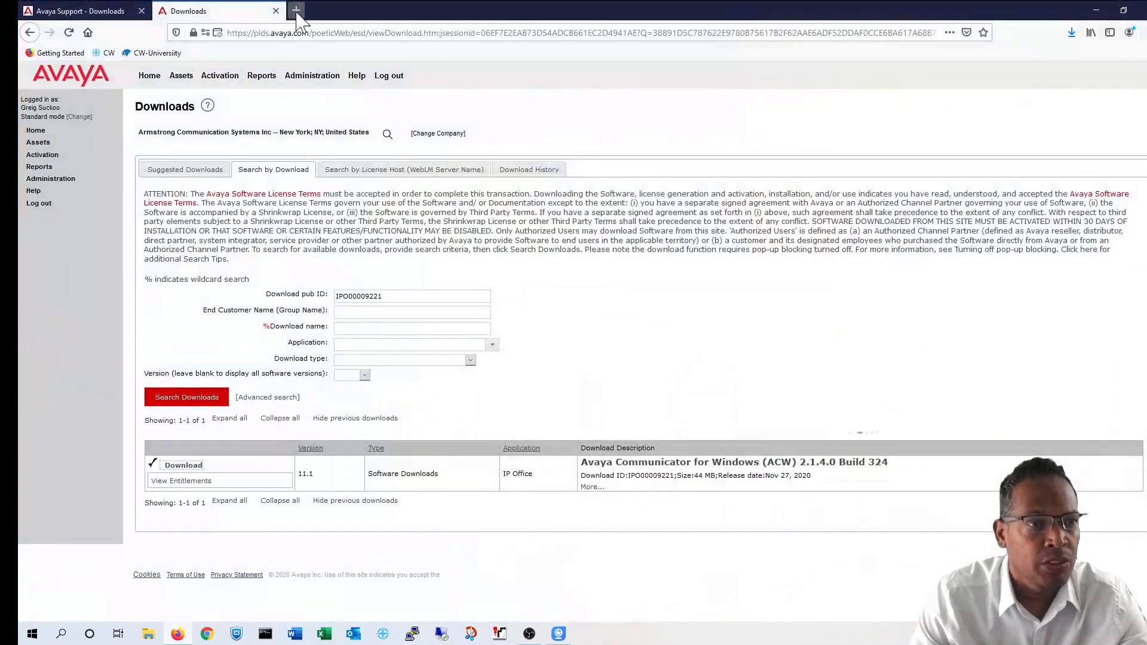
pyautogui.click(296, 11)
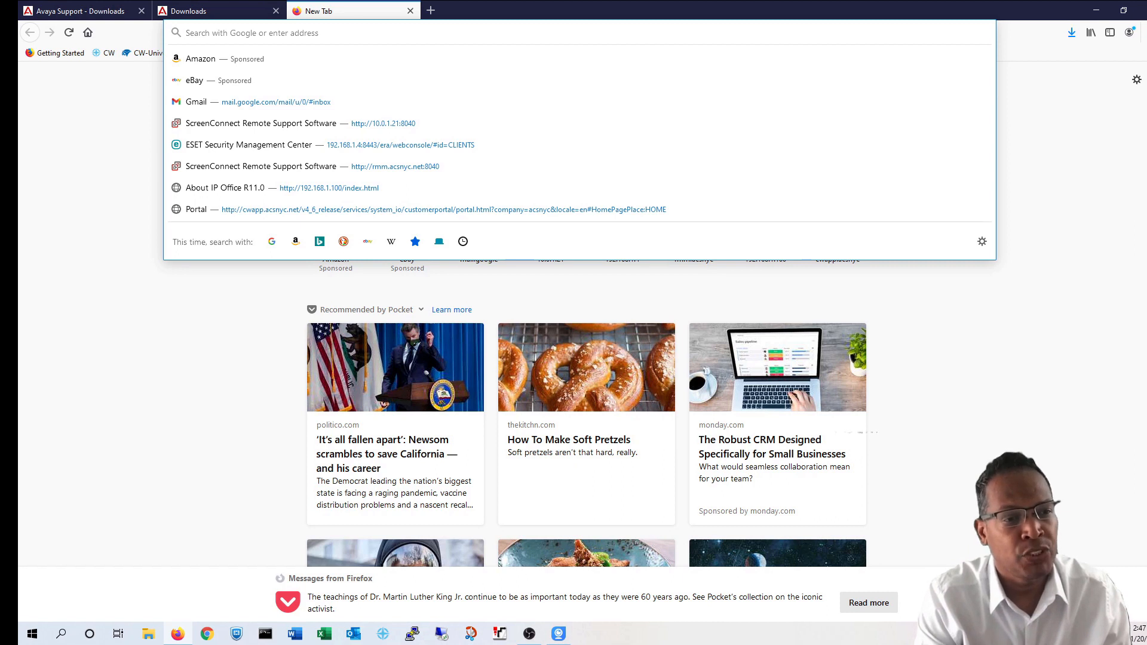
pyautogui.moveTo(434, 109)
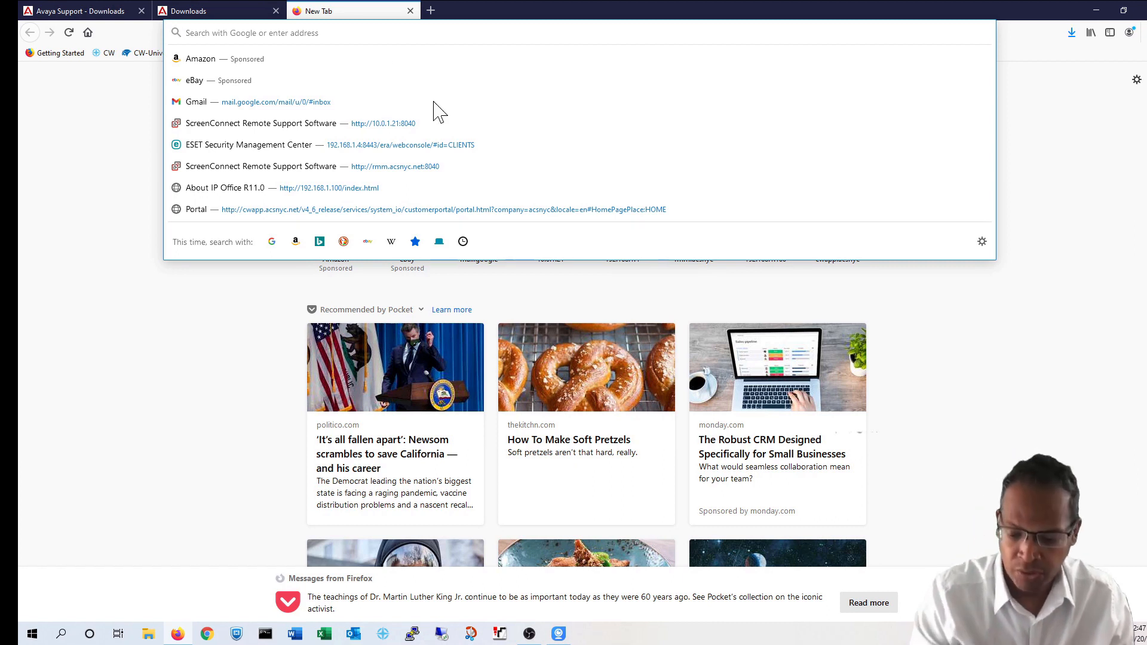
pyautogui.moveTo(504, 176)
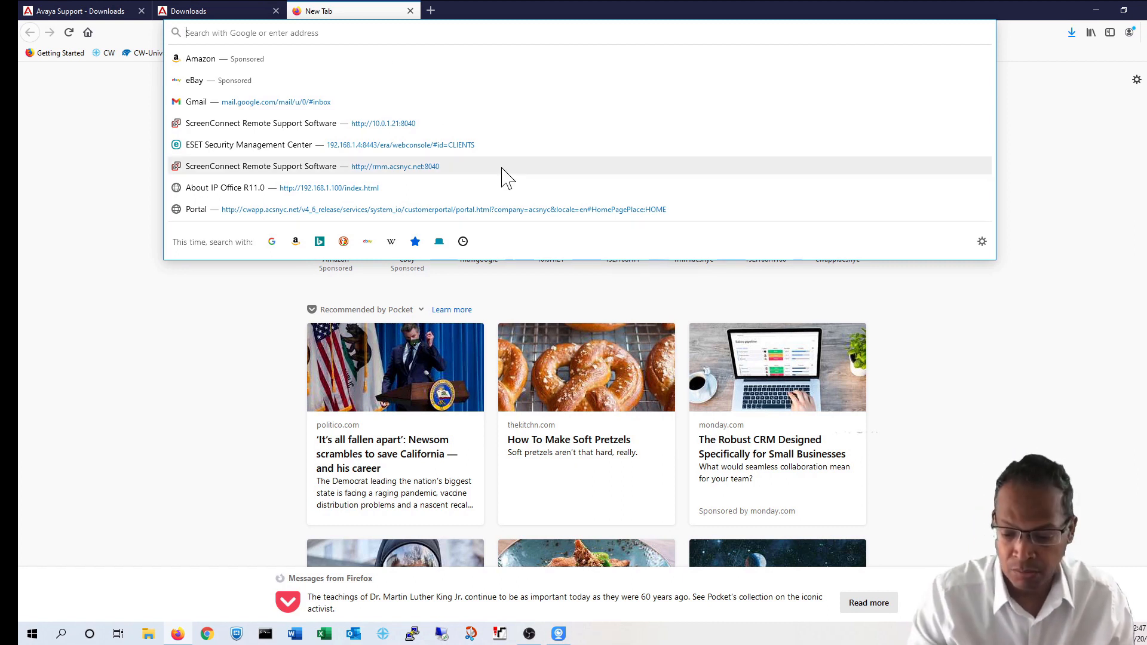
pyautogui.write('192.168.1.100/index.html')
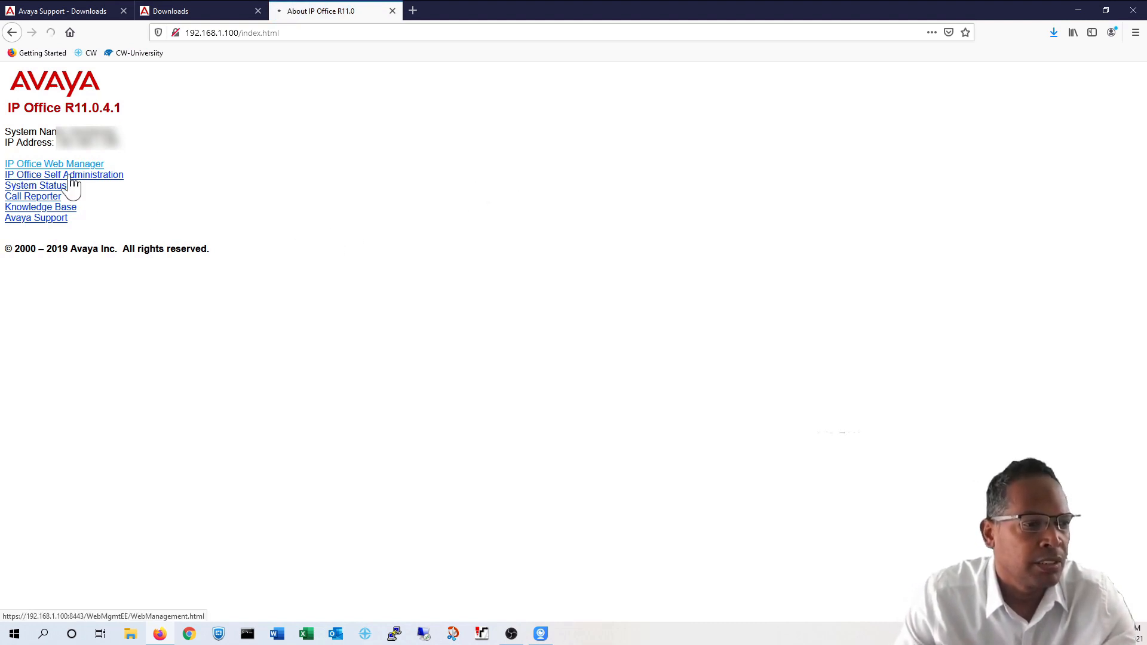
# - Sign in to IP Office Web Manager as Administrator and reach the Dashboard
pyautogui.click(54, 164)
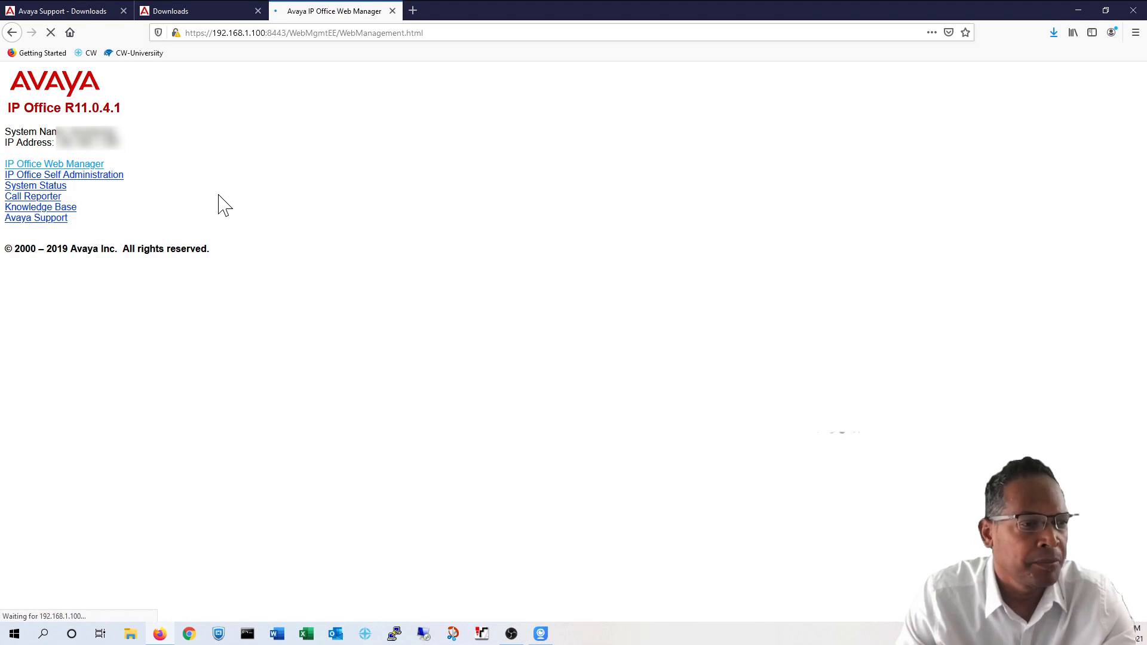
pyautogui.click(54, 164)
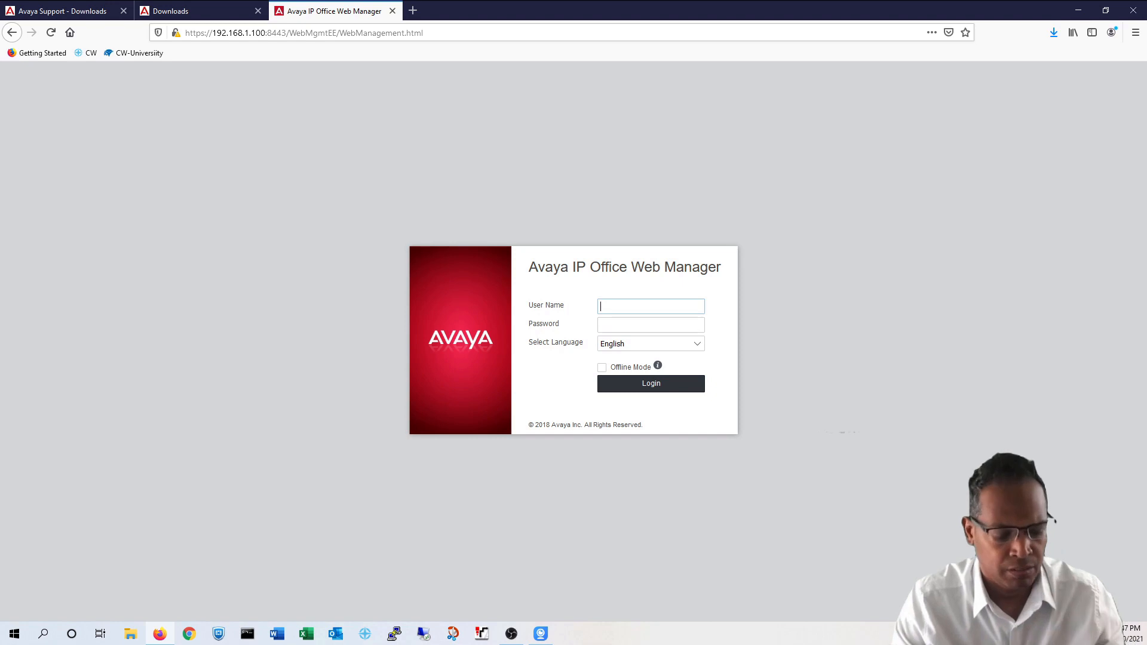
pyautogui.write('Adminis')
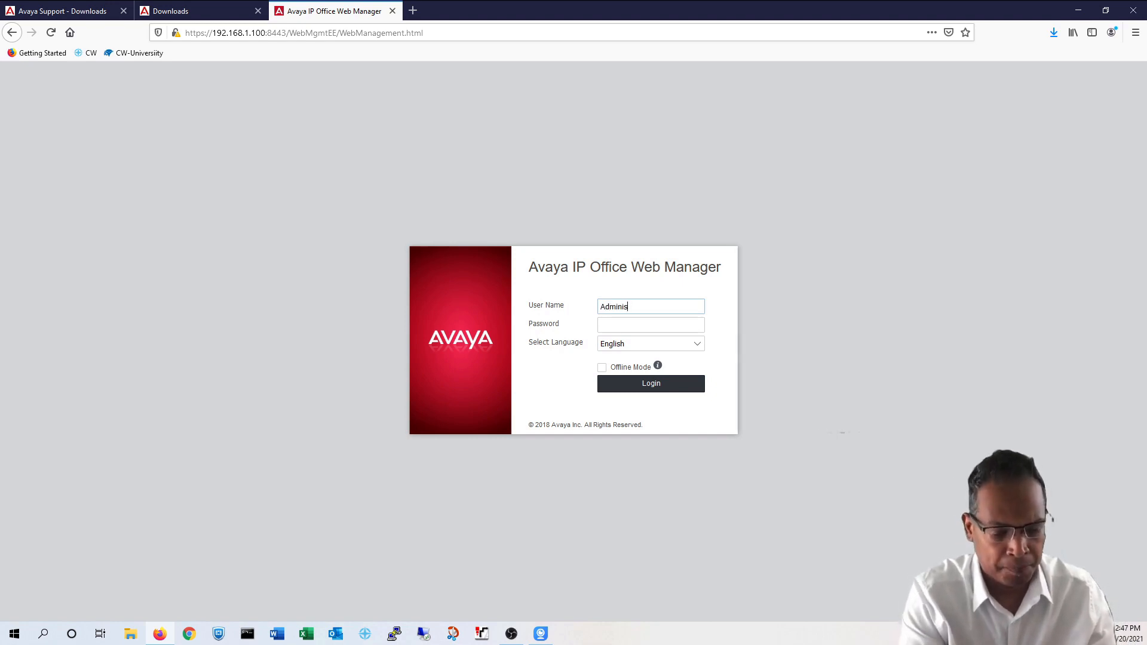
pyautogui.write('trator')
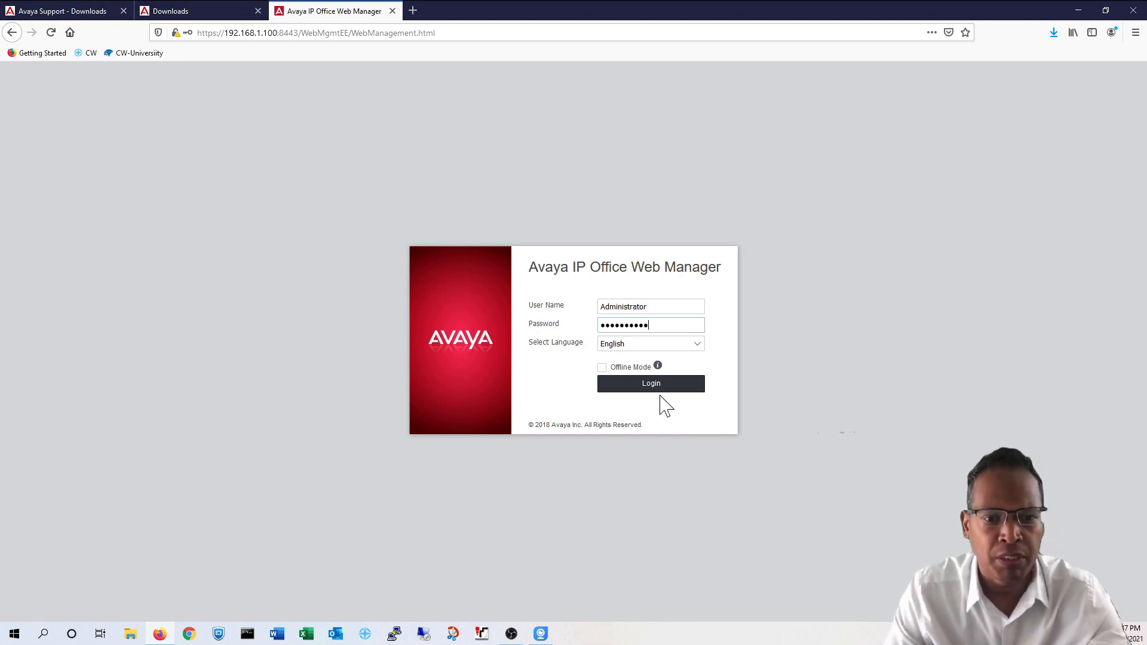
pyautogui.click(650, 384)
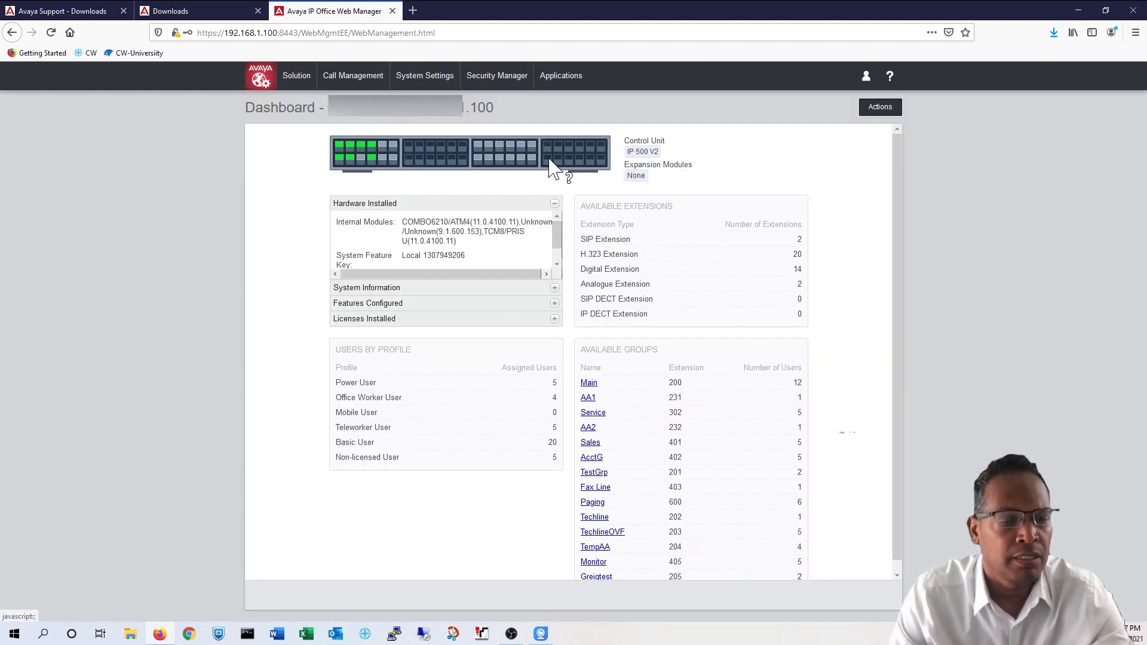
# - Go to Security Manager > Certificates to show the identity and trusted certificate stores
pyautogui.click(497, 75)
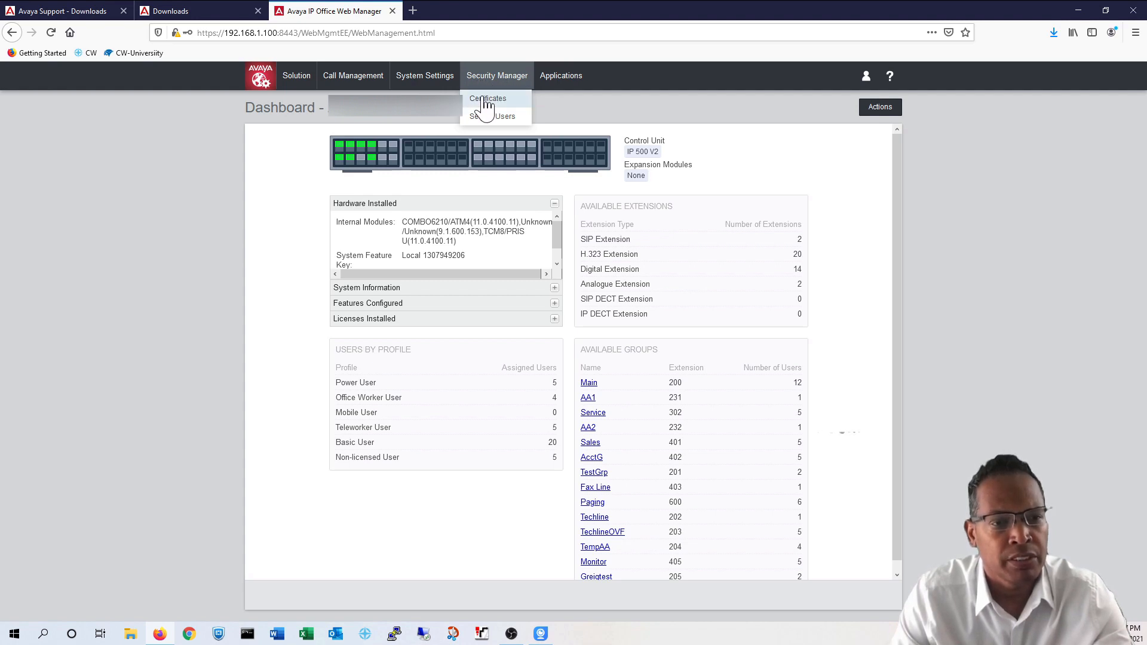
pyautogui.click(487, 98)
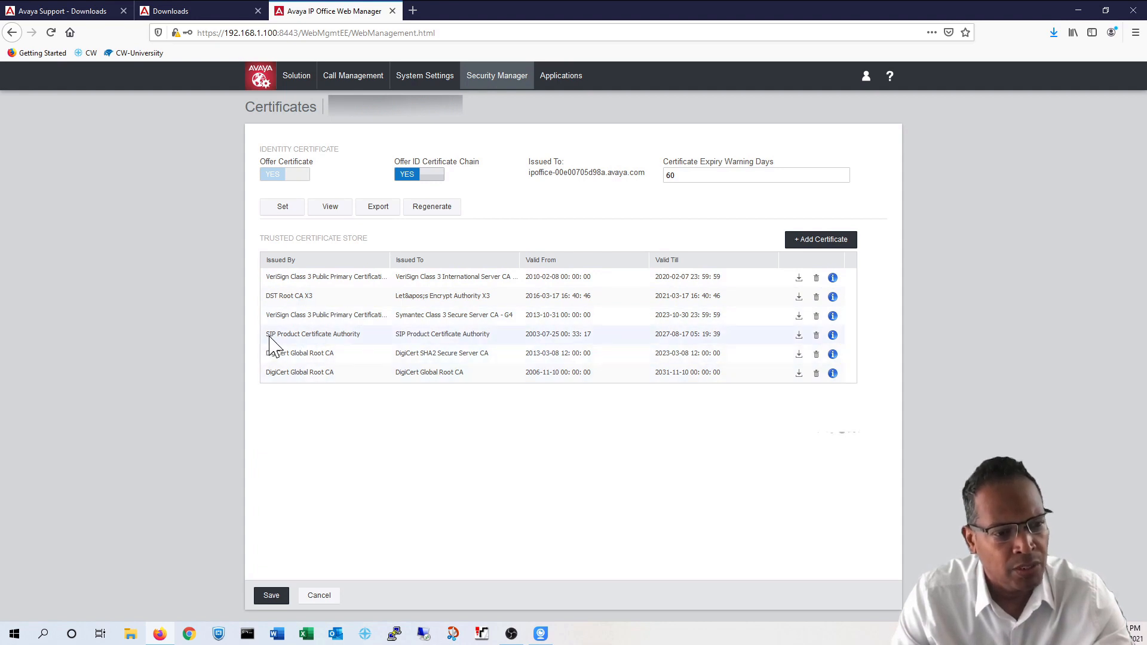
pyautogui.moveTo(271, 349)
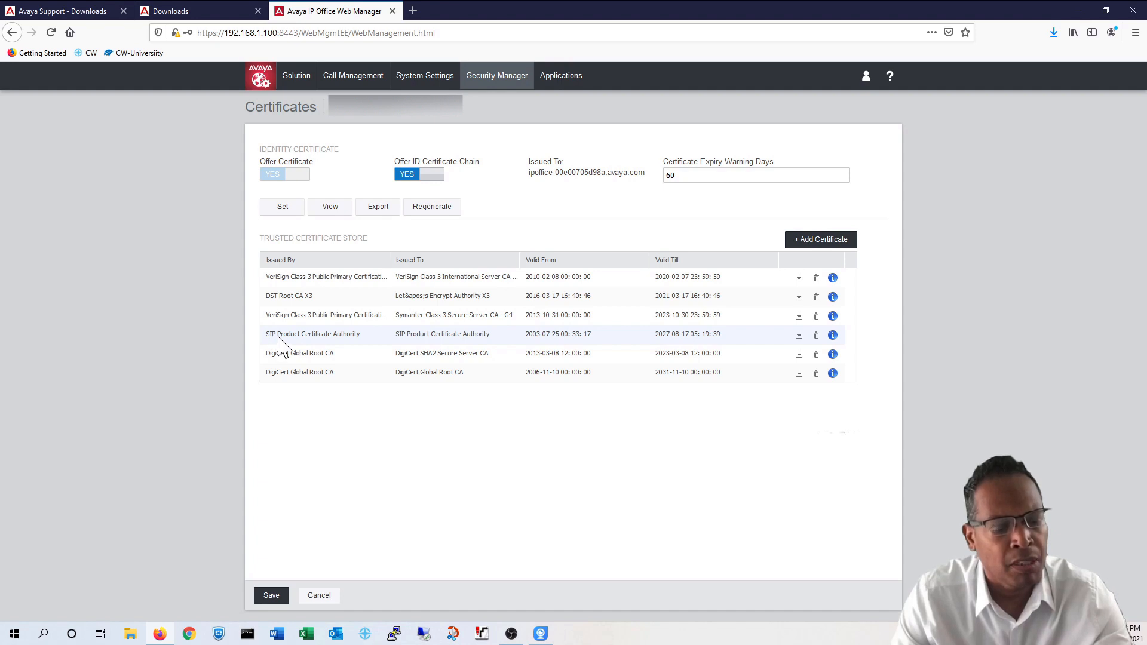
pyautogui.moveTo(373, 347)
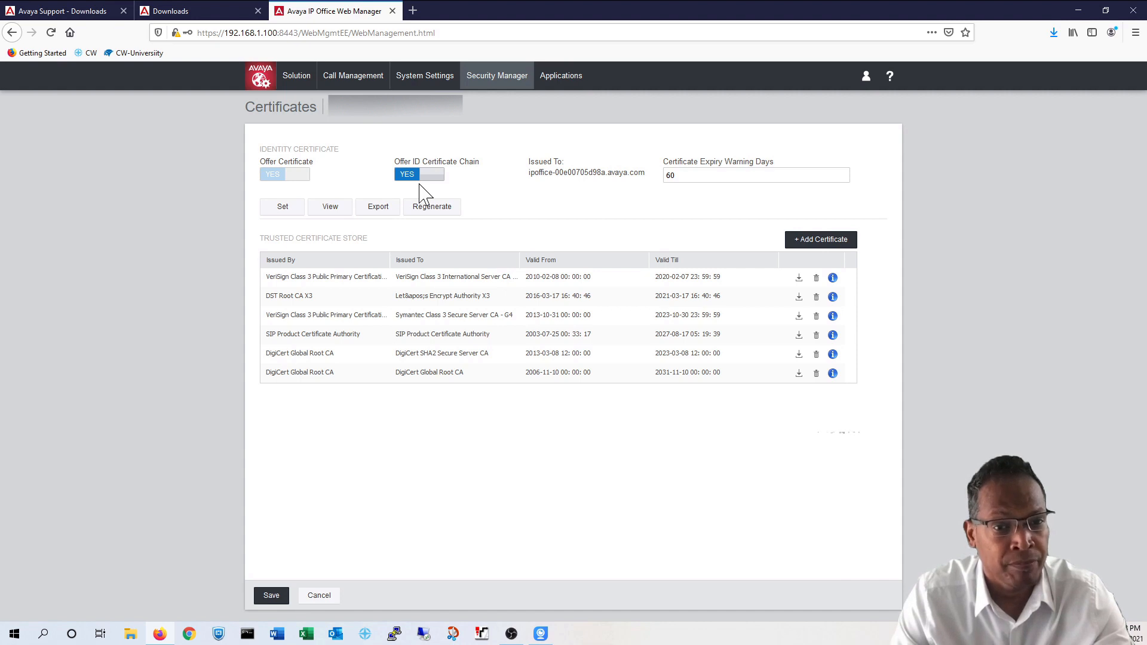
pyautogui.moveTo(474, 179)
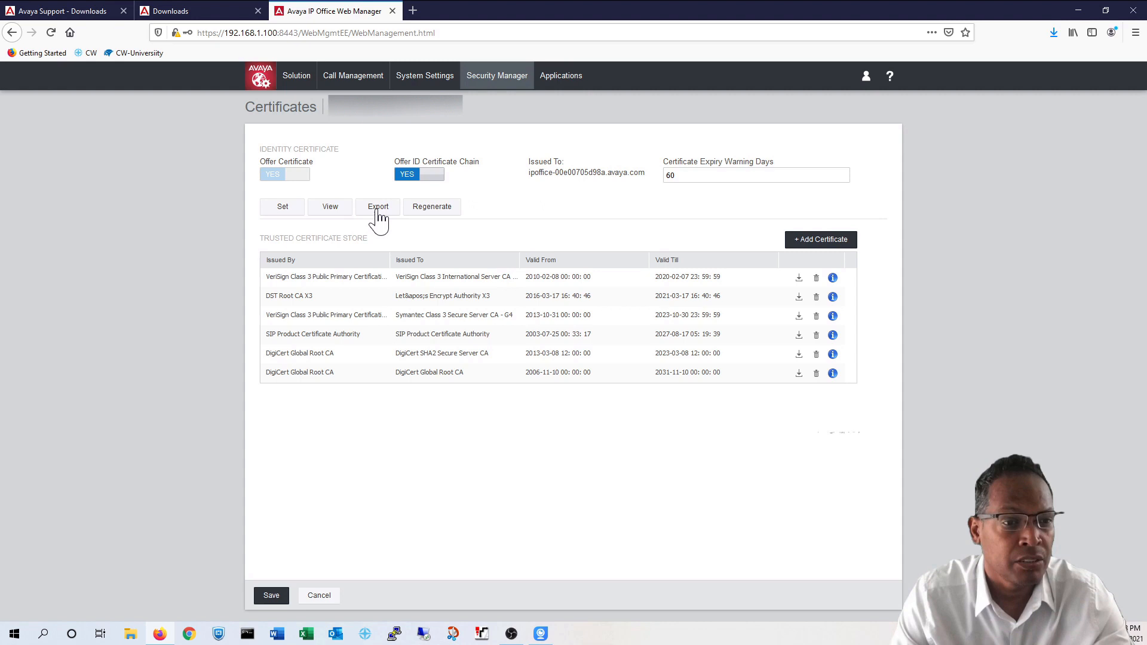
# - Export the identity certificate, accepting the unsecured warning, and save the .pem file
pyautogui.click(378, 207)
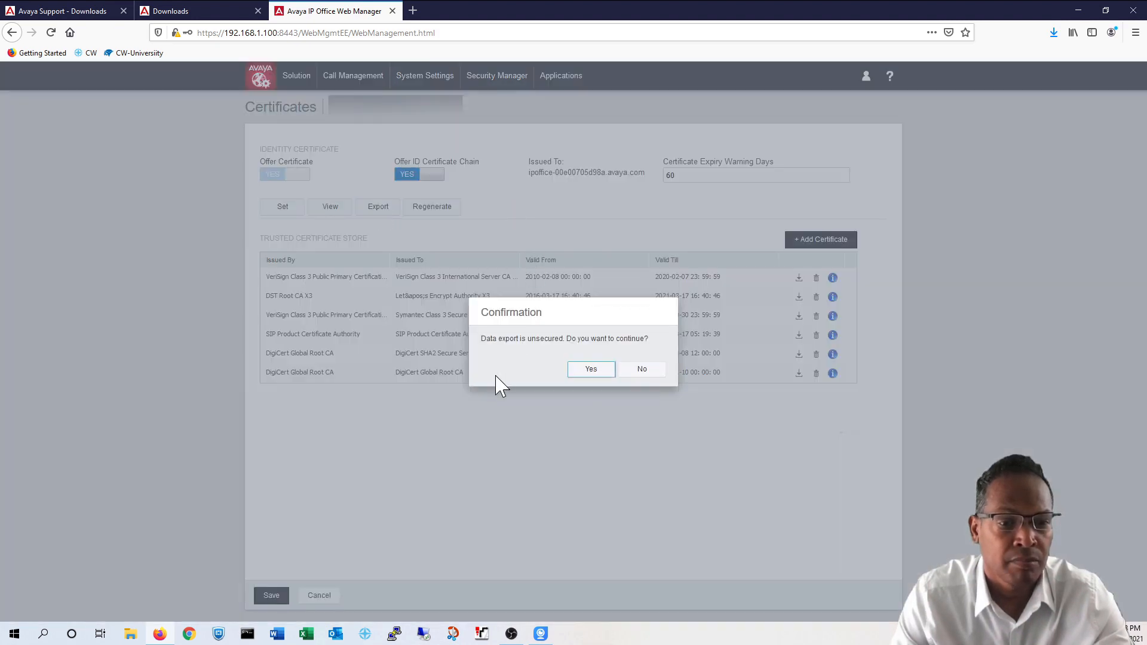
pyautogui.click(590, 369)
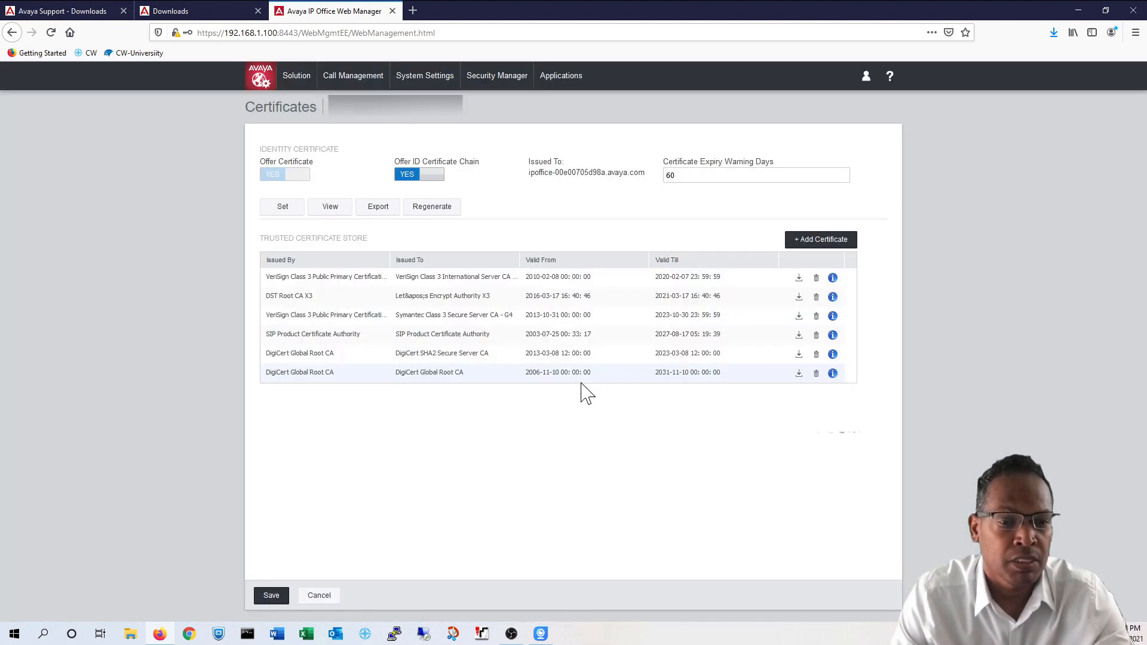
pyautogui.click(798, 373)
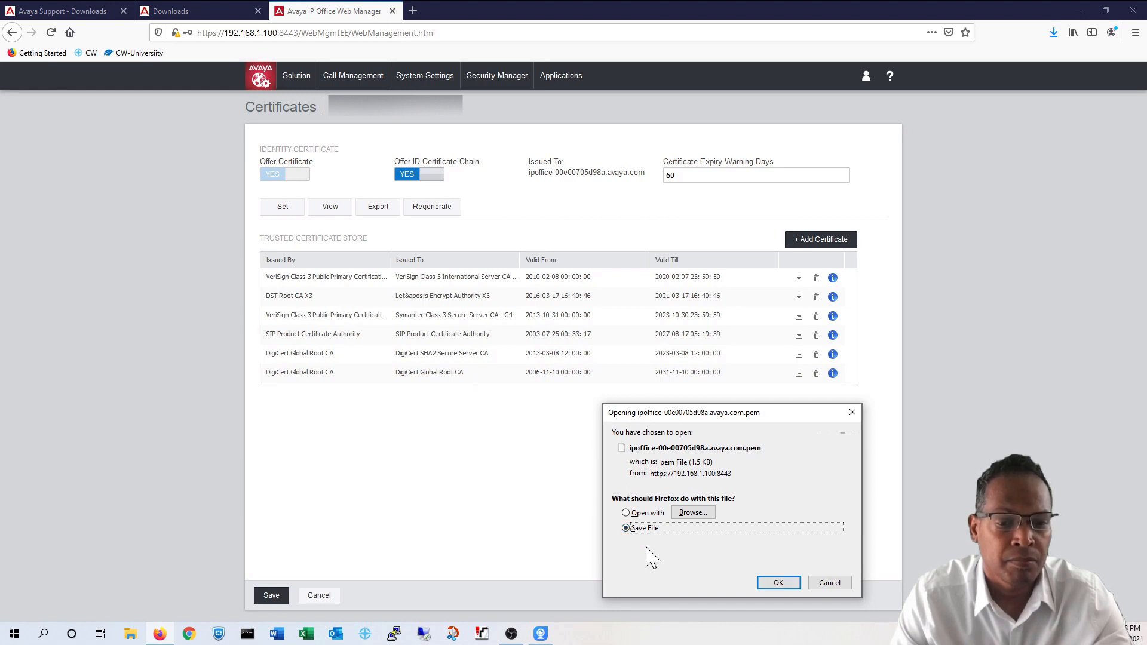
pyautogui.click(777, 582)
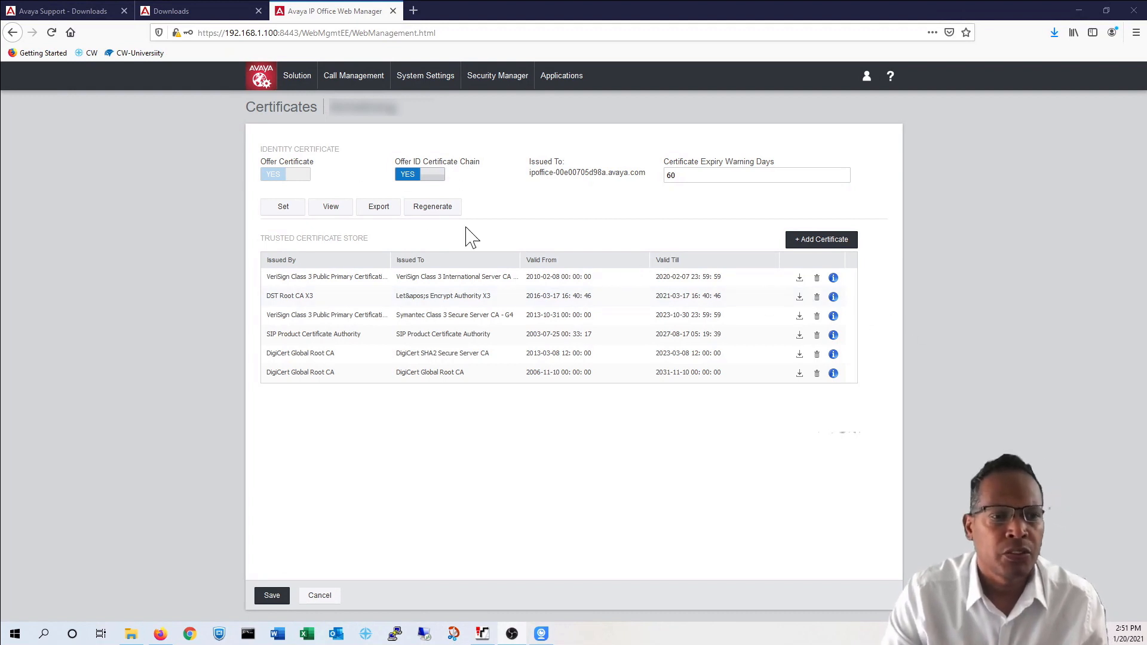
pyautogui.moveTo(1000, 89)
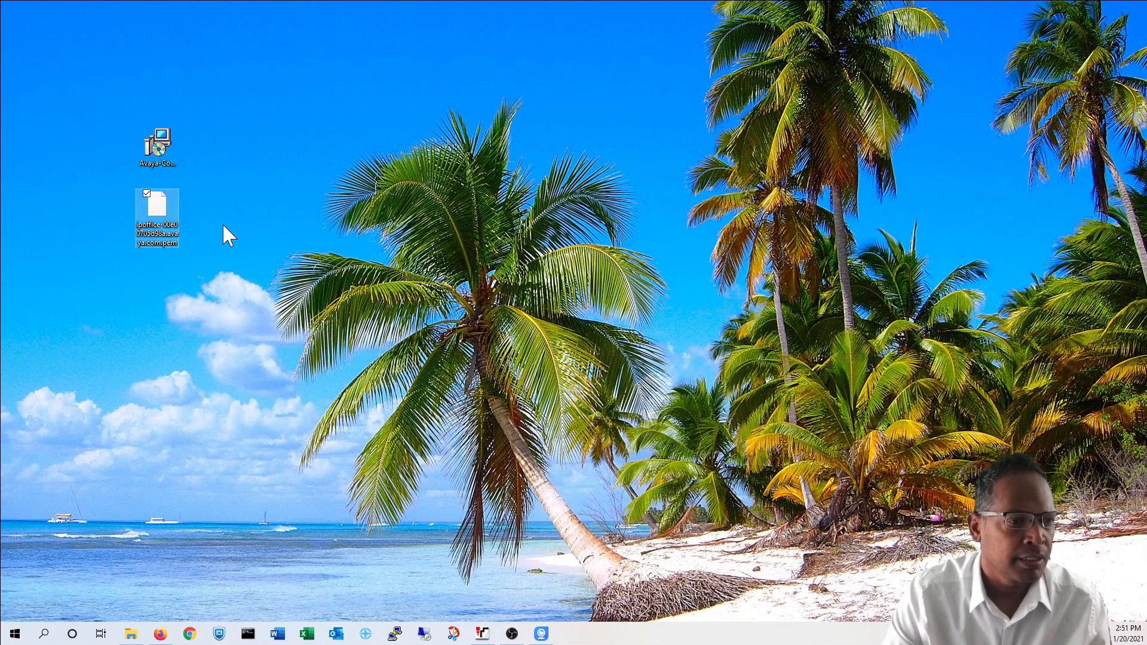
pyautogui.moveTo(190, 245)
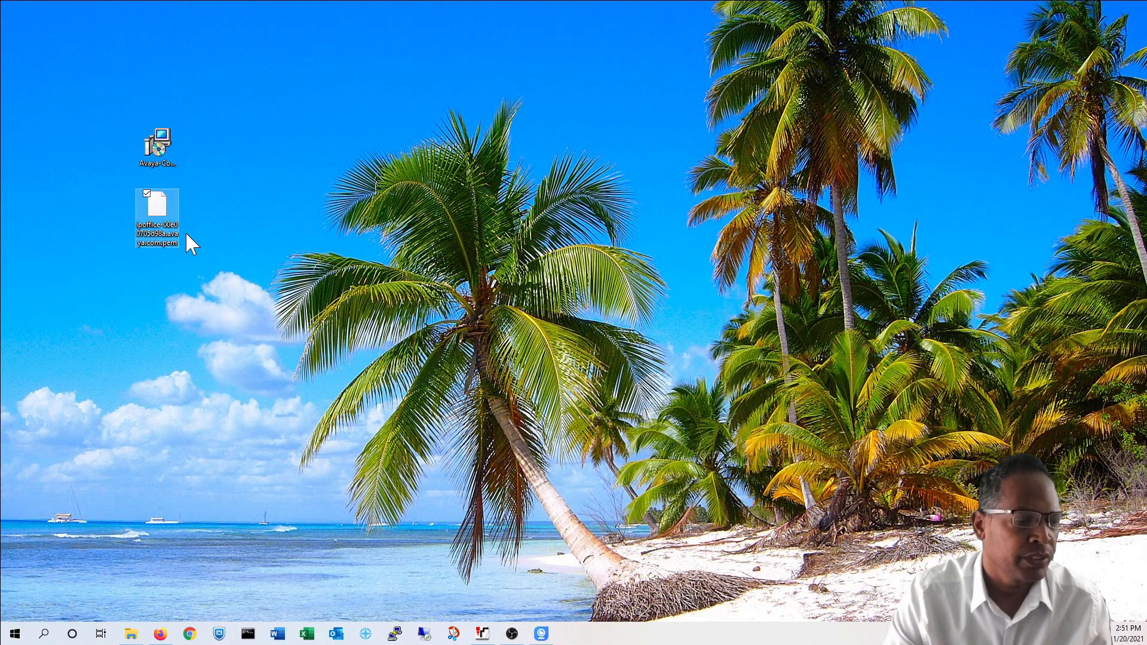
pyautogui.moveTo(210, 214)
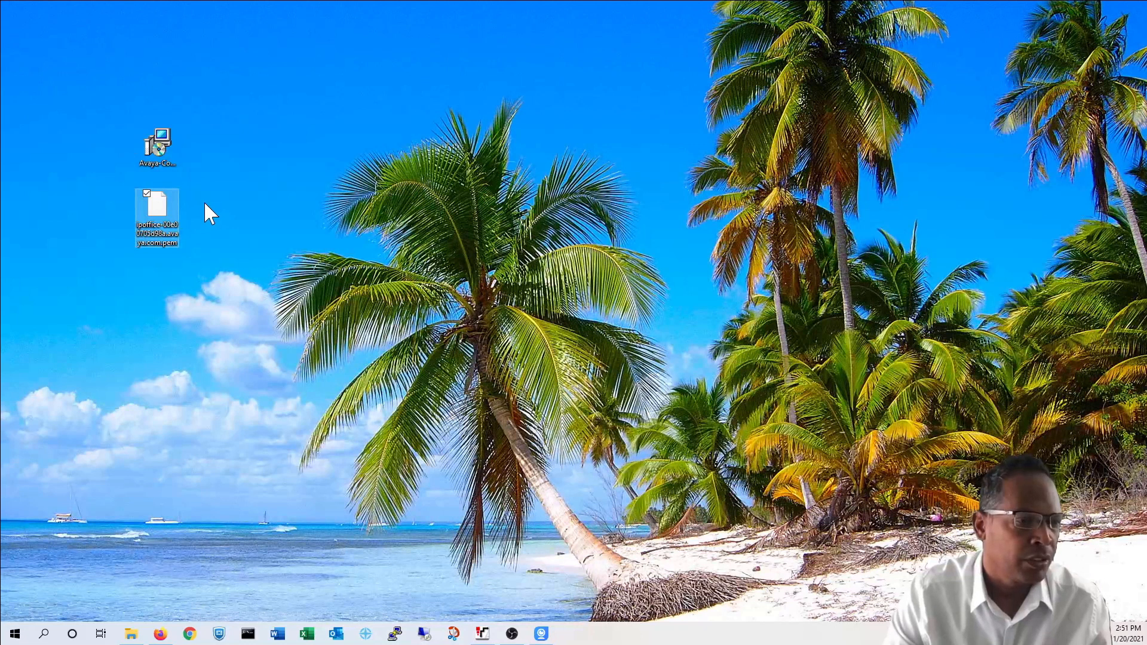
pyautogui.moveTo(194, 172)
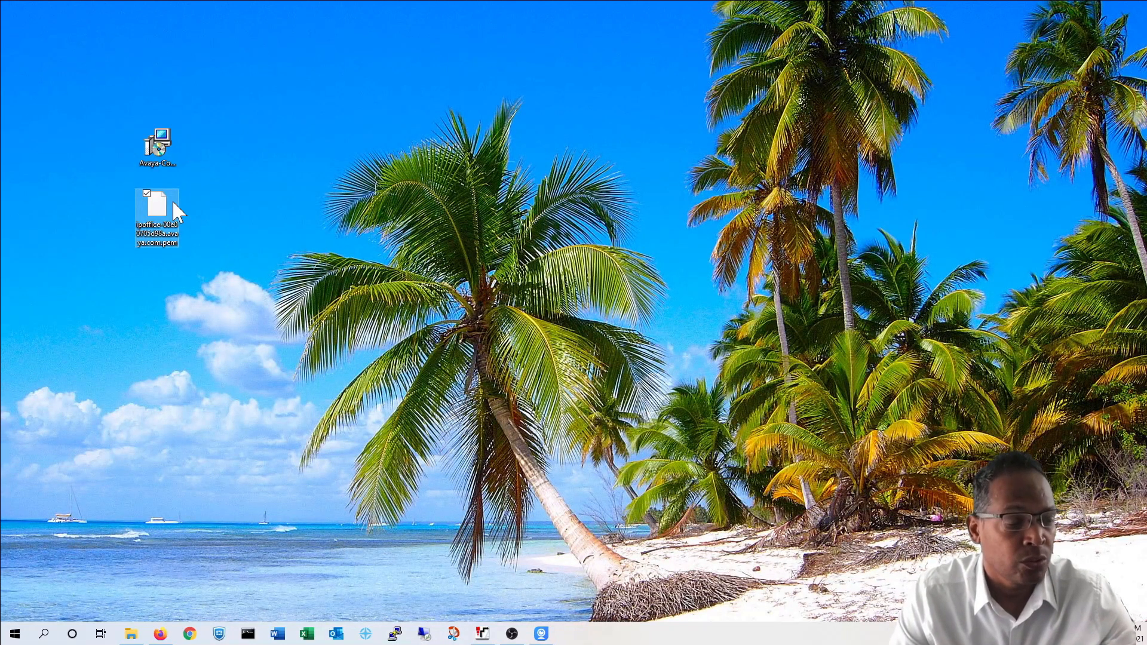
pyautogui.moveTo(224, 238)
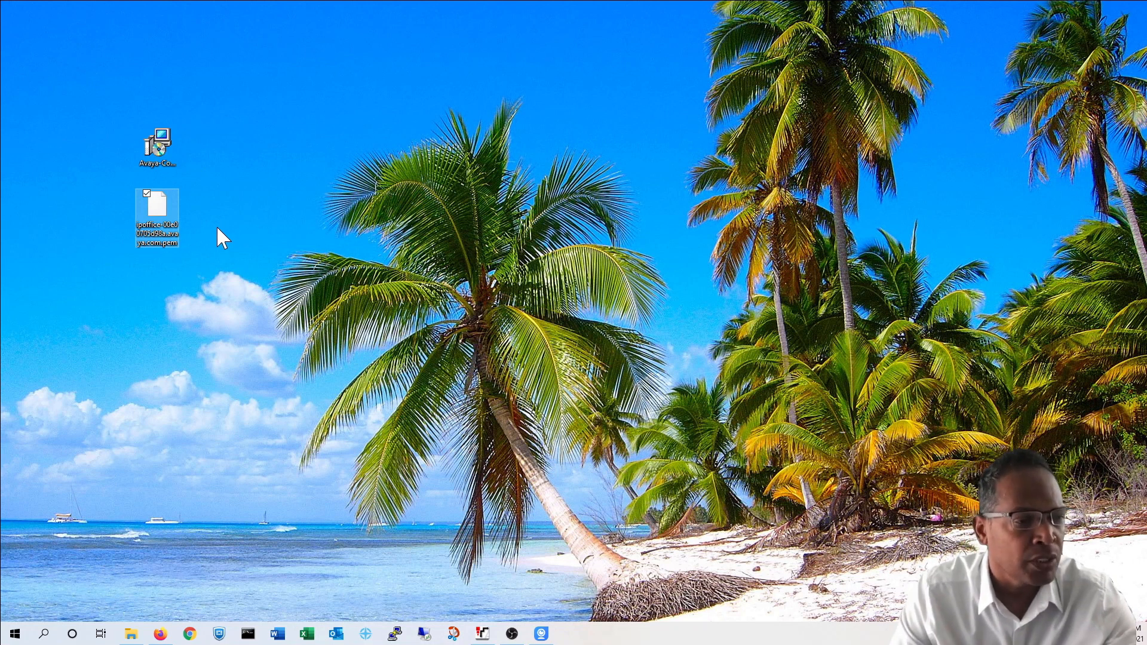
pyautogui.moveTo(234, 243)
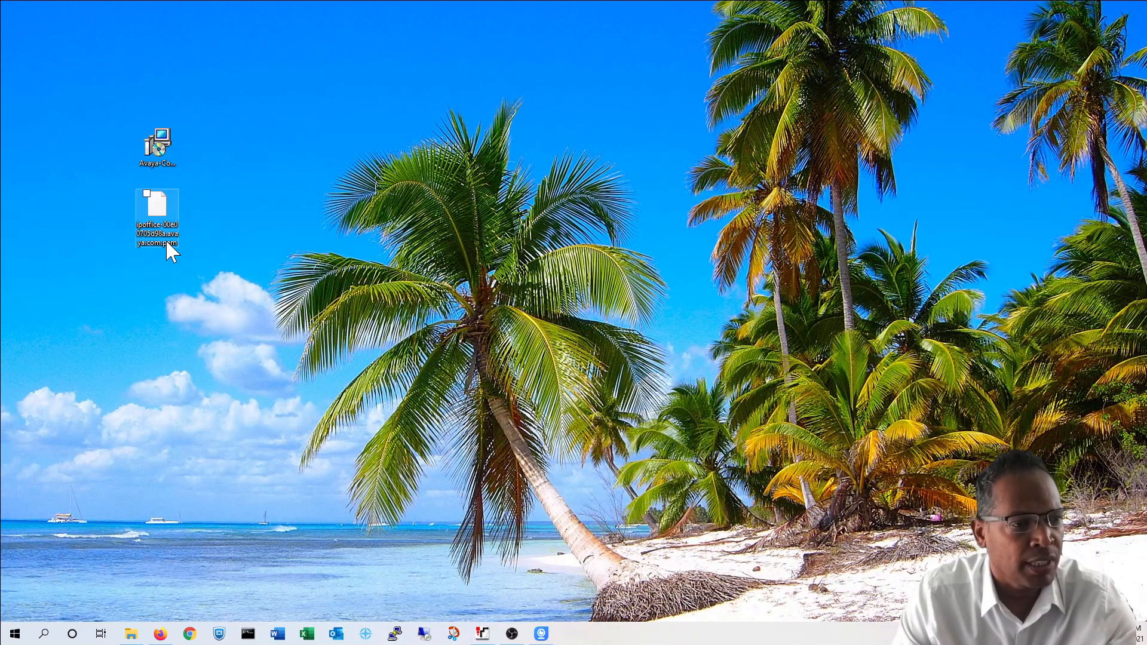
pyautogui.moveTo(157, 220)
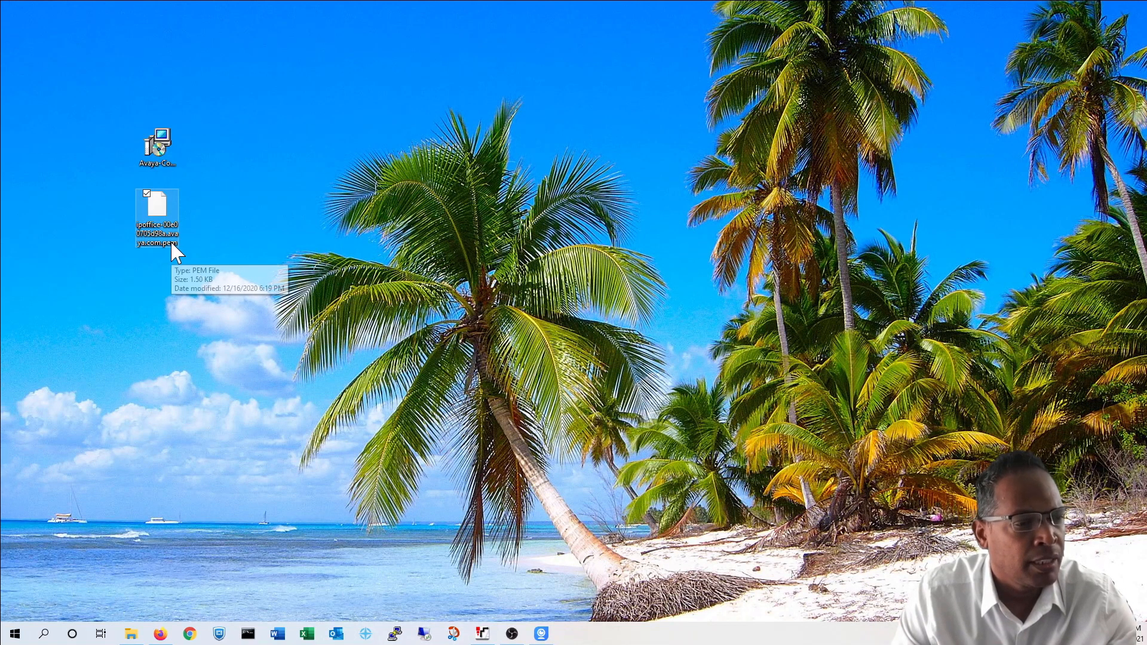
pyautogui.moveTo(159, 244)
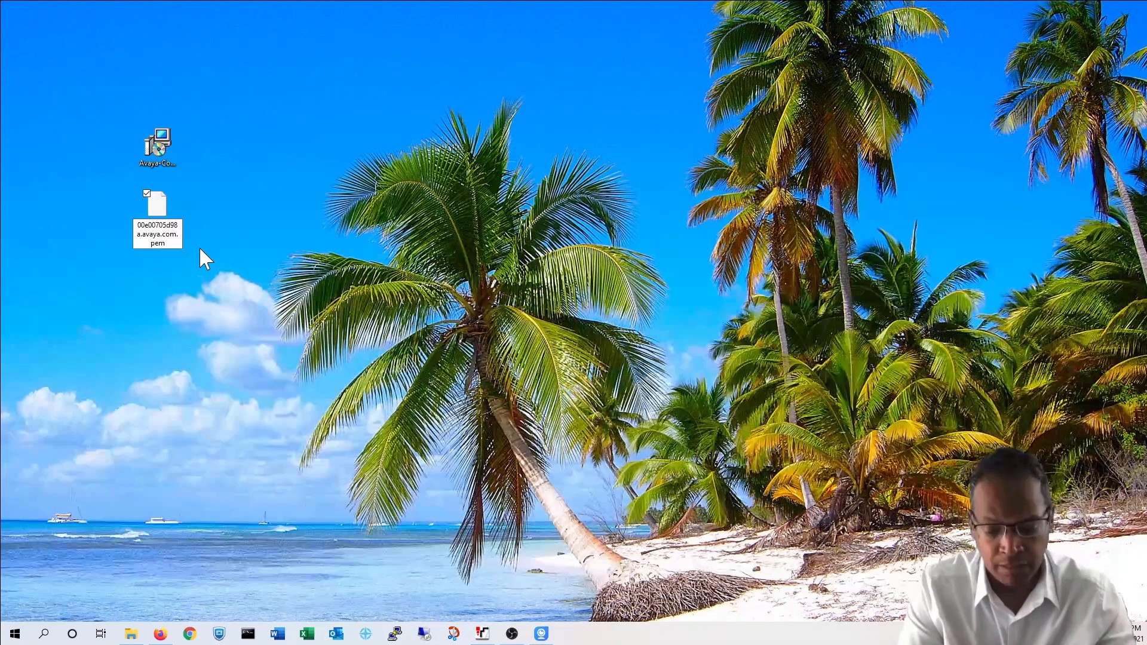
# - Rename the exported ipoffice- .pem file to a .crt extension on the desktop
pyautogui.write('ipoffice-')
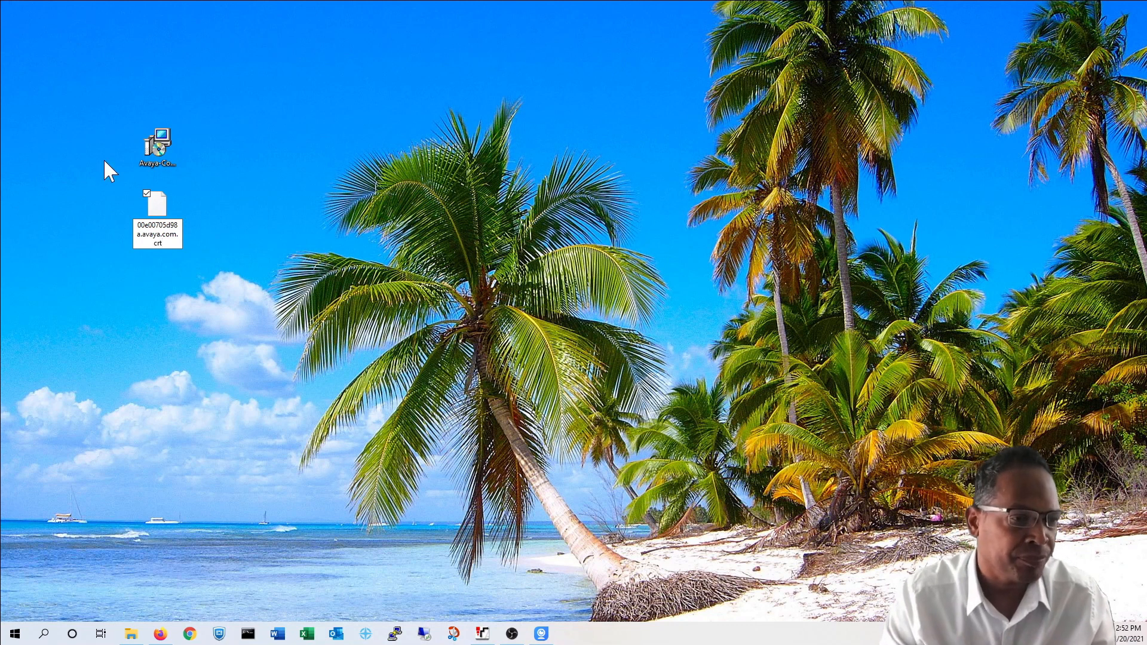
pyautogui.moveTo(783, 383)
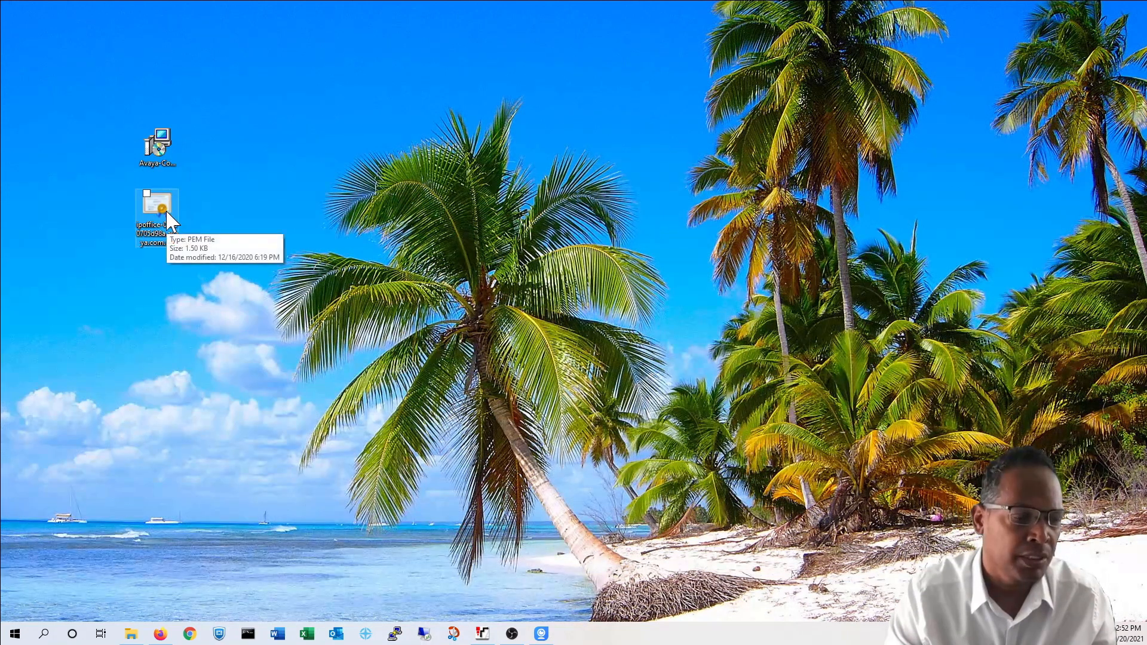
pyautogui.moveTo(337, 198)
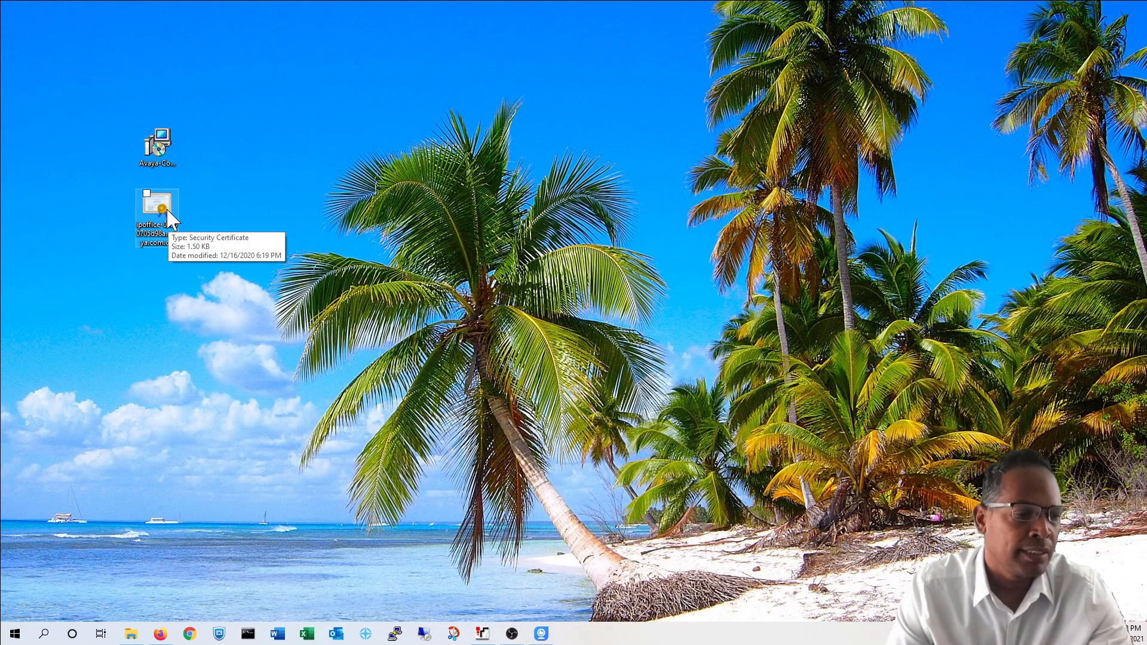
pyautogui.moveTo(1131, 428)
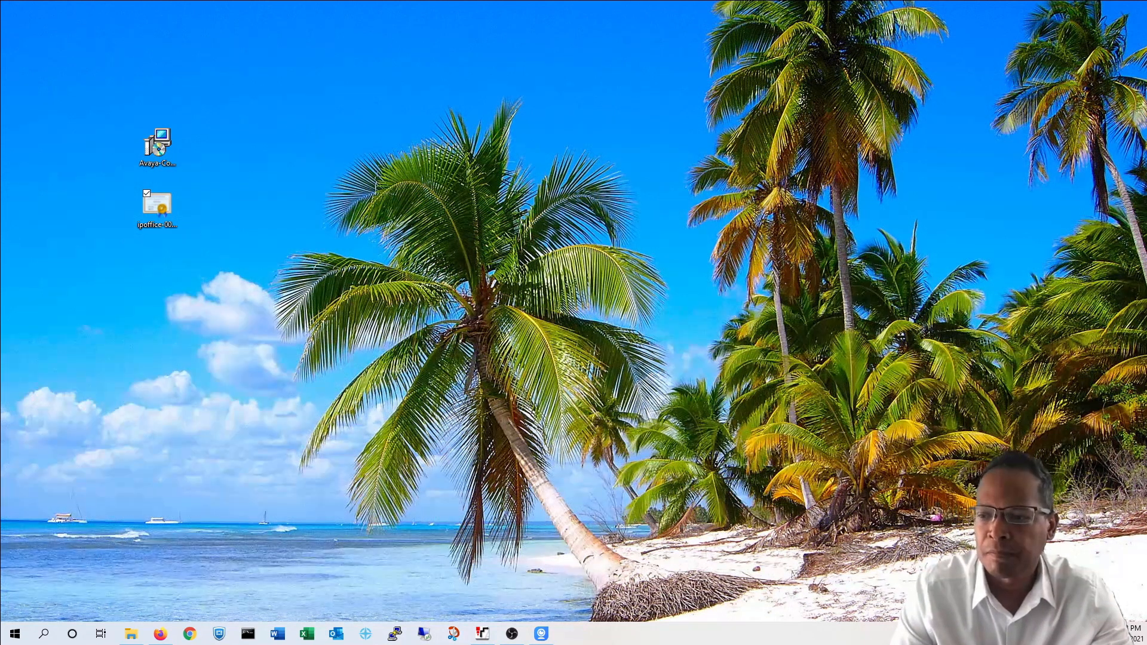
# - Open the .crt file, start Install Certificate with Local Machine as store location and continue
pyautogui.doubleClick(156, 205)
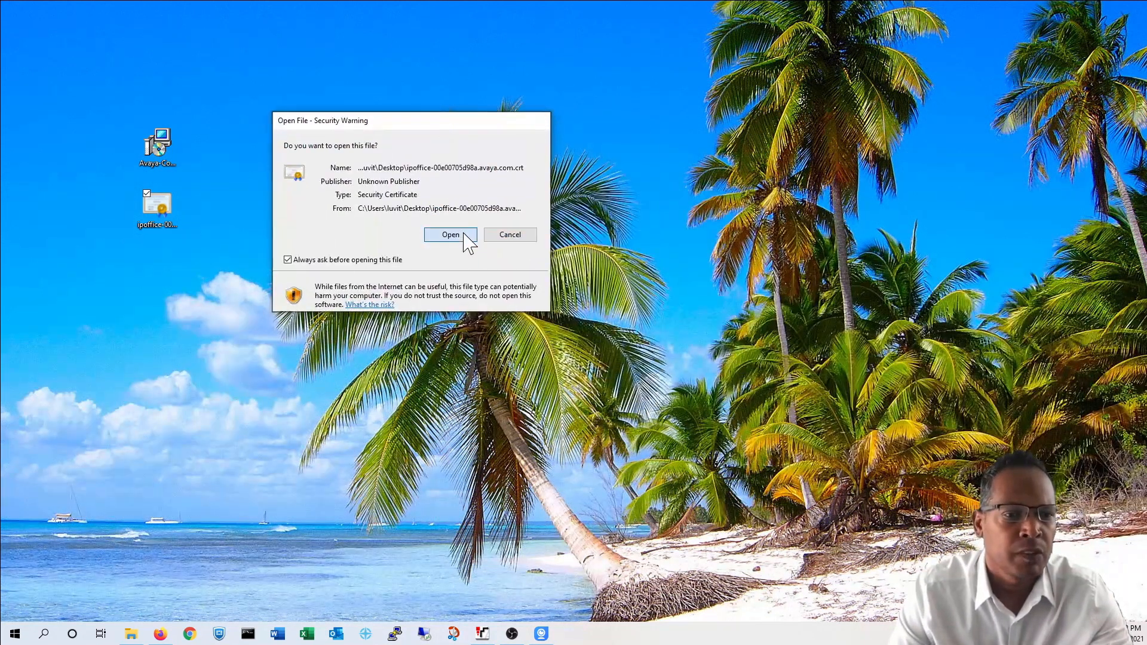
pyautogui.click(451, 234)
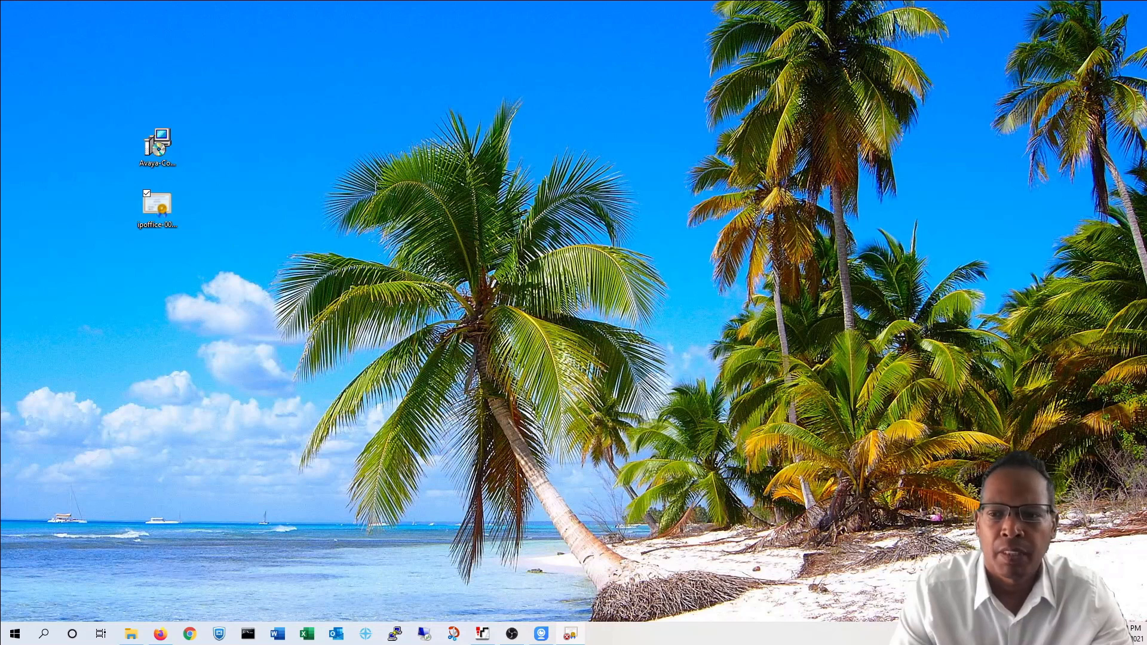
pyautogui.doubleClick(156, 205)
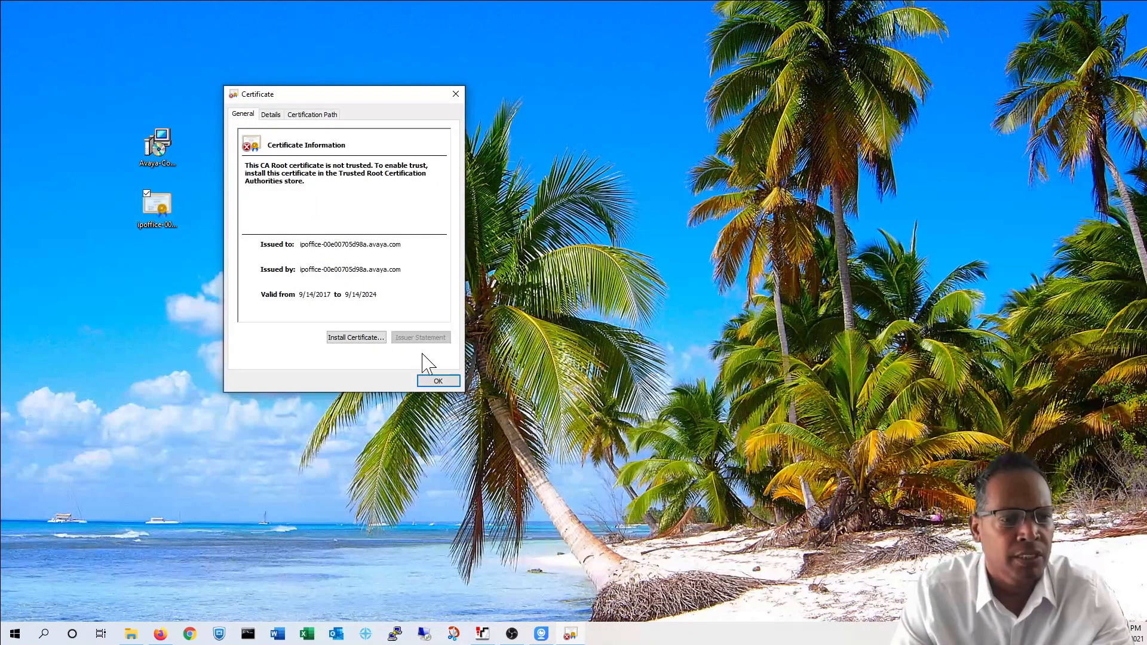
pyautogui.moveTo(272, 201)
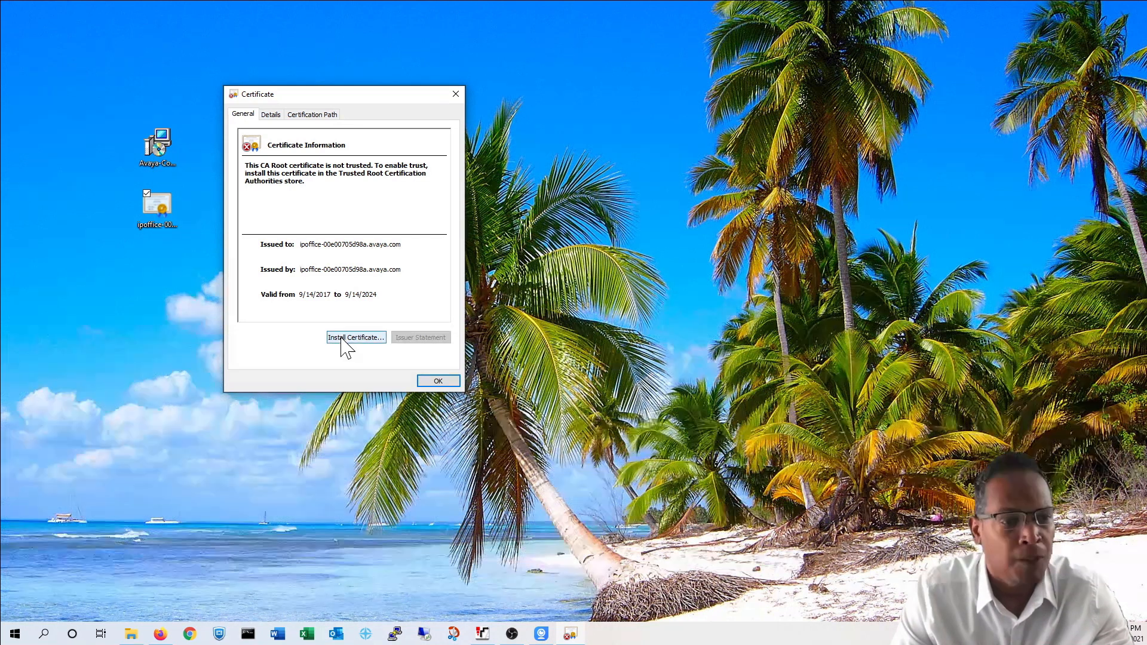
pyautogui.click(356, 337)
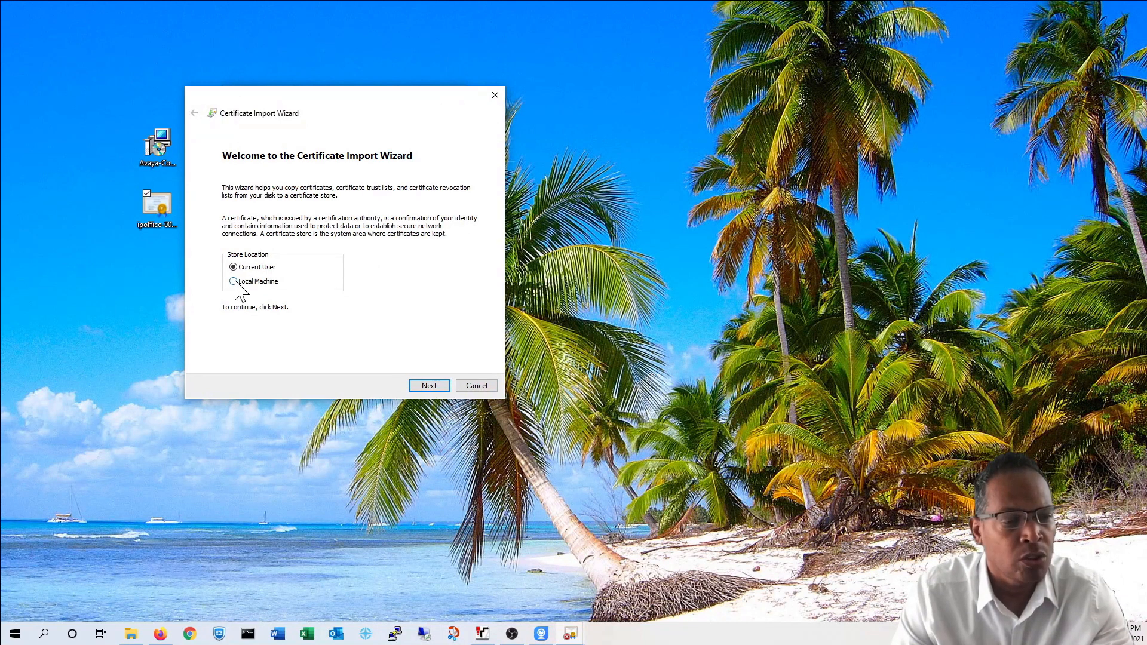
pyautogui.click(233, 281)
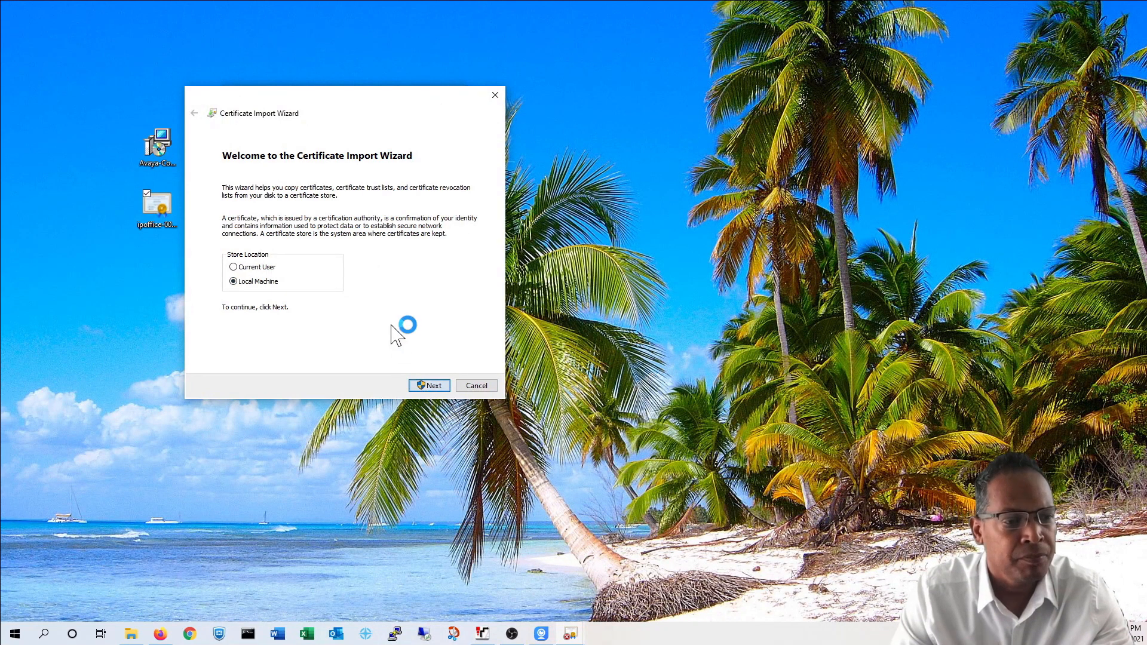
pyautogui.click(429, 386)
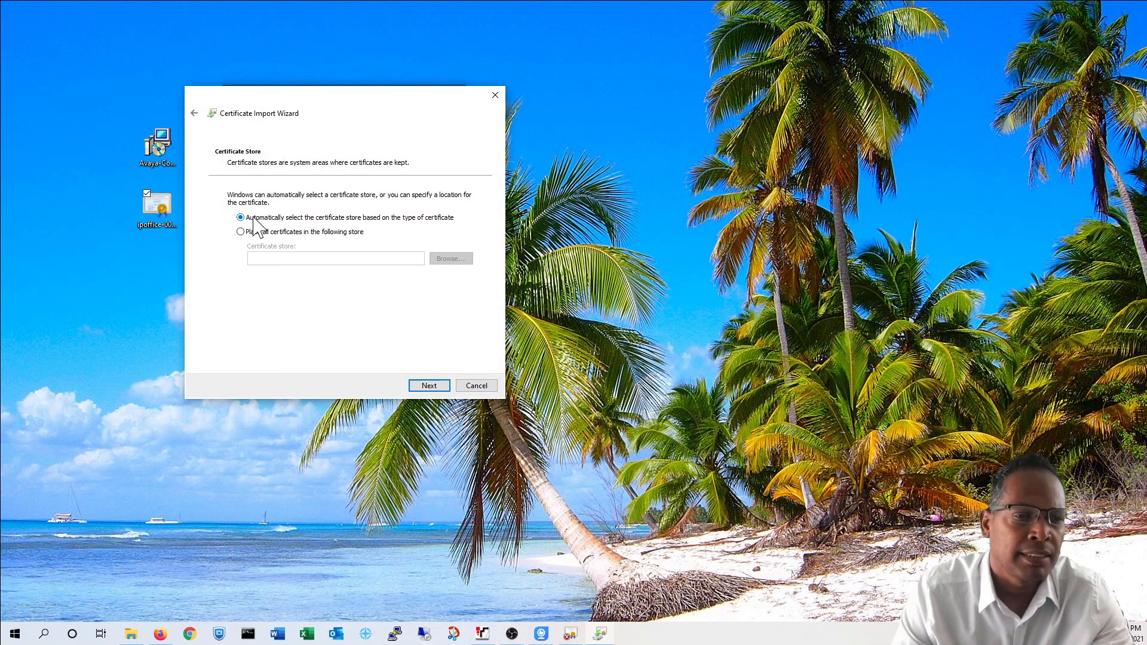
pyautogui.moveTo(227, 231)
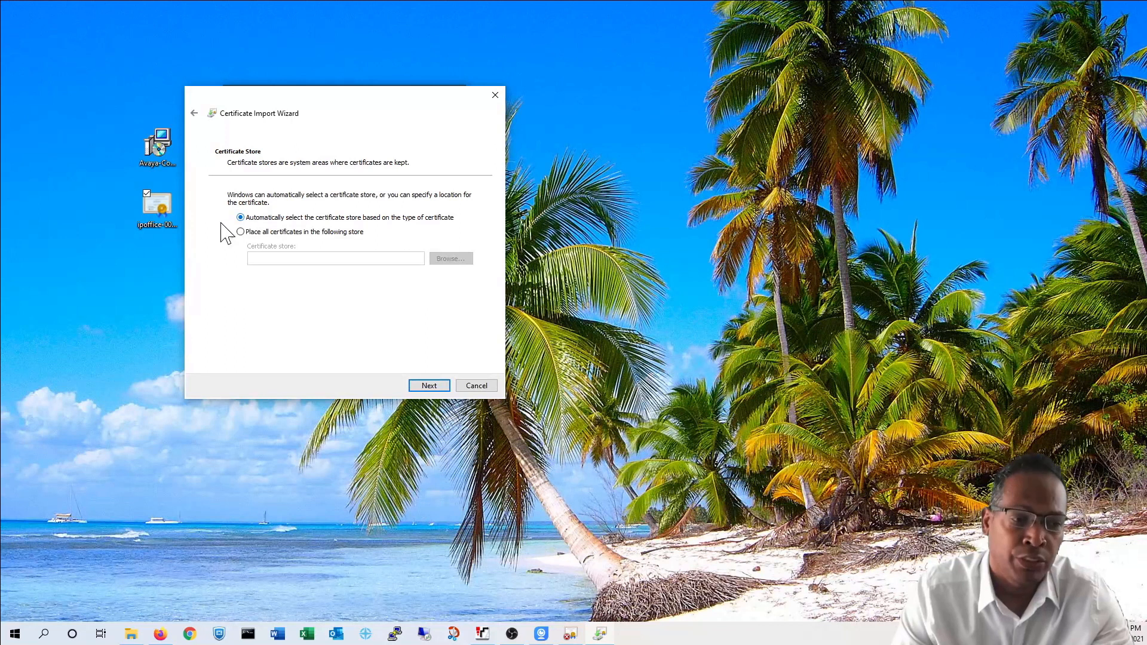
pyautogui.moveTo(258, 235)
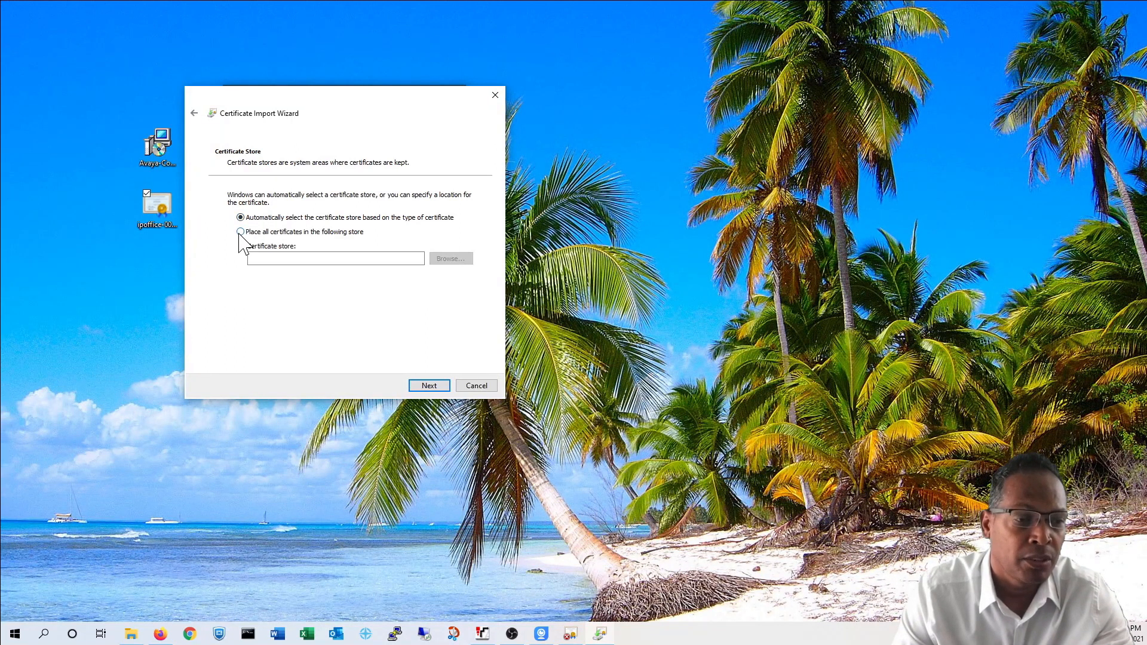
# - Place the certificate in Trusted Root Certification Authorities, finish the import and acknowledge success
pyautogui.click(240, 231)
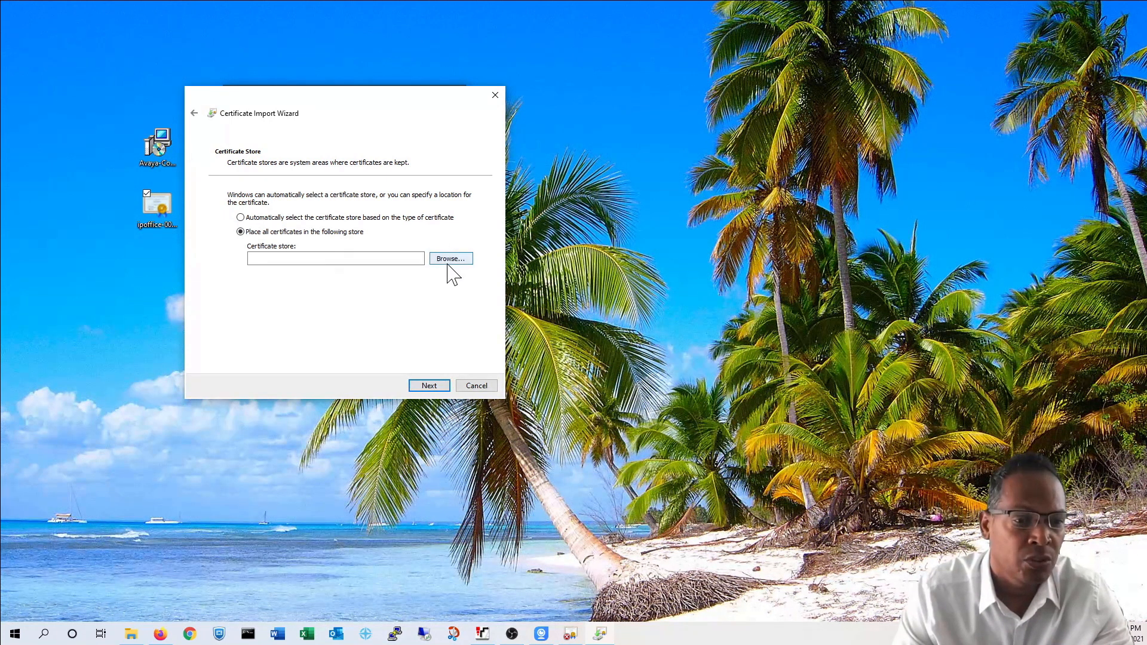
pyautogui.click(450, 258)
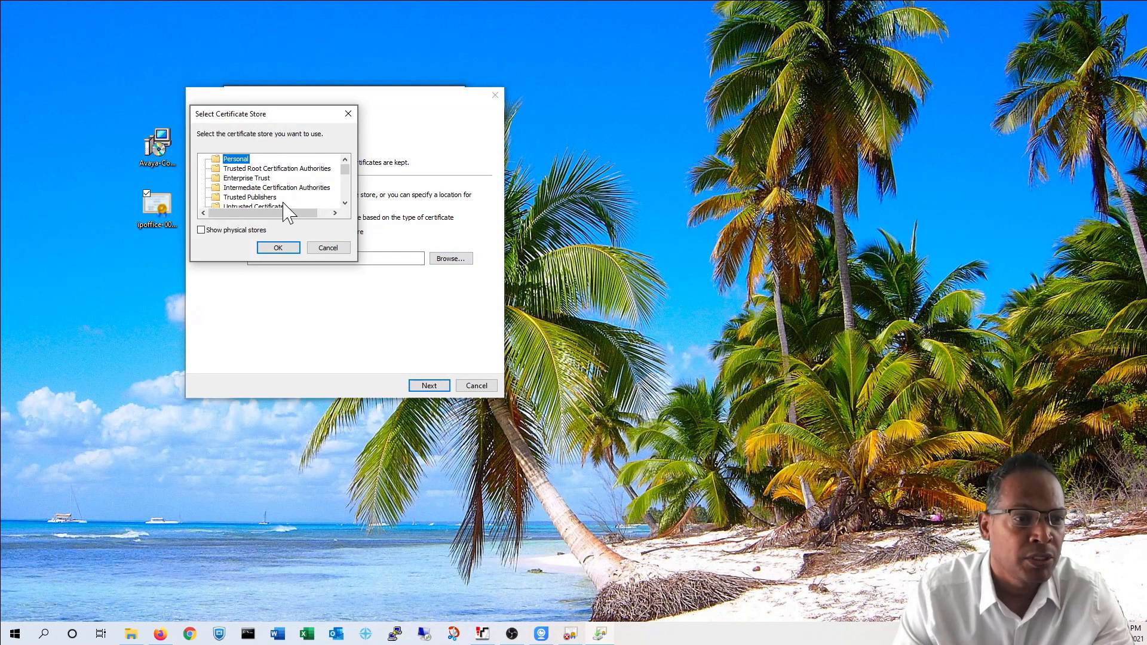
pyautogui.moveTo(241, 183)
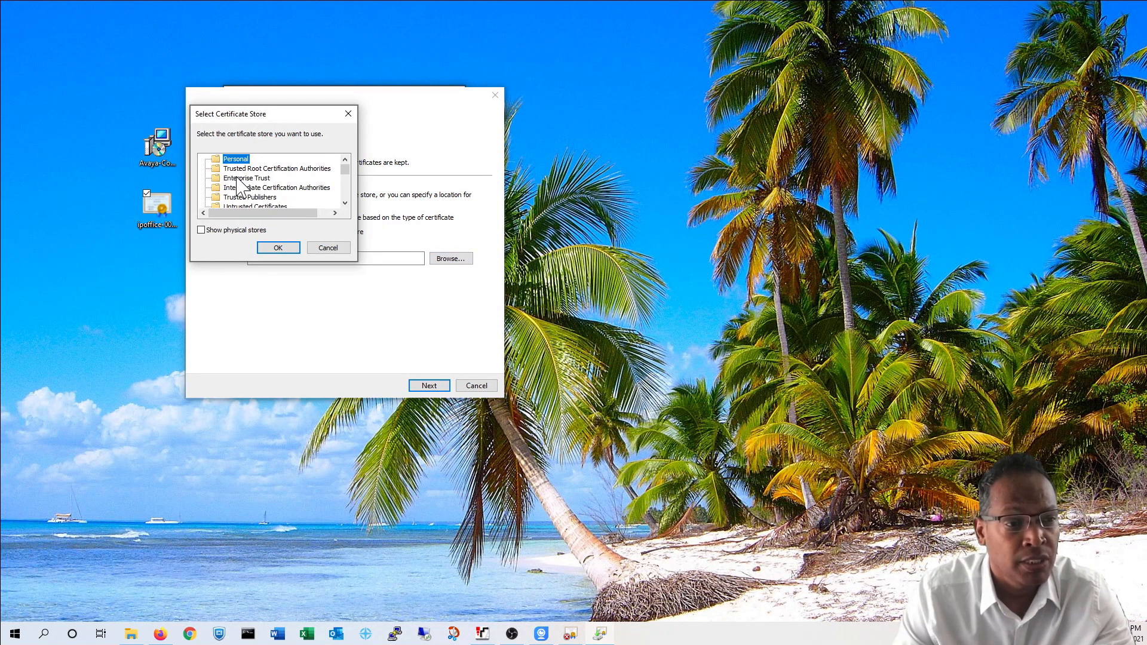
pyautogui.moveTo(241, 181)
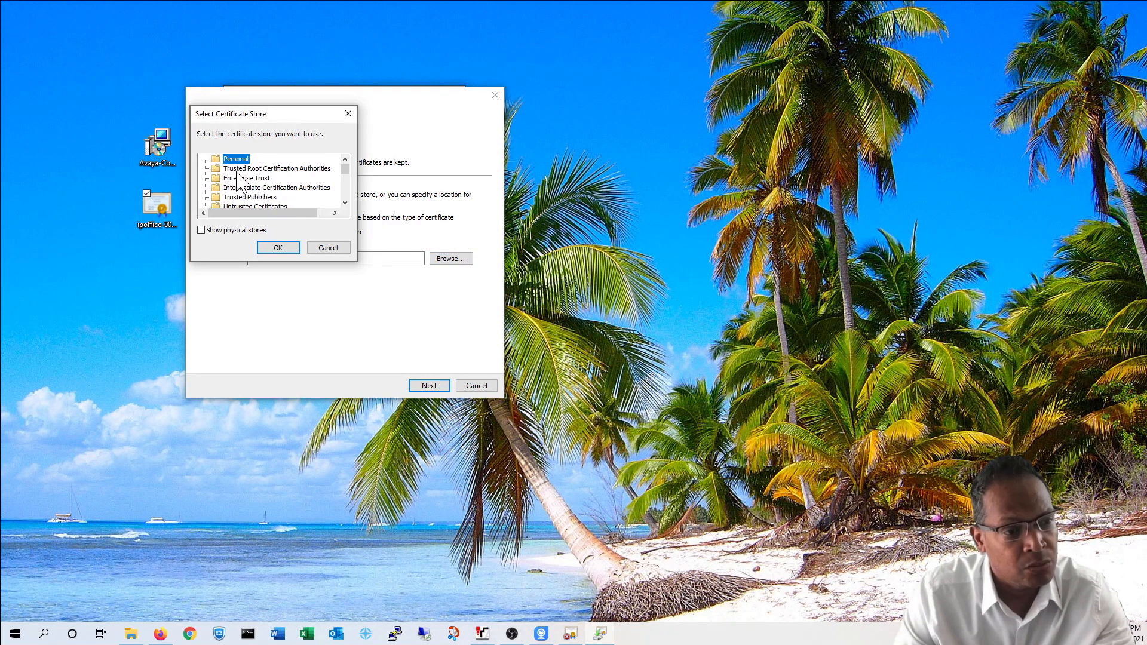
pyautogui.click(276, 167)
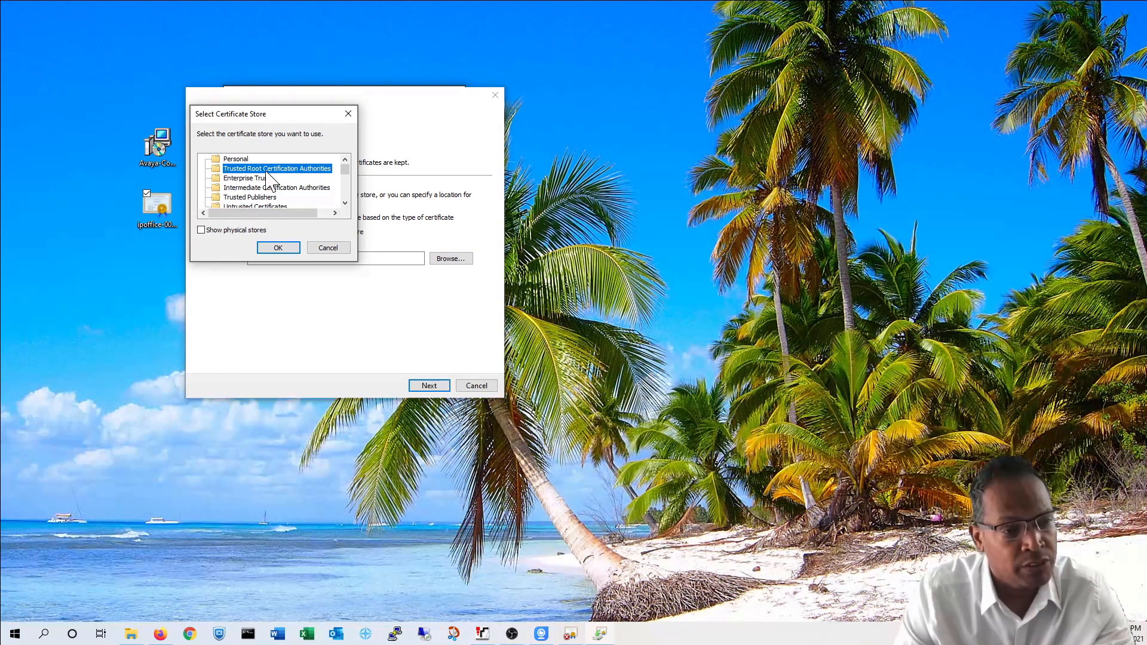
pyautogui.moveTo(291, 269)
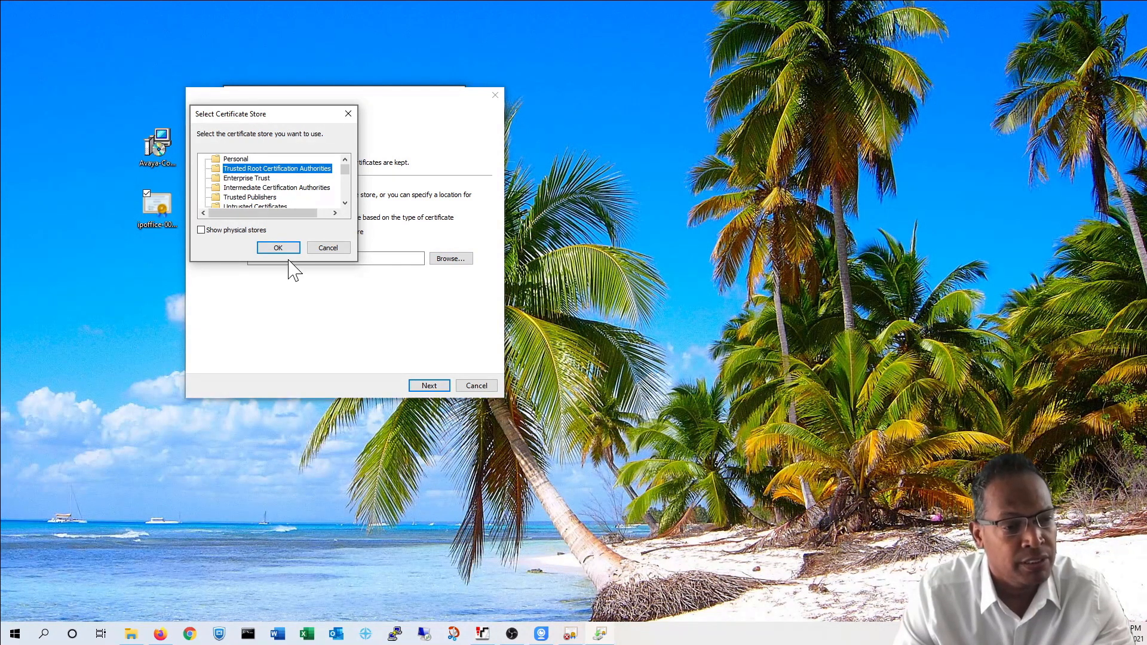
pyautogui.click(277, 247)
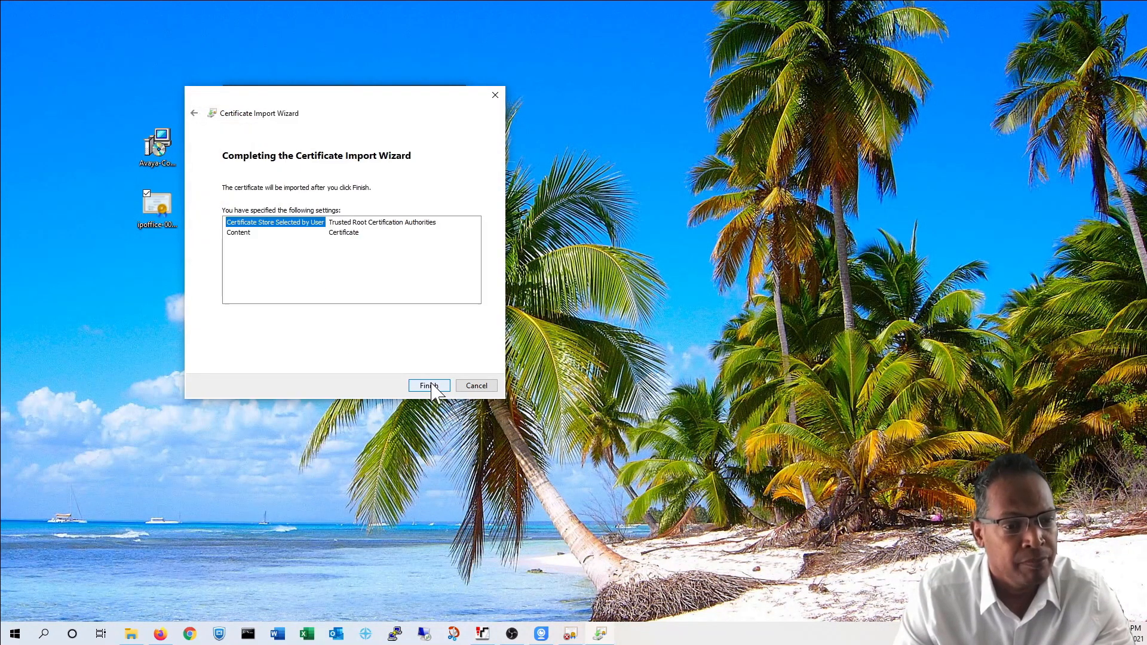
pyautogui.click(429, 386)
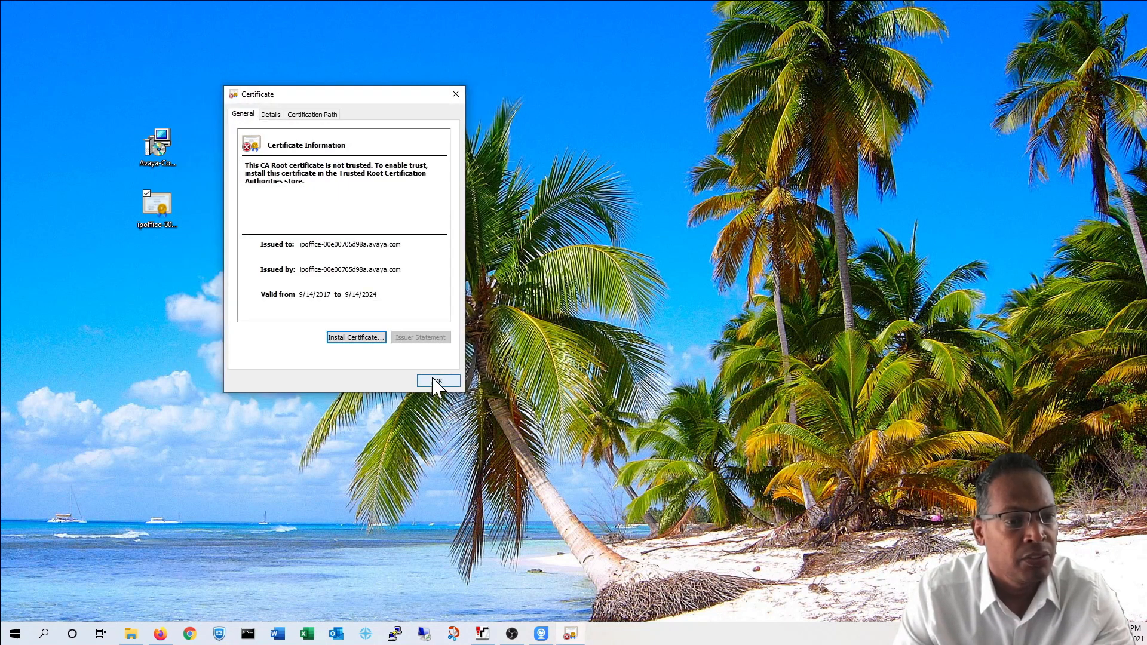
pyautogui.click(356, 337)
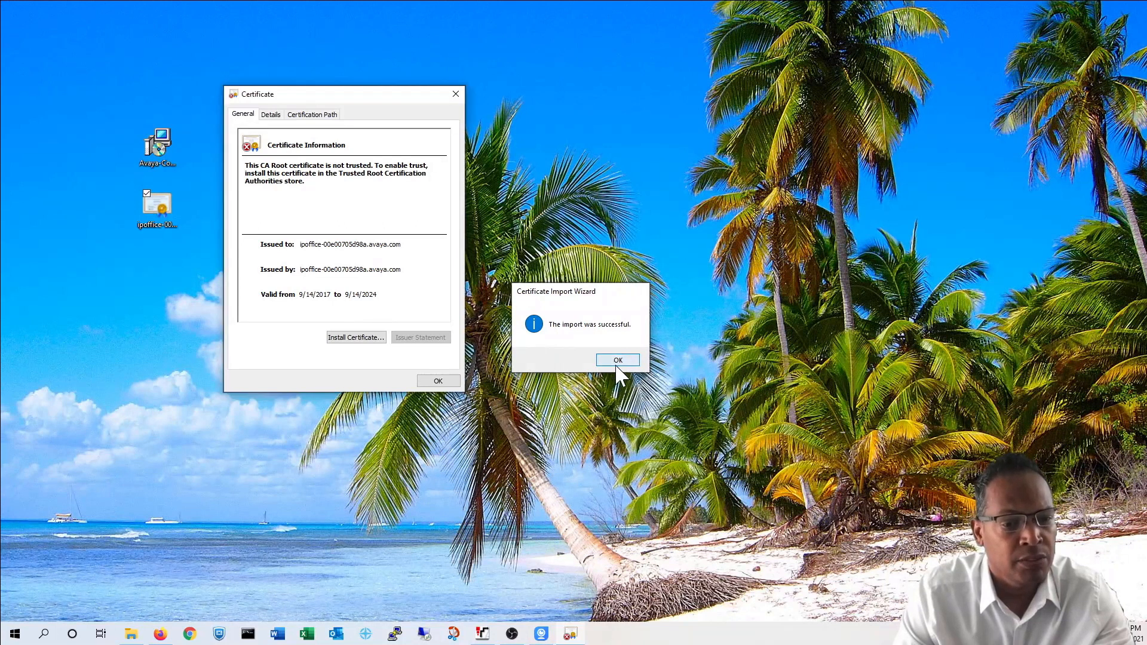
pyautogui.click(618, 359)
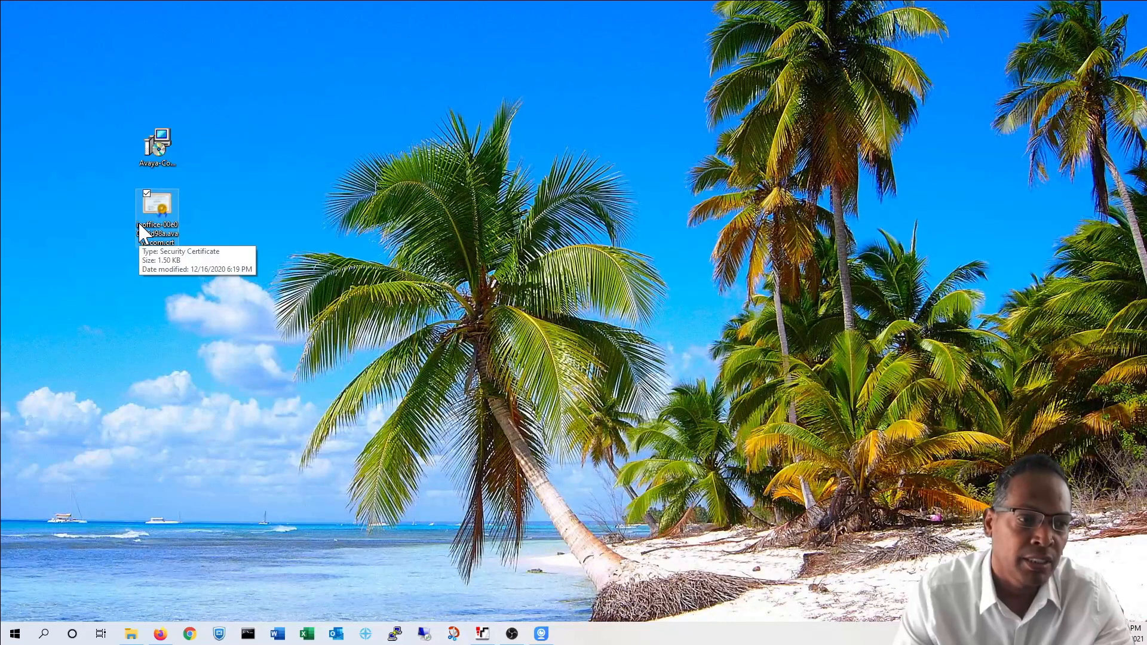
pyautogui.moveTo(159, 154)
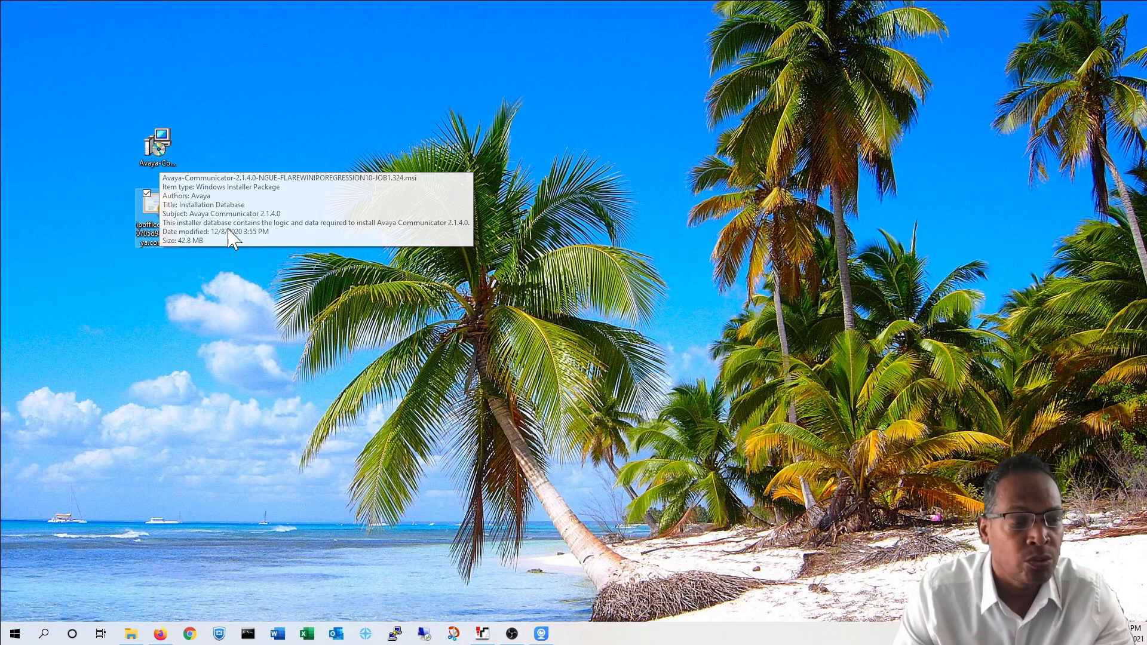
pyautogui.moveTo(343, 374)
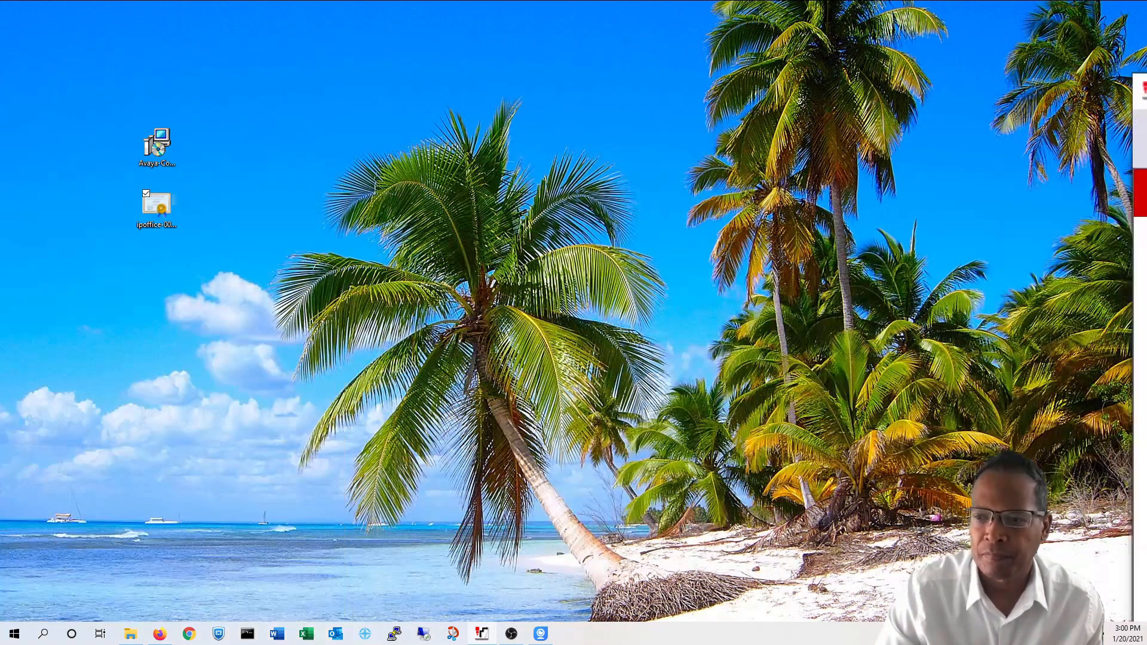
# - Load the live configuration from the IP Office at 192.168.1.100, logging in as Administrator
pyautogui.doubleClick(155, 142)
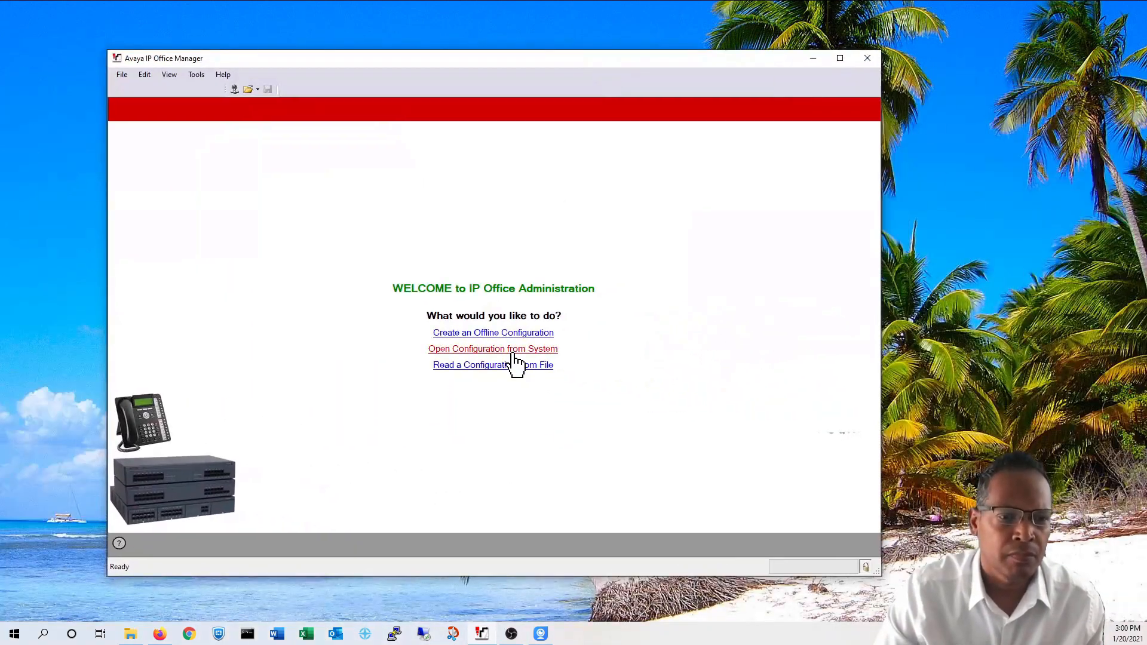
pyautogui.click(492, 347)
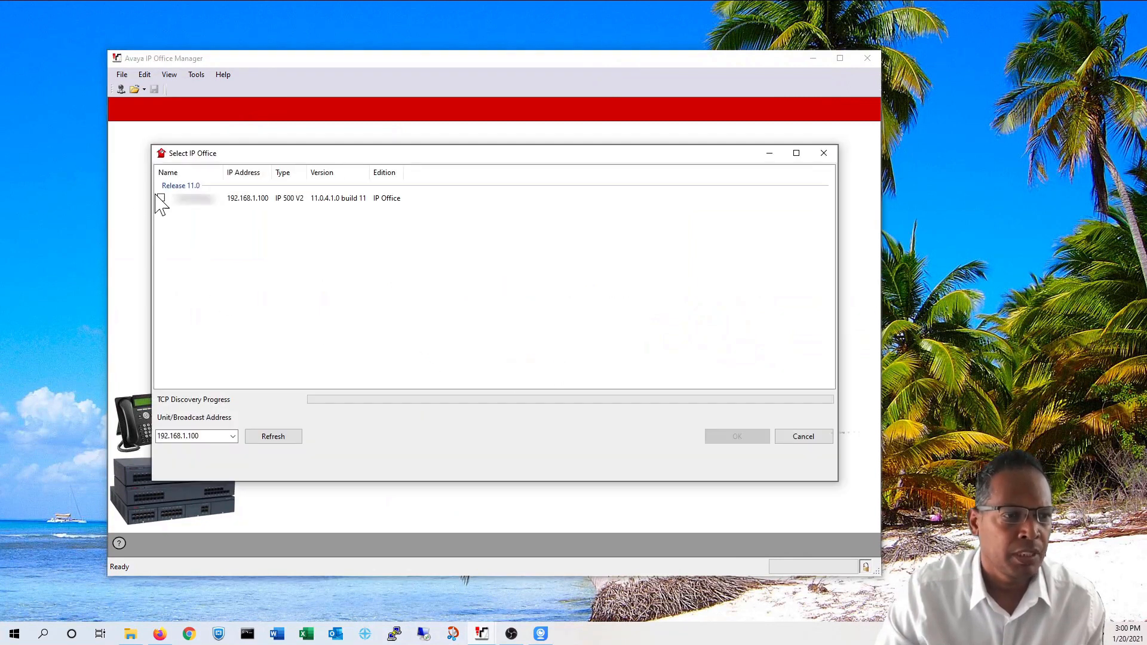
pyautogui.click(162, 198)
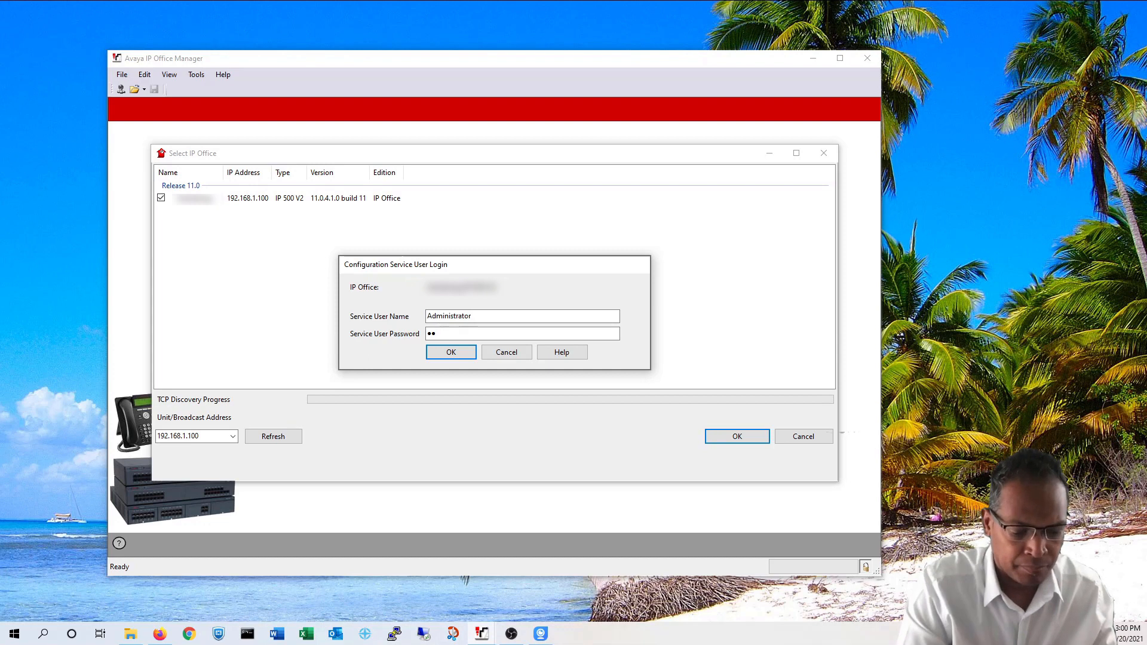
pyautogui.write('password')
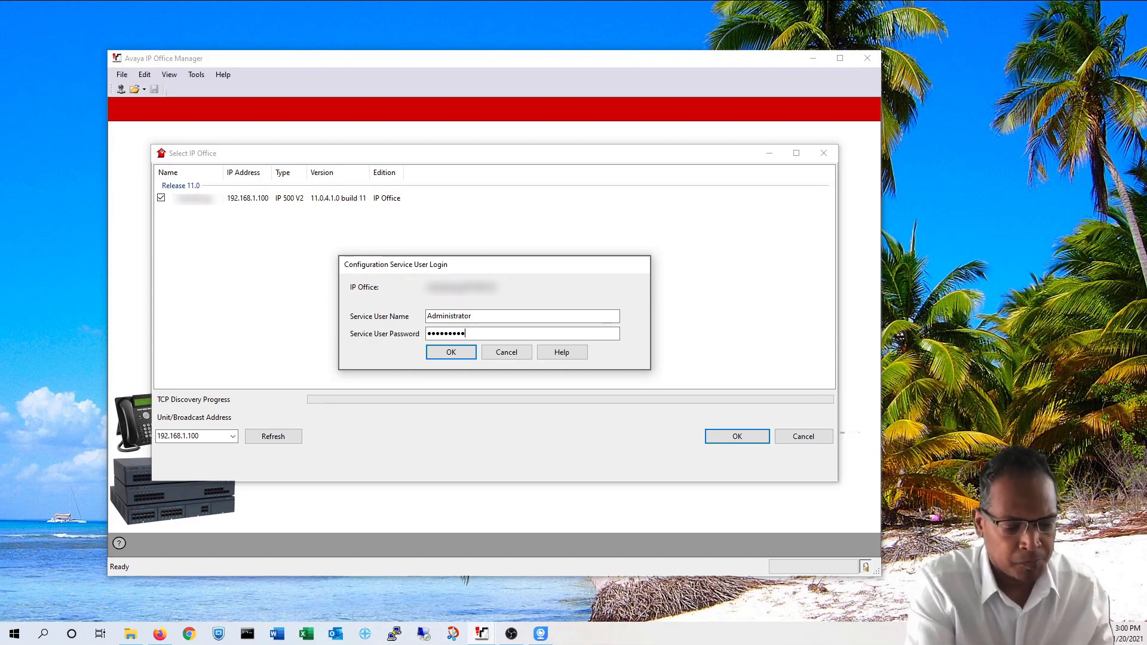
pyautogui.click(450, 351)
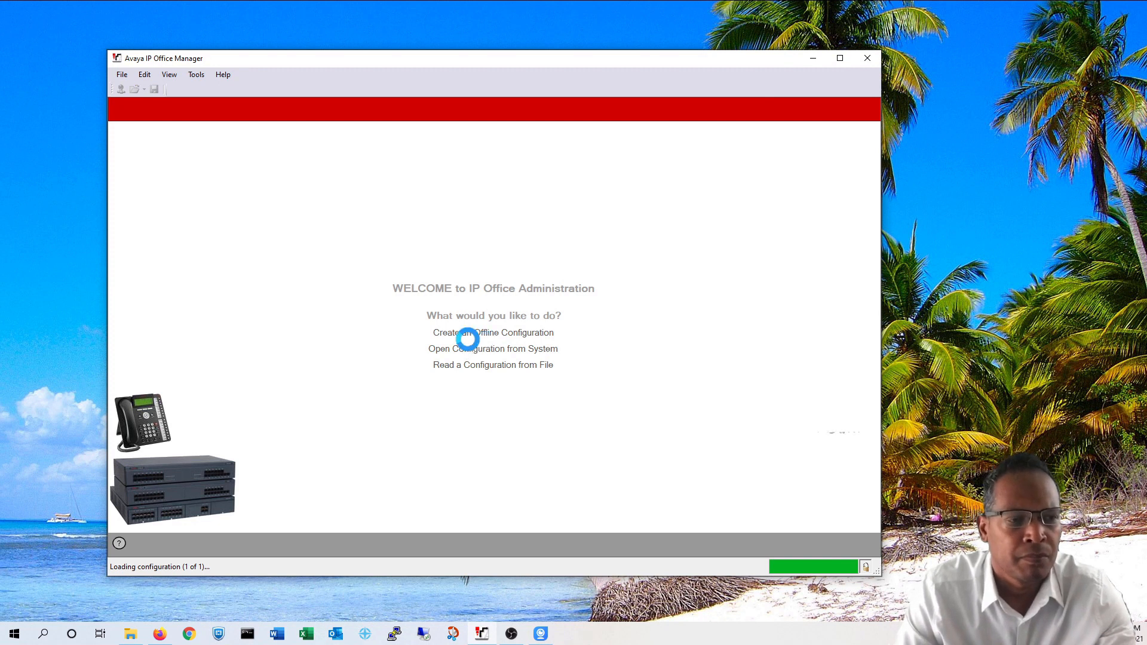
pyautogui.click(492, 348)
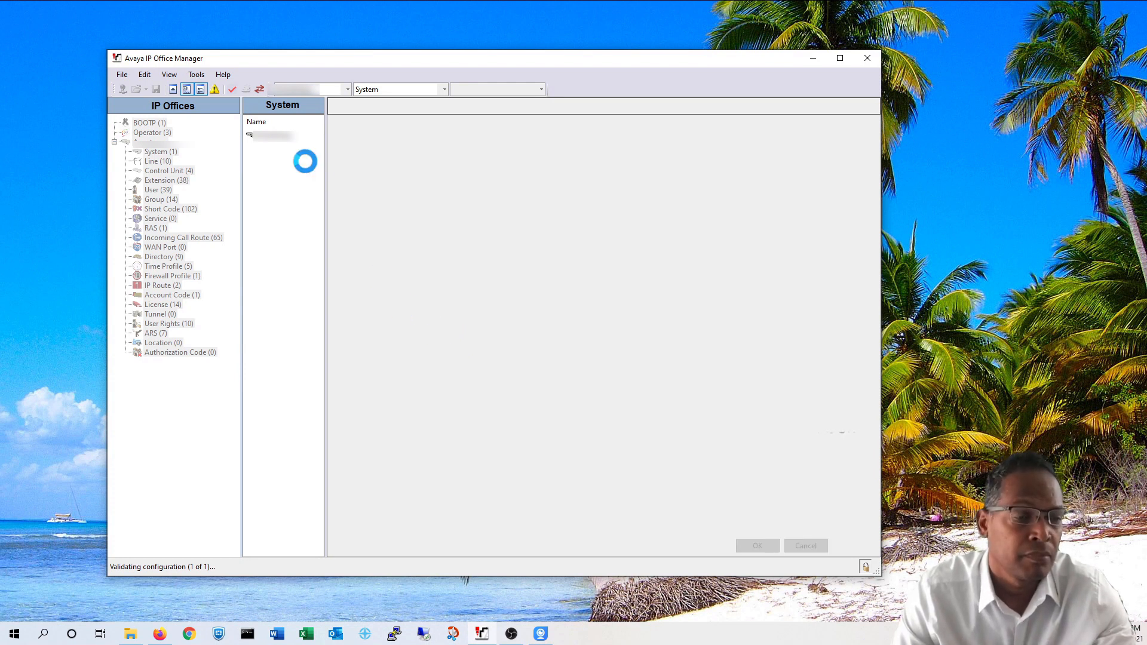
# - Show the System record's LAN1 VoIP page with the SIP registrar and gatekeeper settings
pyautogui.click(271, 135)
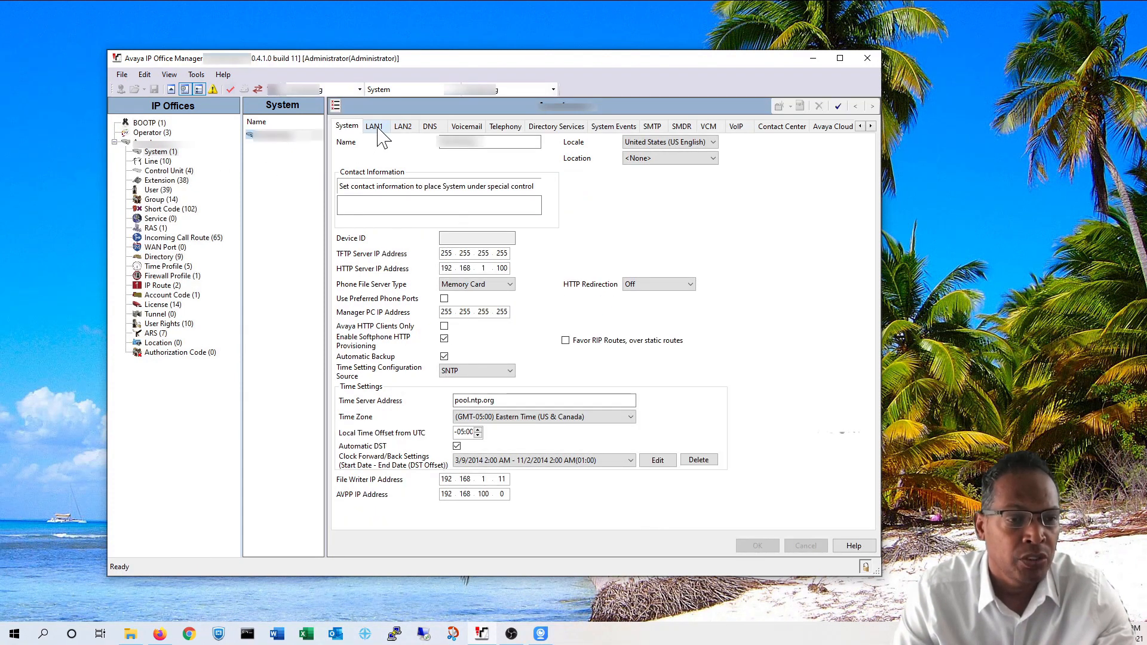
pyautogui.click(403, 126)
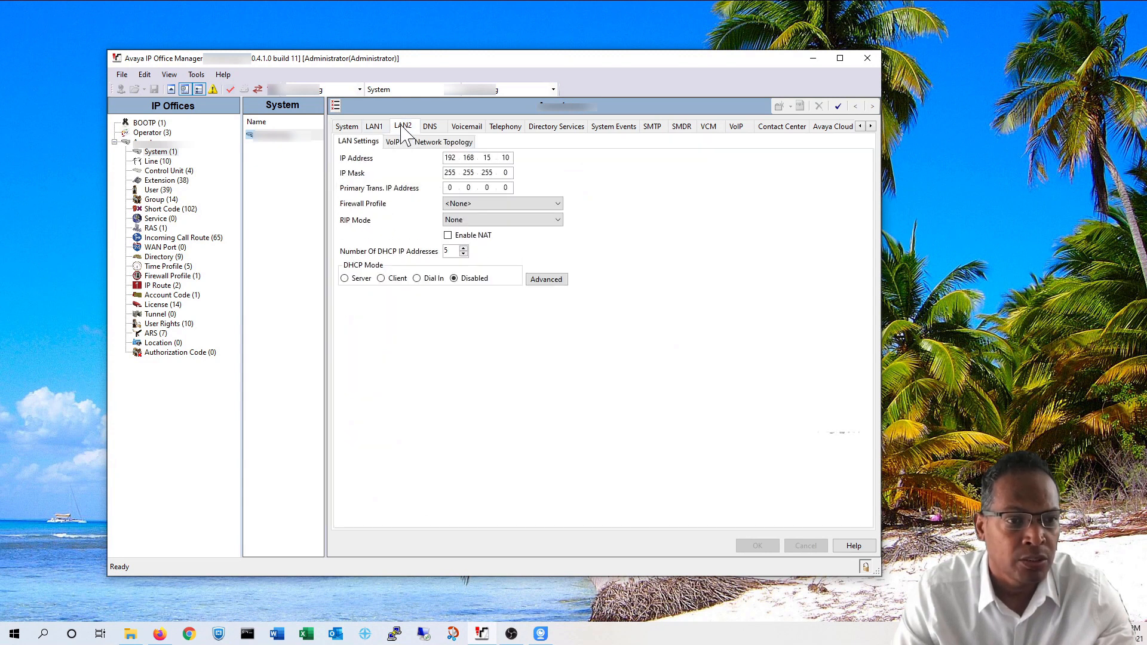
pyautogui.click(374, 125)
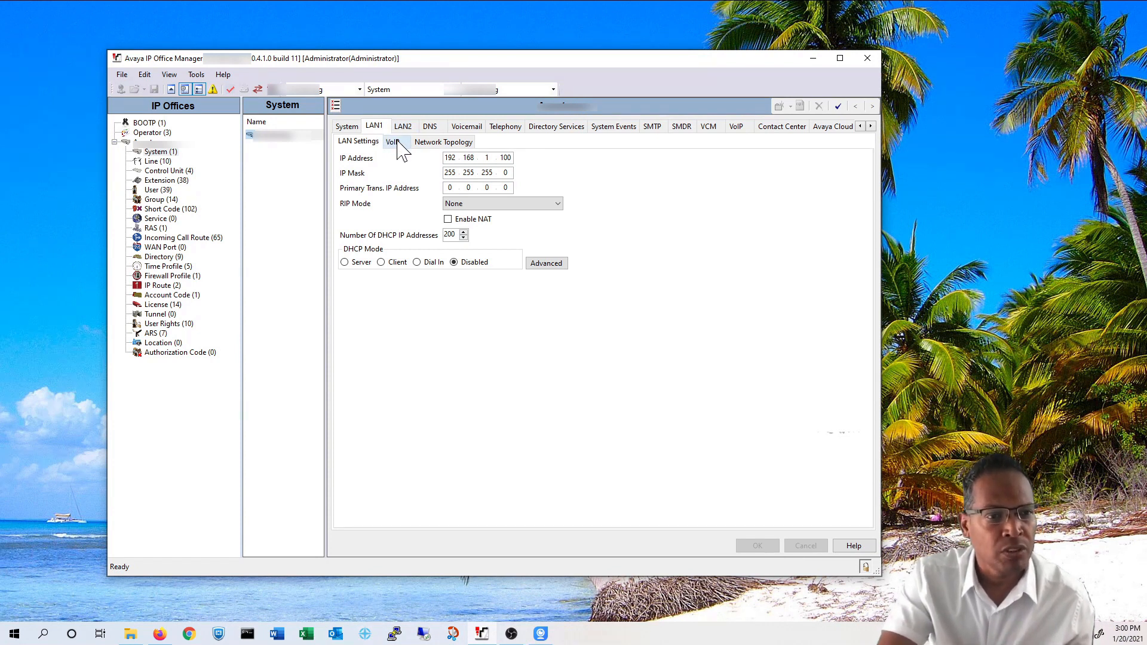
pyautogui.click(395, 141)
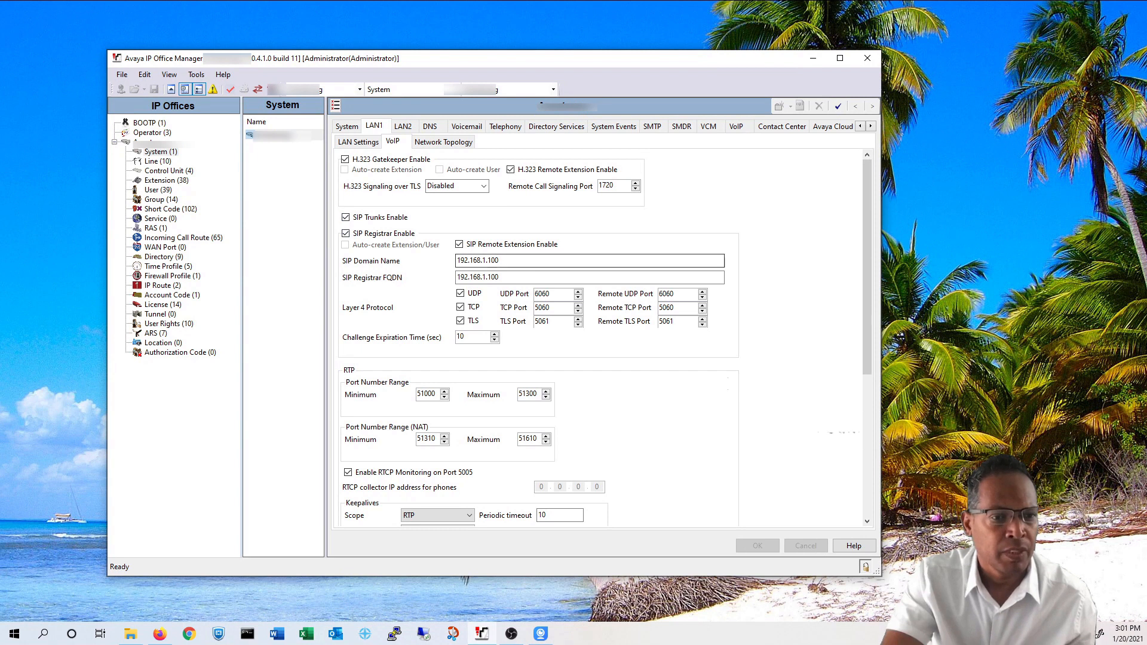
# - Review the SIP domain, registrar FQDN and UDP port 5060, and set Challenge Expiration Time to 10
pyautogui.tripleClick(589, 260)
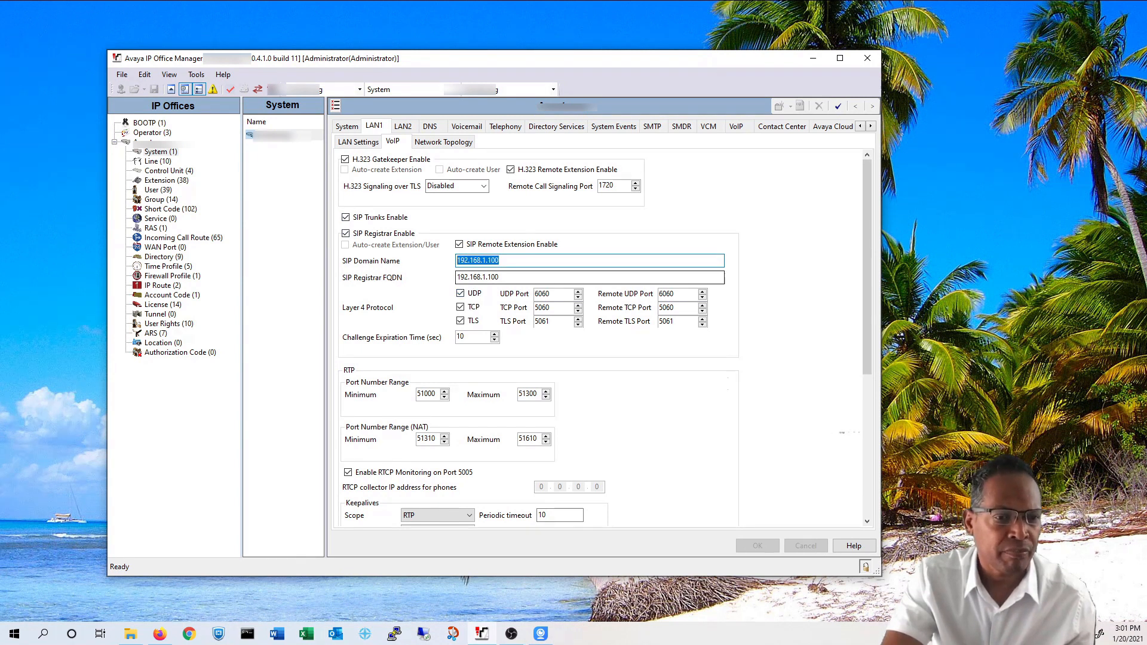
pyautogui.click(589, 276)
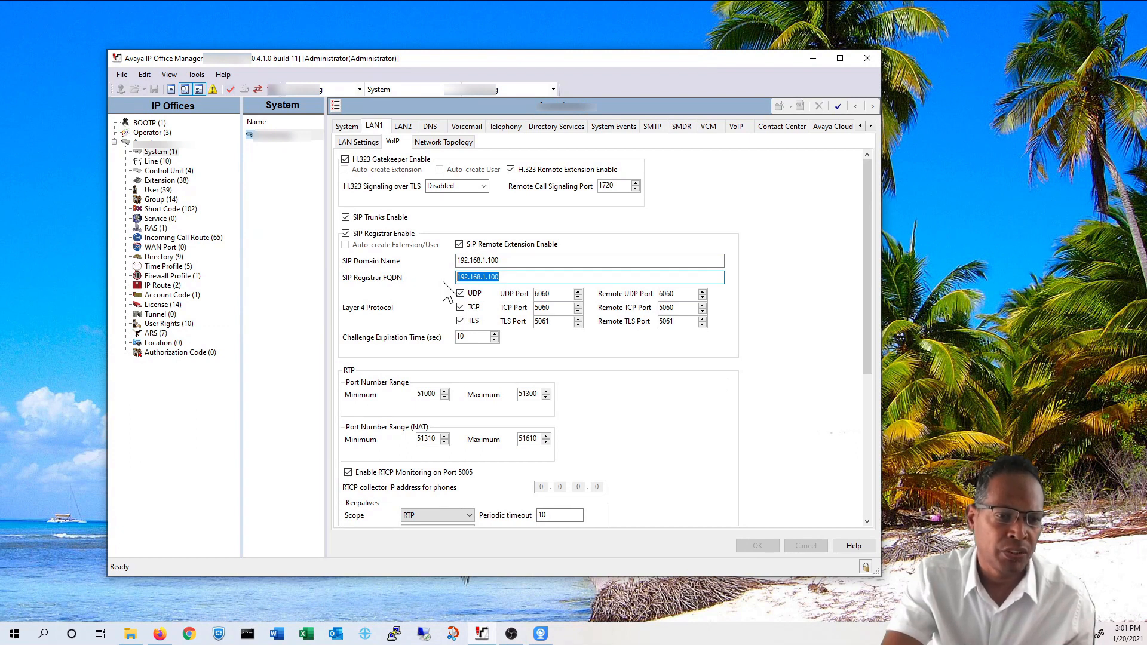
pyautogui.moveTo(399, 297)
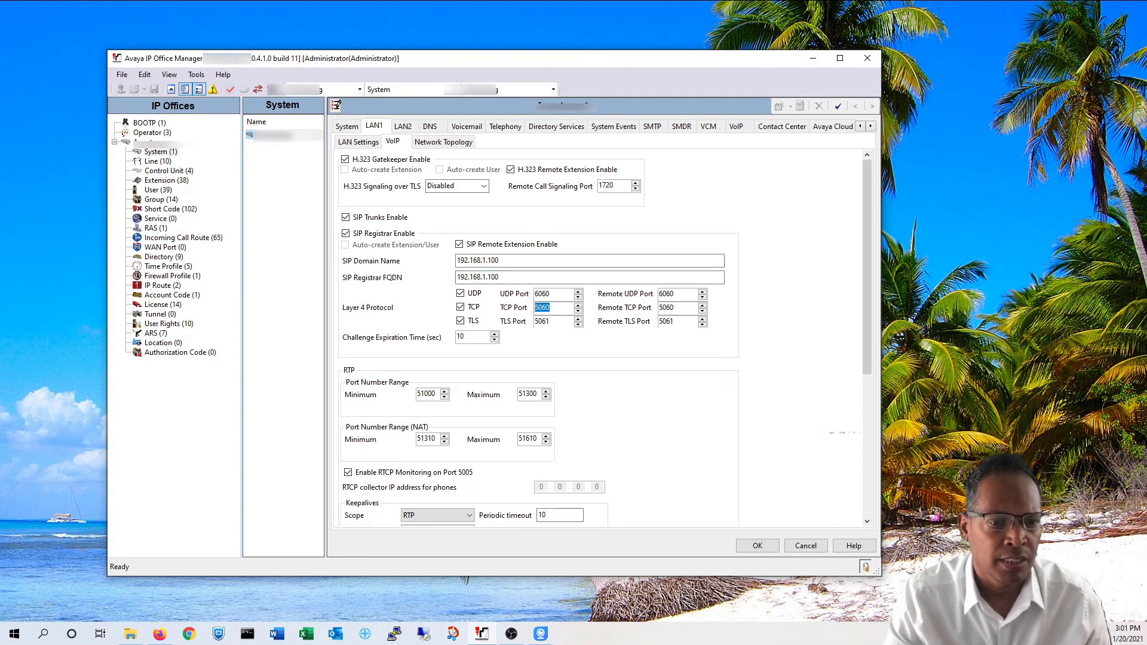
pyautogui.click(555, 294)
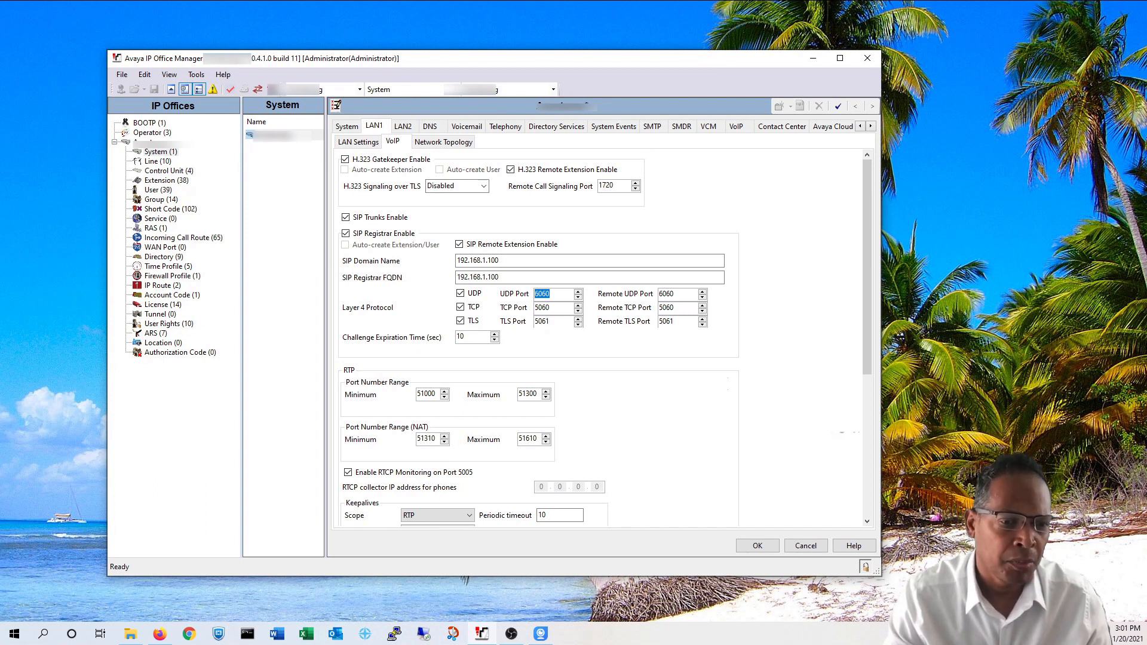
pyautogui.moveTo(479, 310)
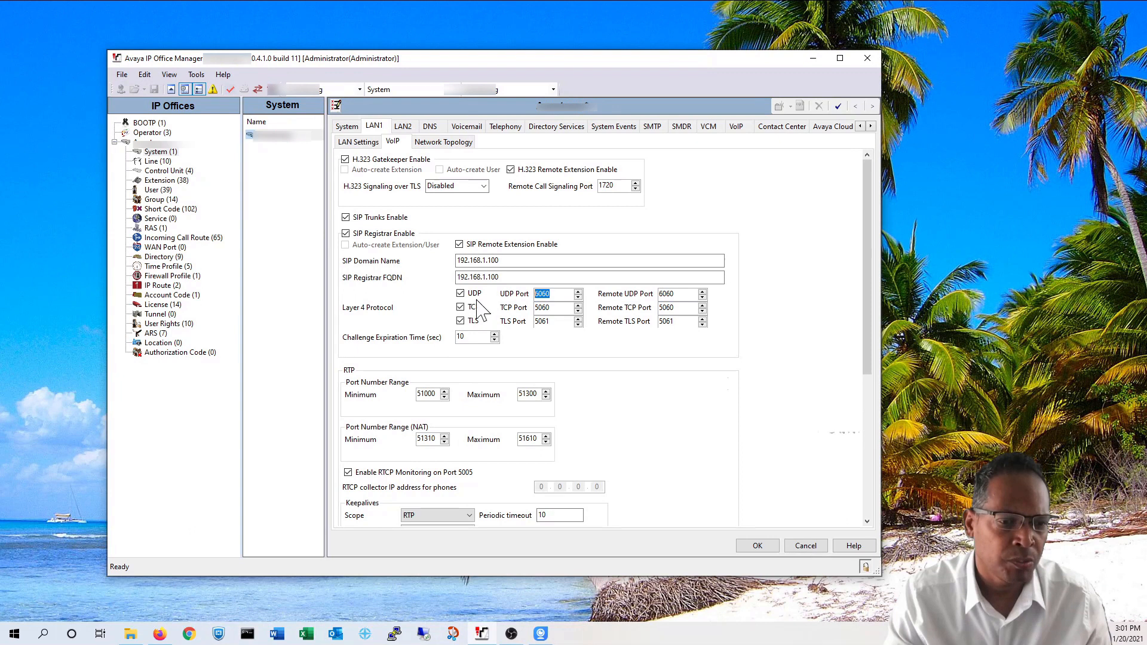
pyautogui.click(459, 294)
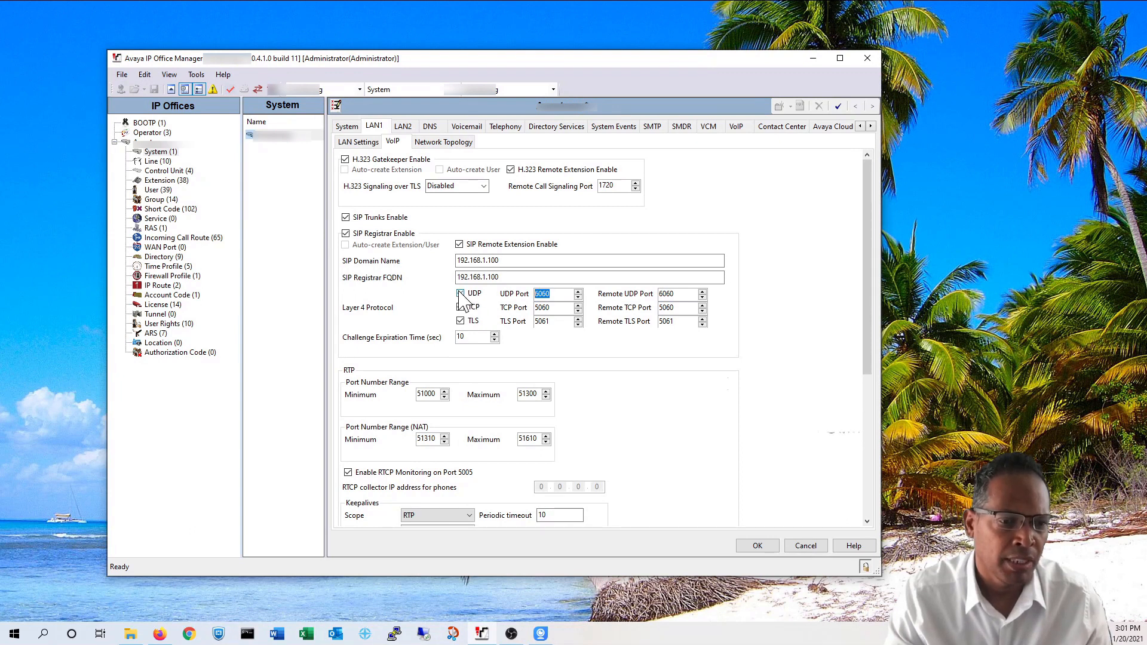
pyautogui.click(460, 307)
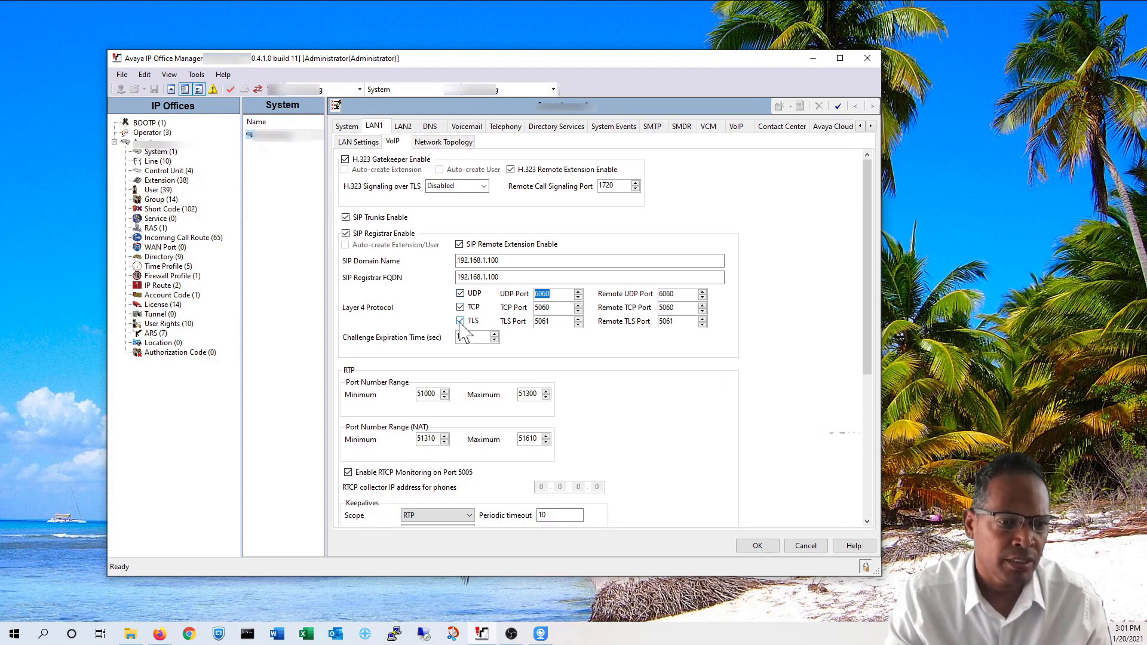
pyautogui.write('10')
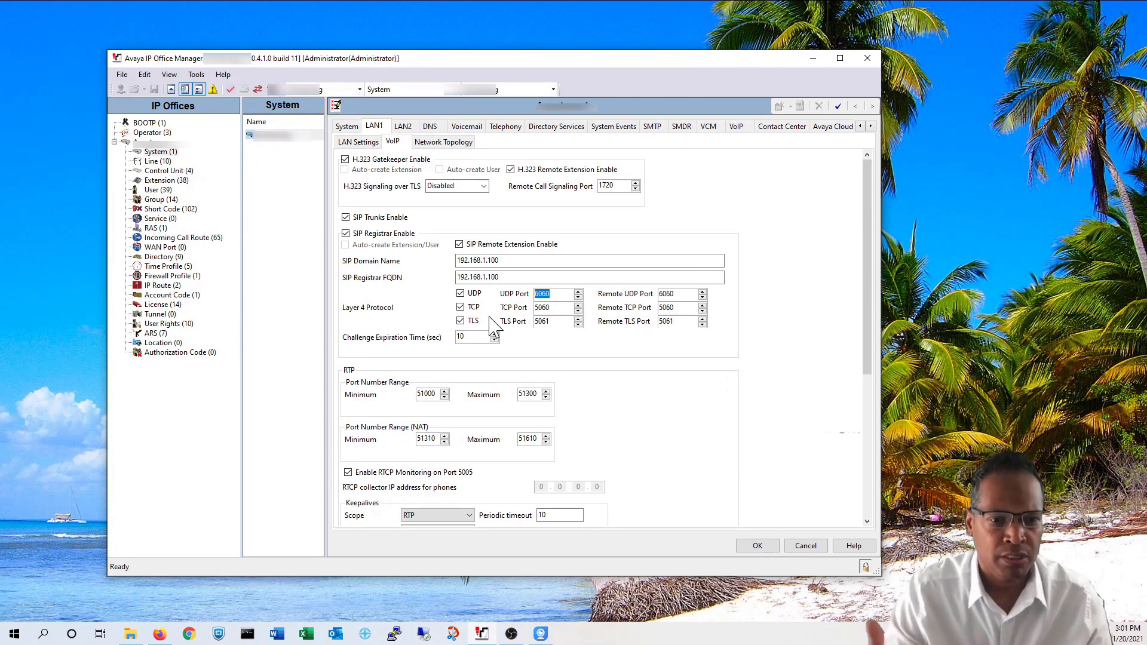
pyautogui.moveTo(499, 315)
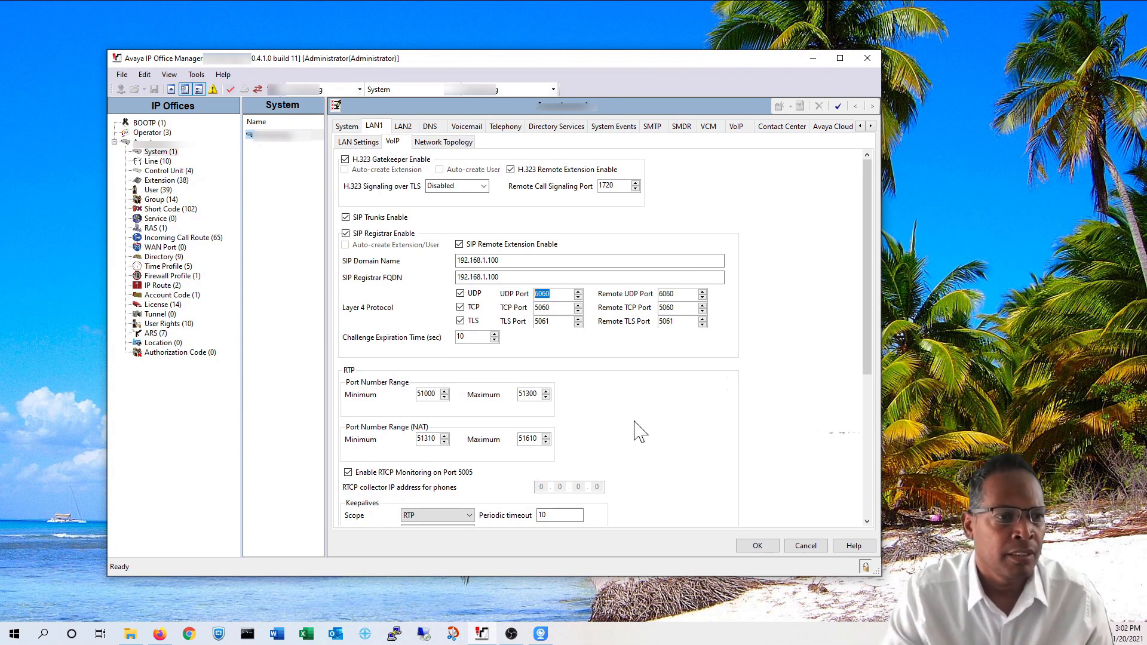
pyautogui.moveTo(534, 359)
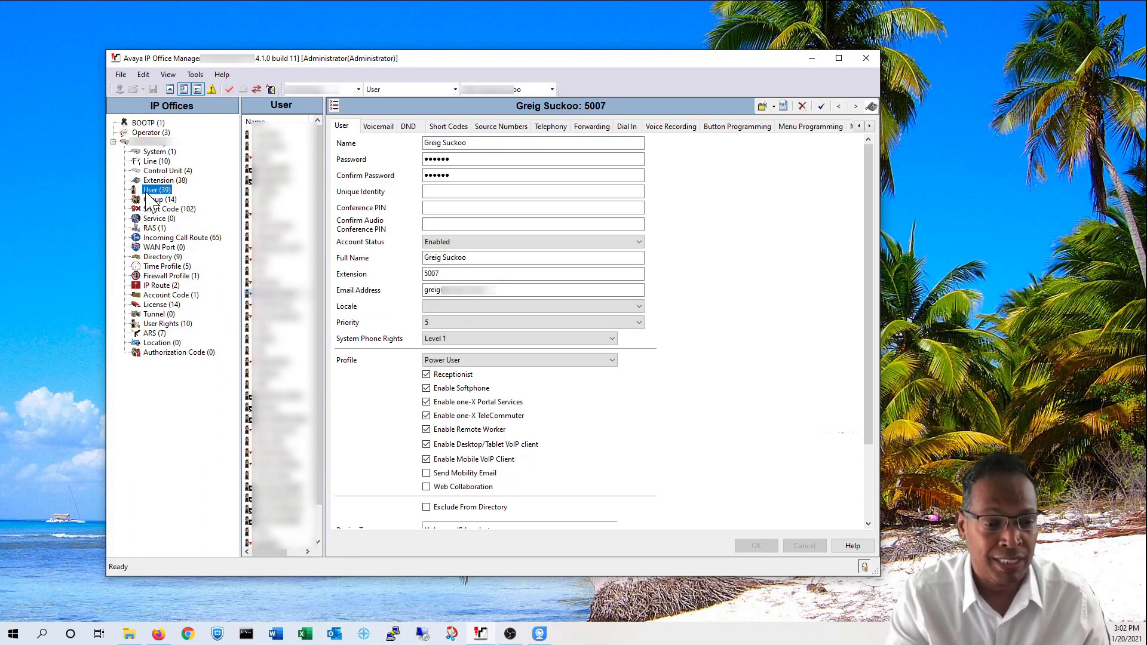
pyautogui.moveTo(200, 144)
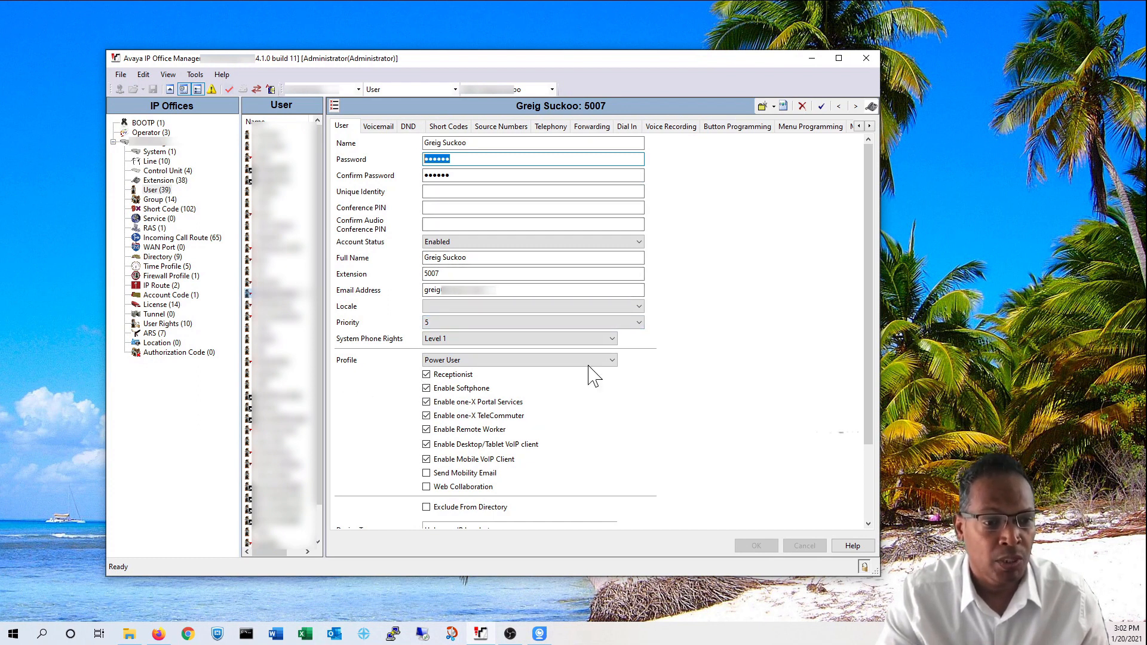
# - Keep user 5007 on the Power User profile, toggle a client option, then discard the change
pyautogui.click(611, 359)
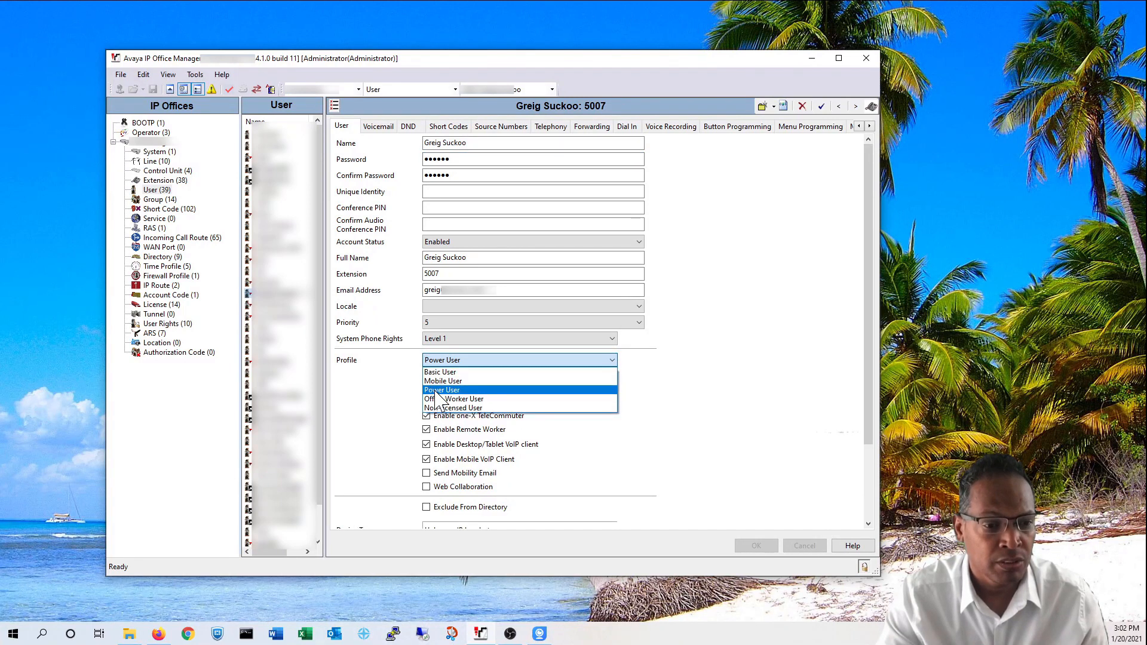
pyautogui.moveTo(442, 380)
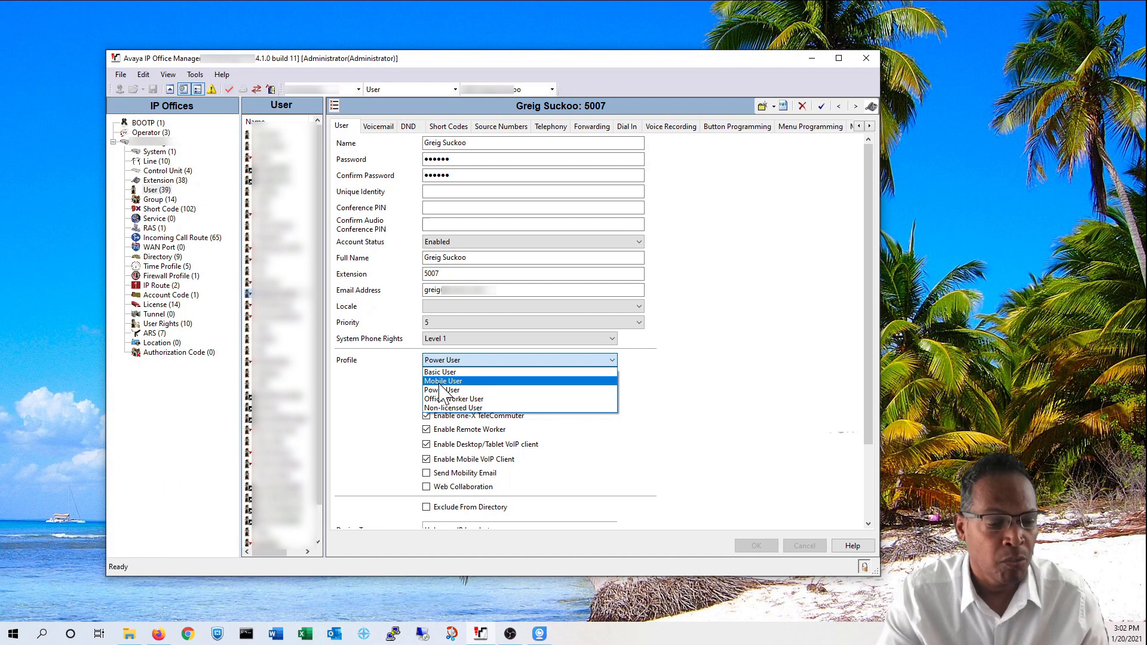
pyautogui.moveTo(443, 389)
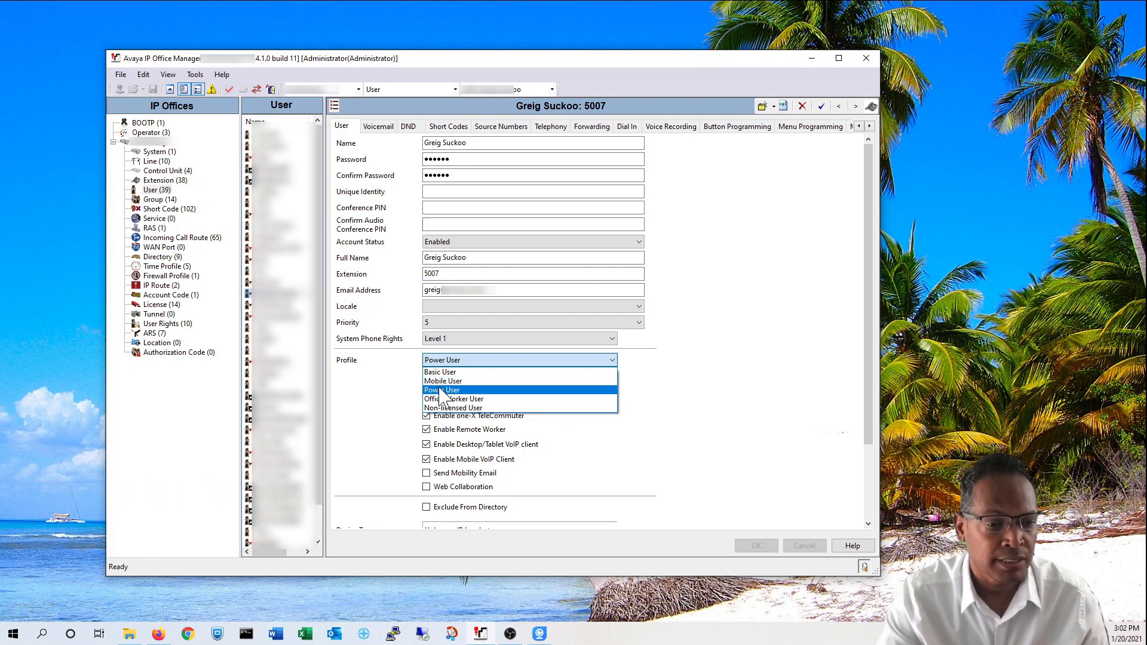
pyautogui.moveTo(439, 372)
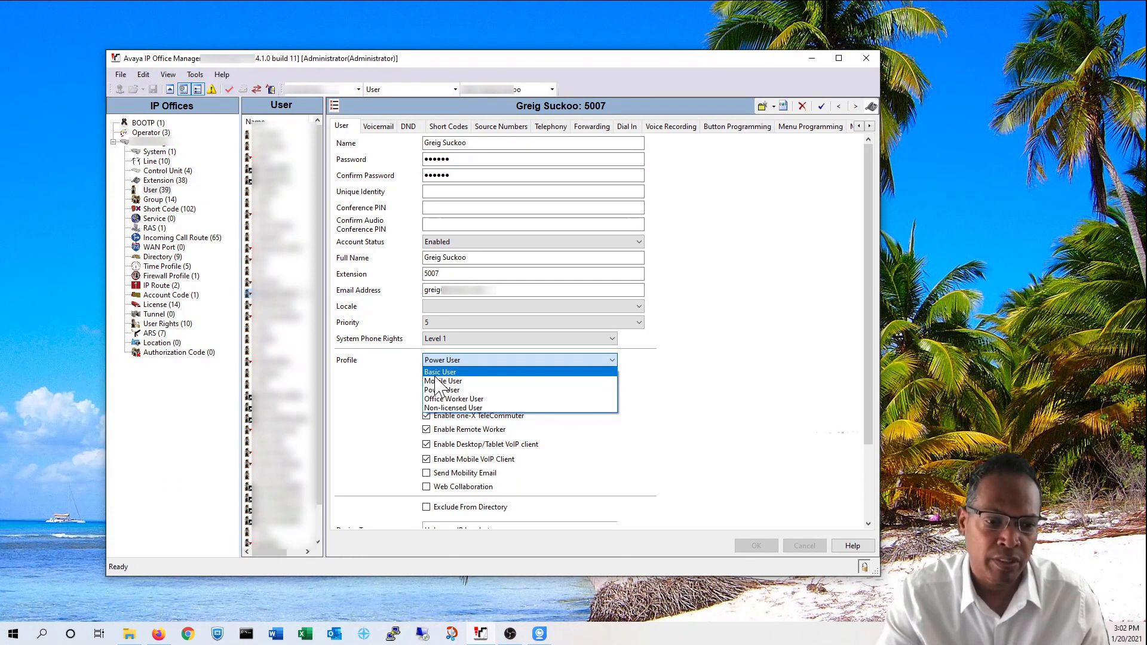
pyautogui.moveTo(461, 408)
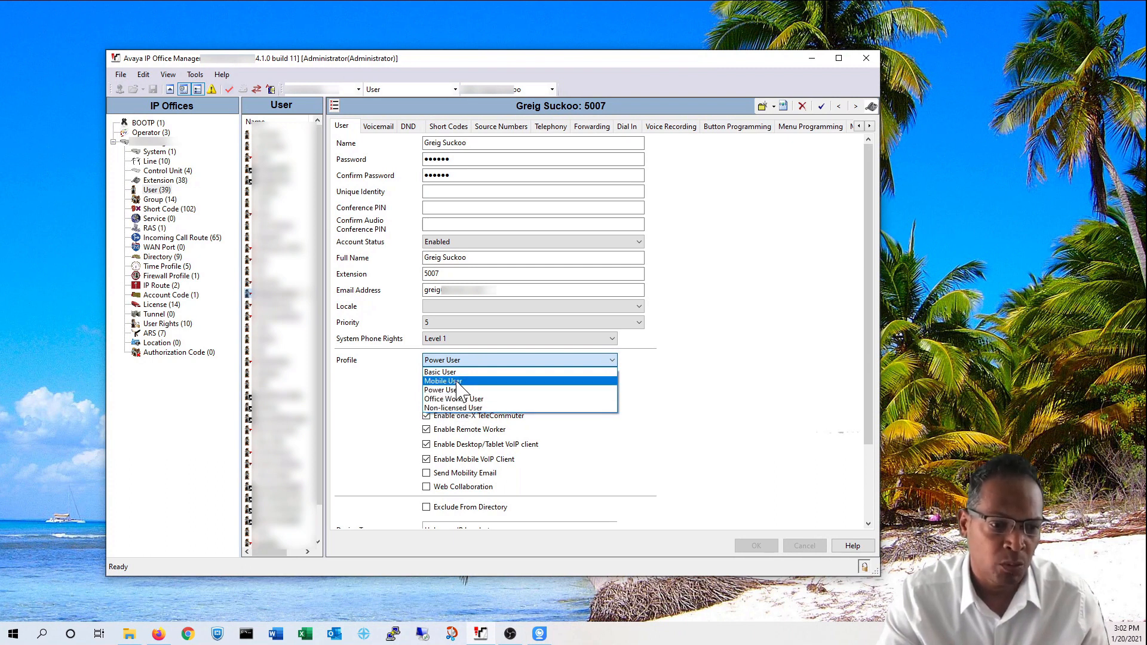
pyautogui.click(454, 390)
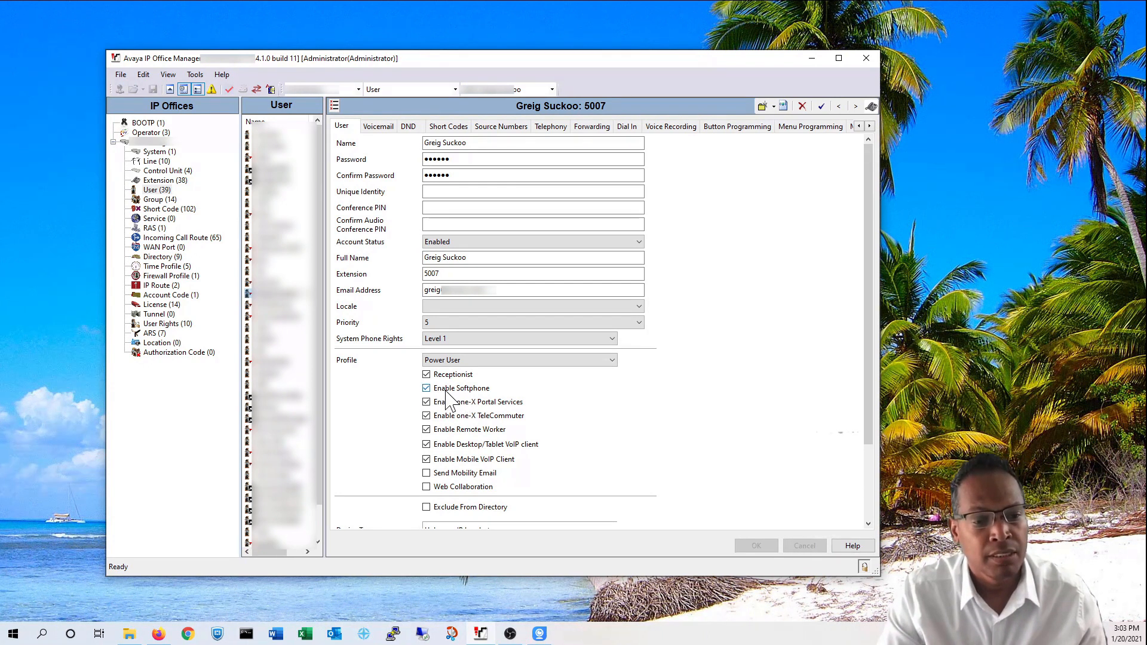
pyautogui.click(427, 387)
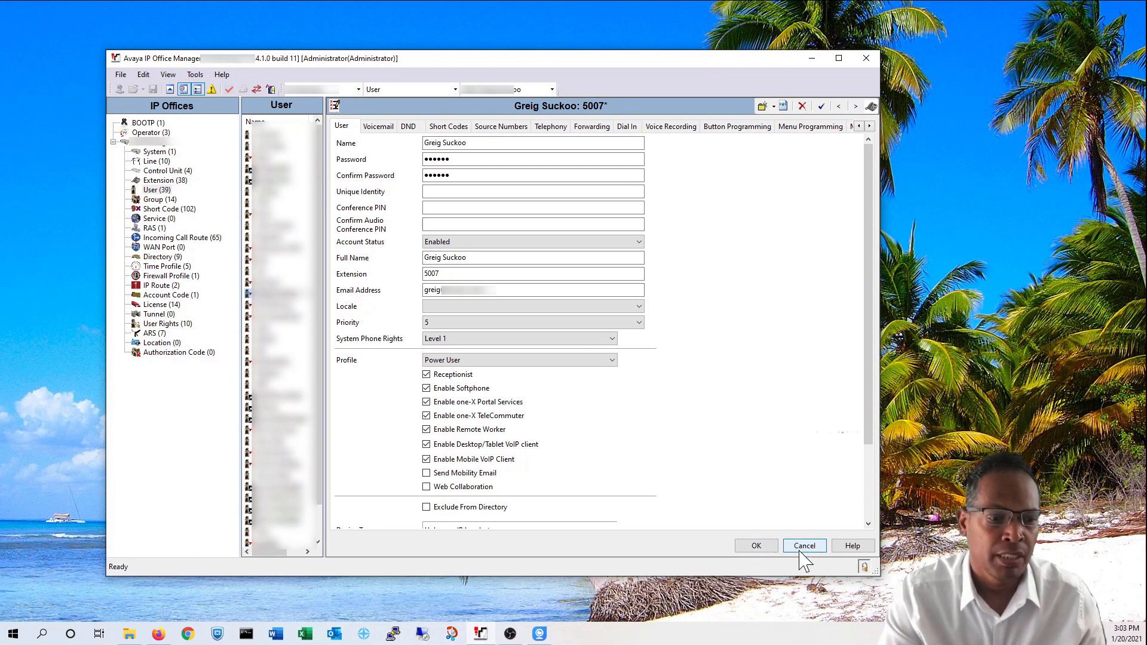
pyautogui.click(755, 546)
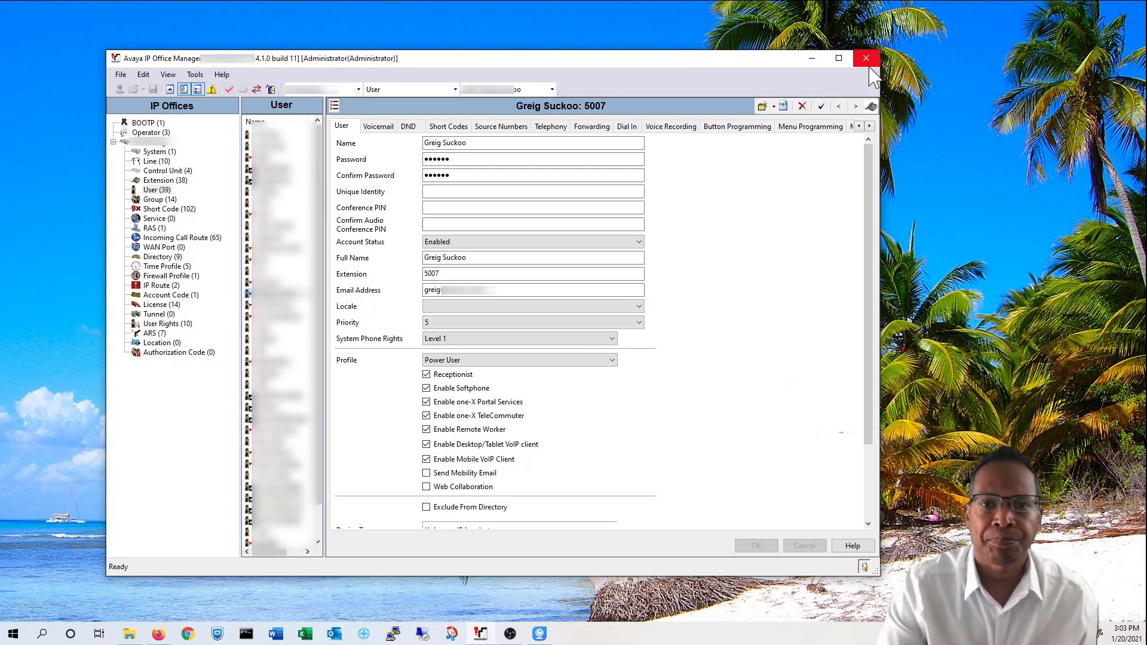
# - Close Manager and start the Avaya Communicator 2.1.4.0 installer, accepting the license
pyautogui.click(866, 58)
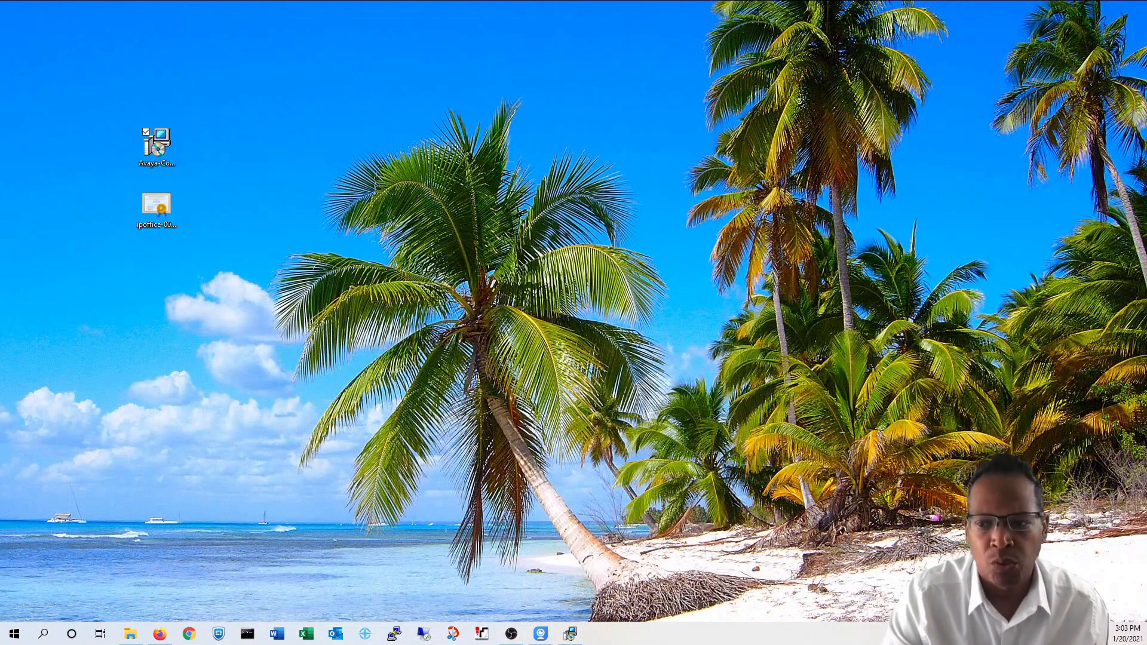
pyautogui.doubleClick(155, 141)
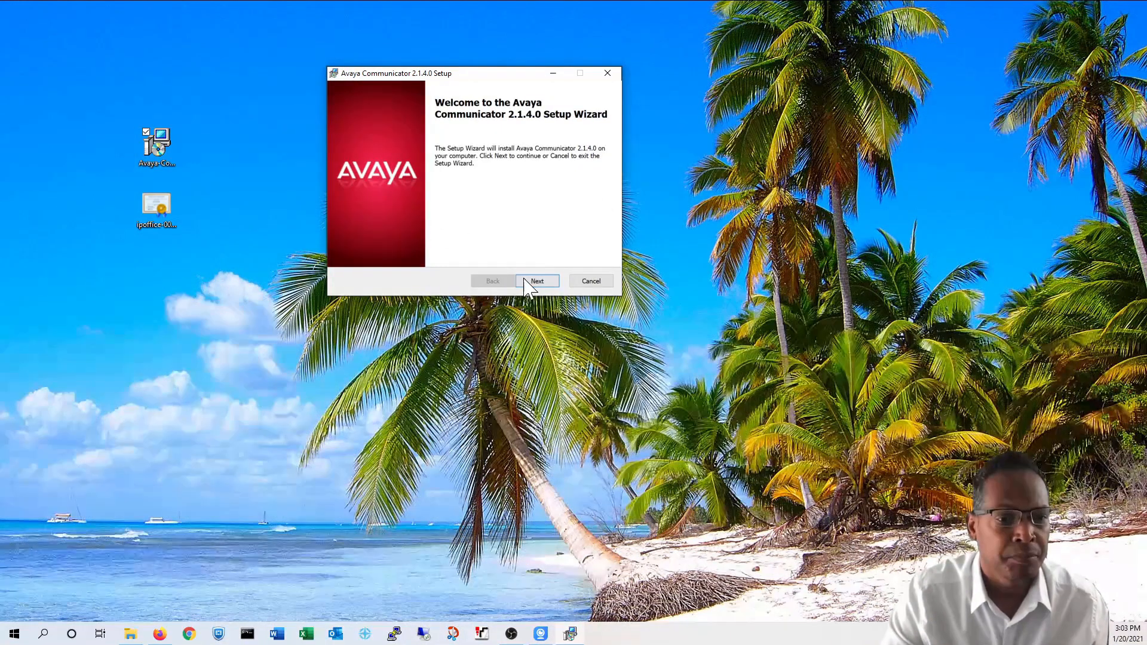
pyautogui.click(536, 281)
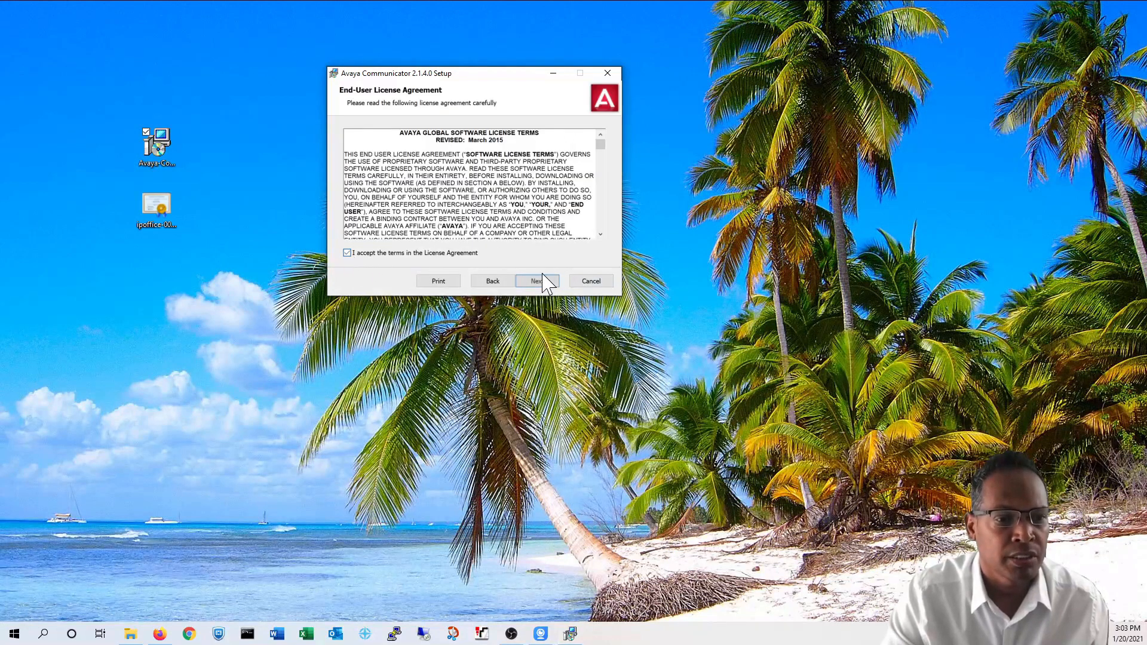
pyautogui.click(536, 281)
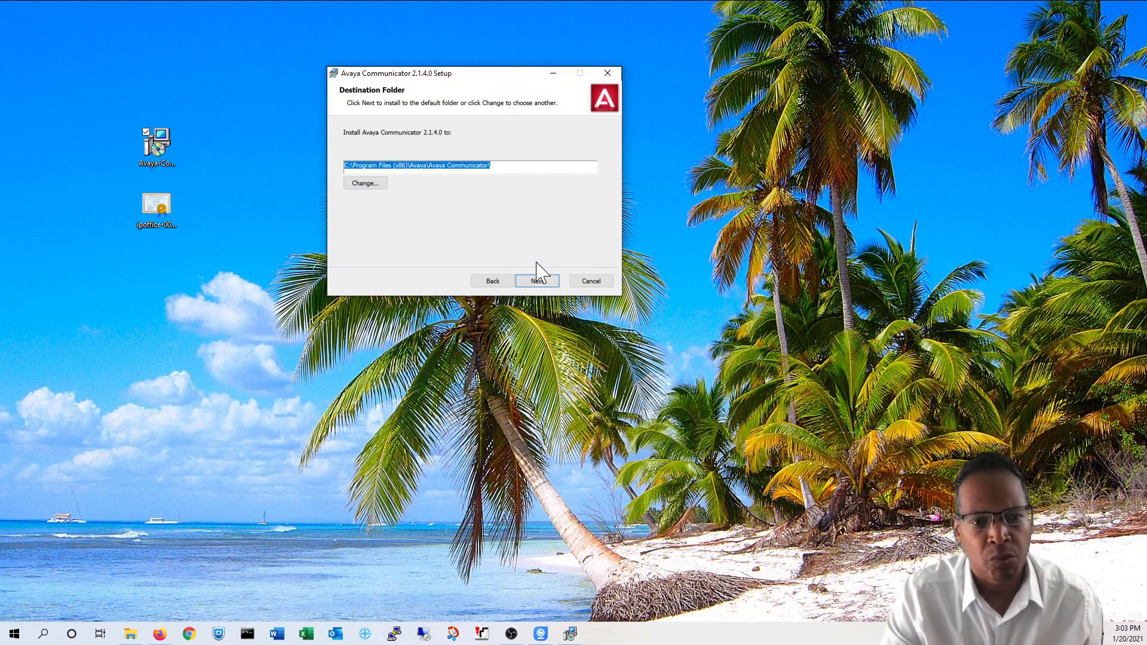
# - Install to the default folder and finish setup with launch Avaya Communicator enabled
pyautogui.click(537, 280)
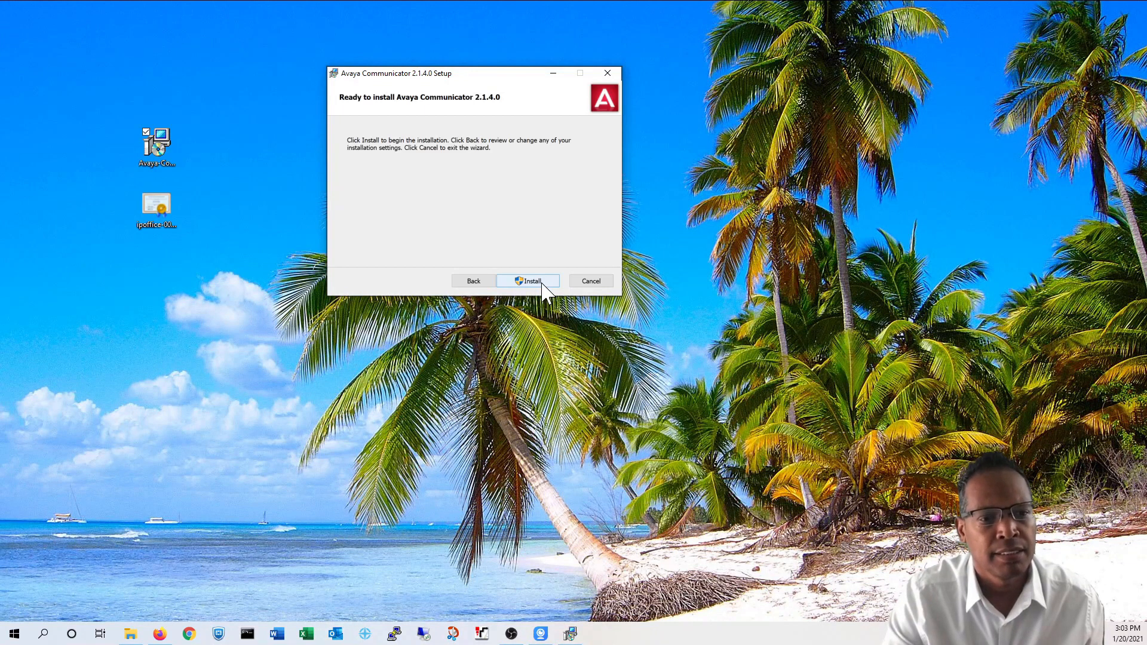
pyautogui.click(527, 280)
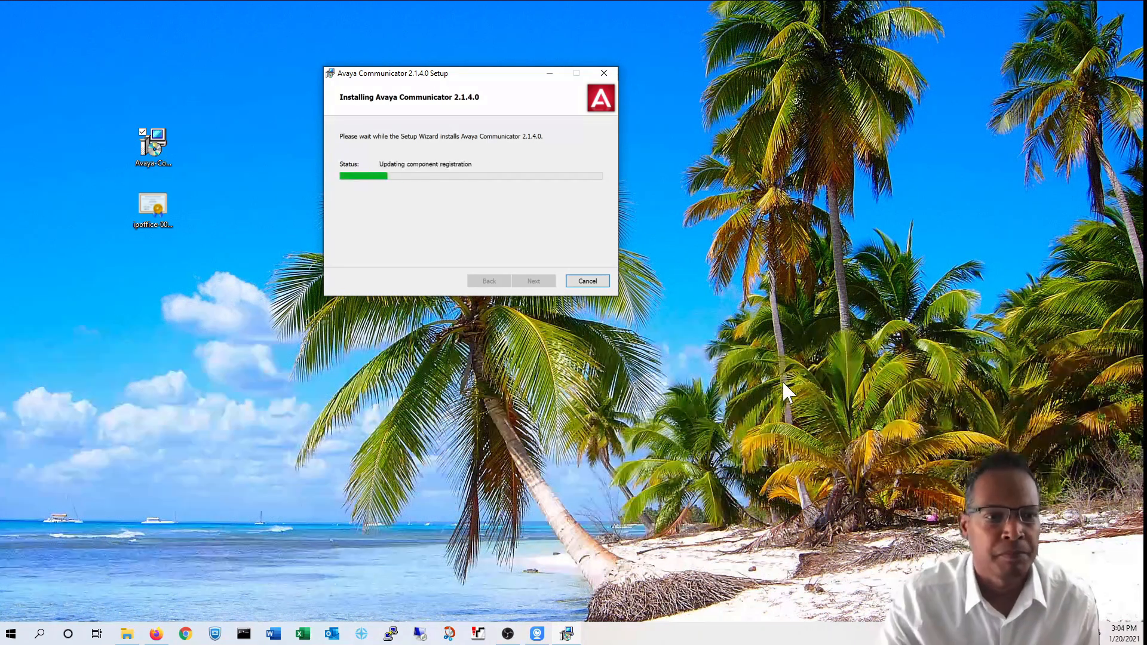
pyautogui.moveTo(728, 362)
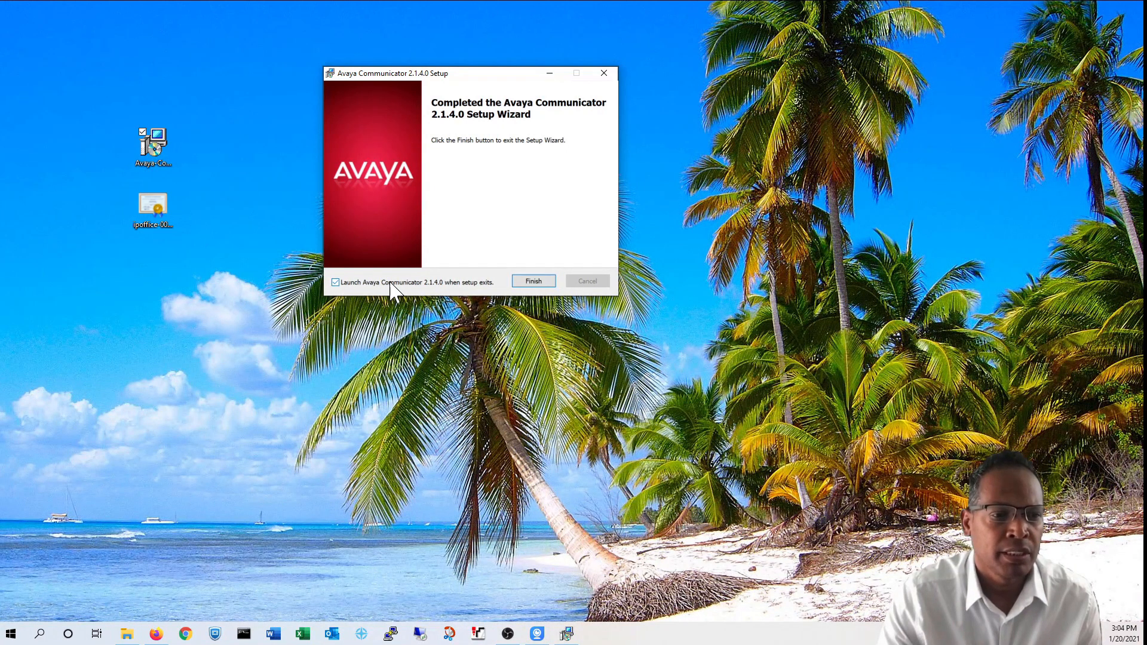
pyautogui.click(533, 281)
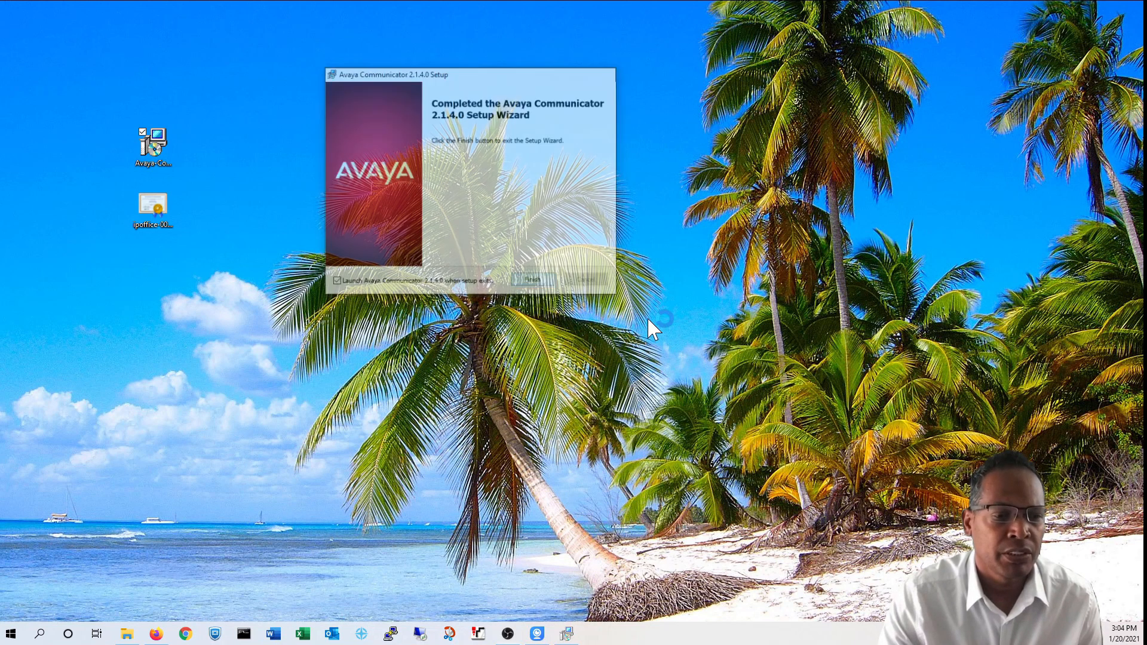
pyautogui.click(535, 280)
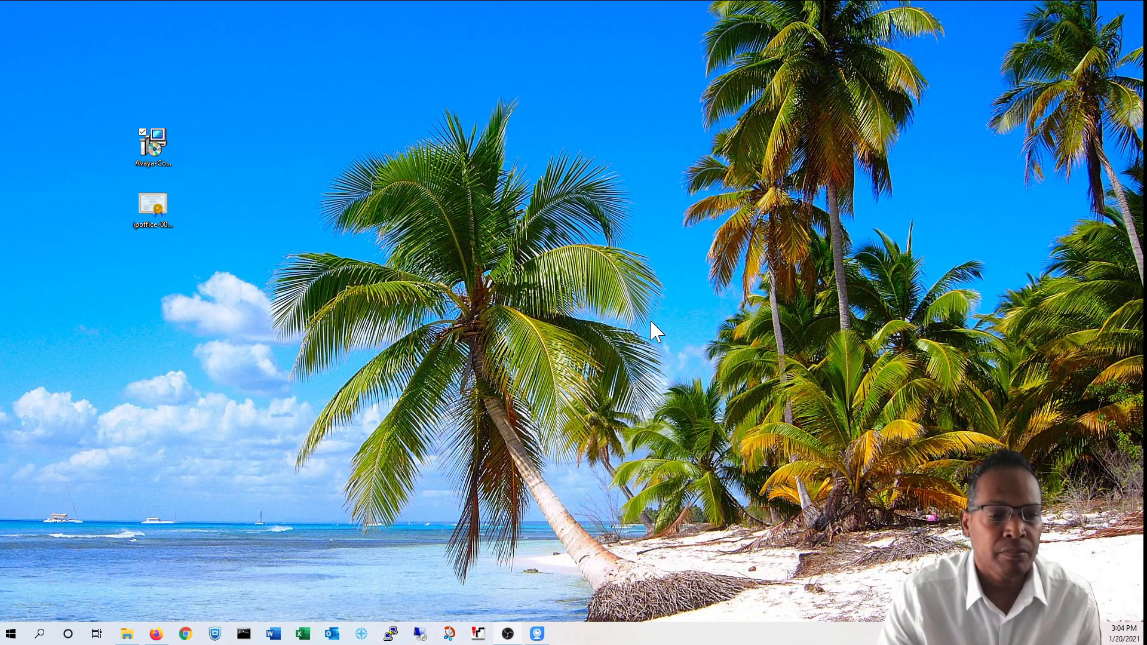
# - Launch Avaya Communicator and bring up its Settings window from the main menu
pyautogui.doubleClick(152, 146)
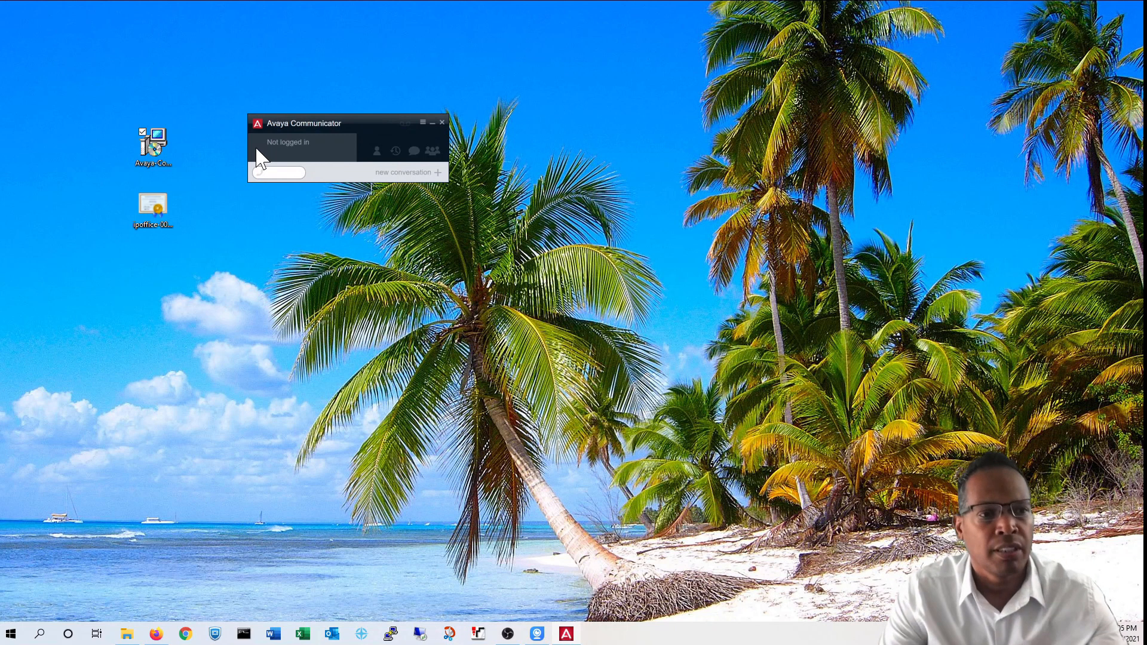
pyautogui.moveTo(285, 154)
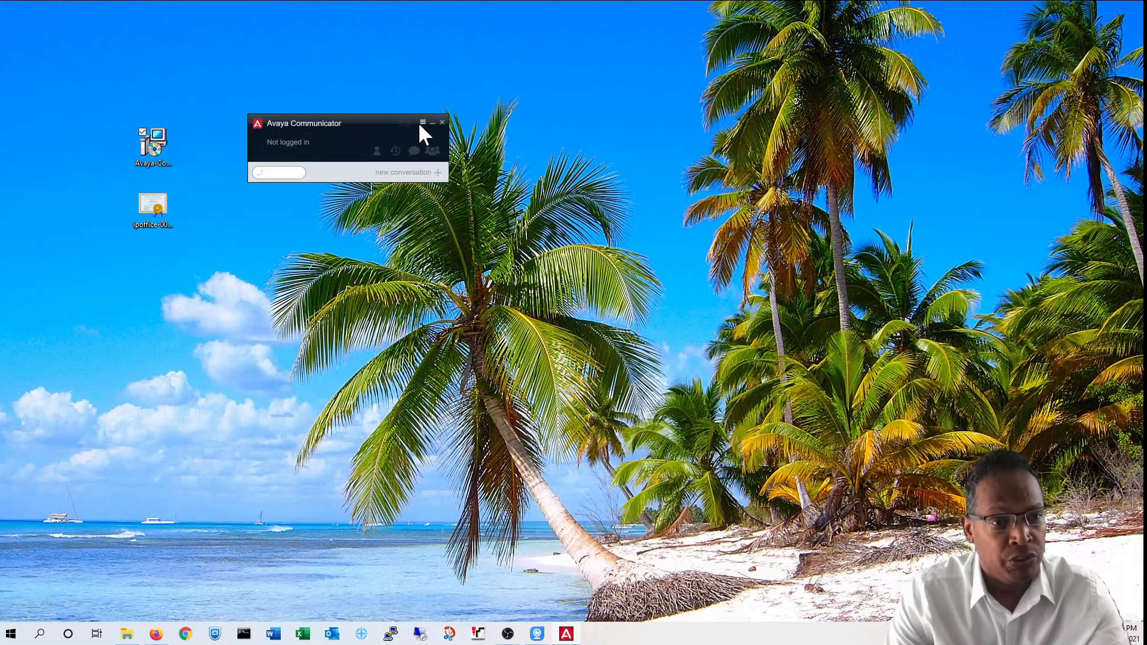
pyautogui.click(423, 122)
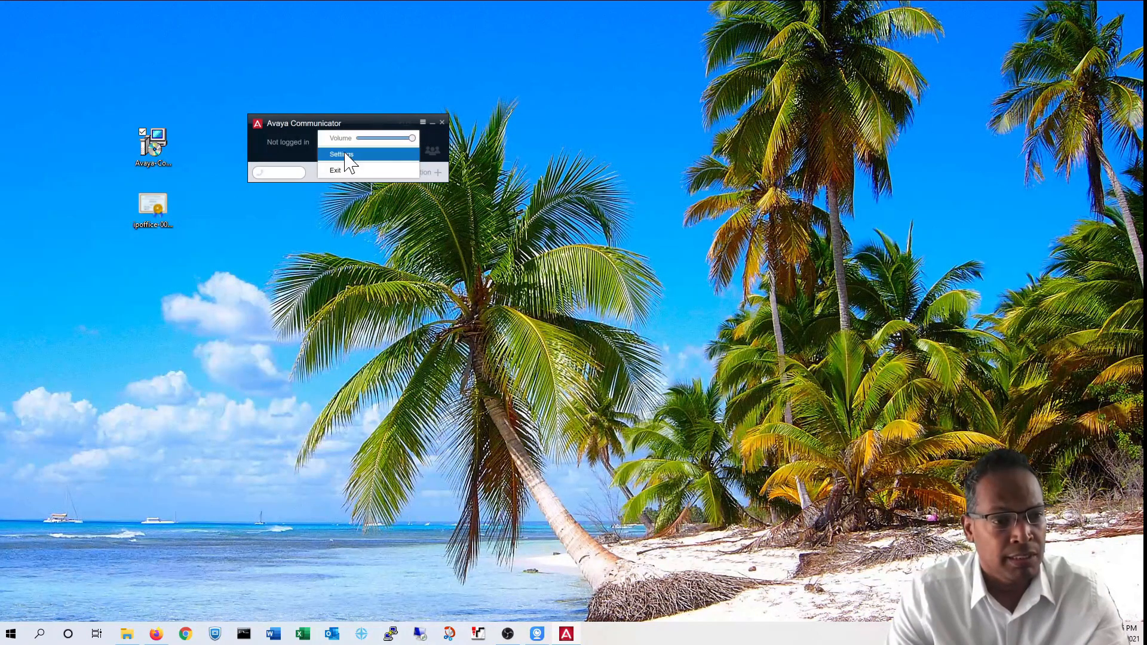
pyautogui.click(340, 154)
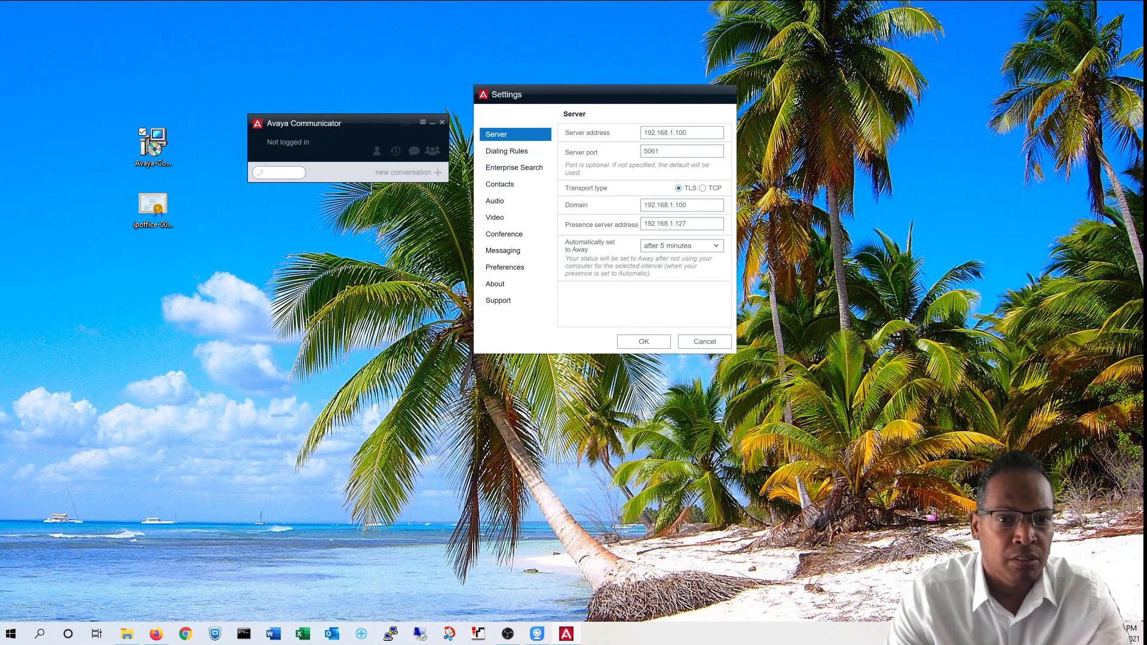
# - Confirm server 192.168.1.100, port 5061 TLS, domain and presence server 192.168.1.127, and save
pyautogui.tripleClick(681, 133)
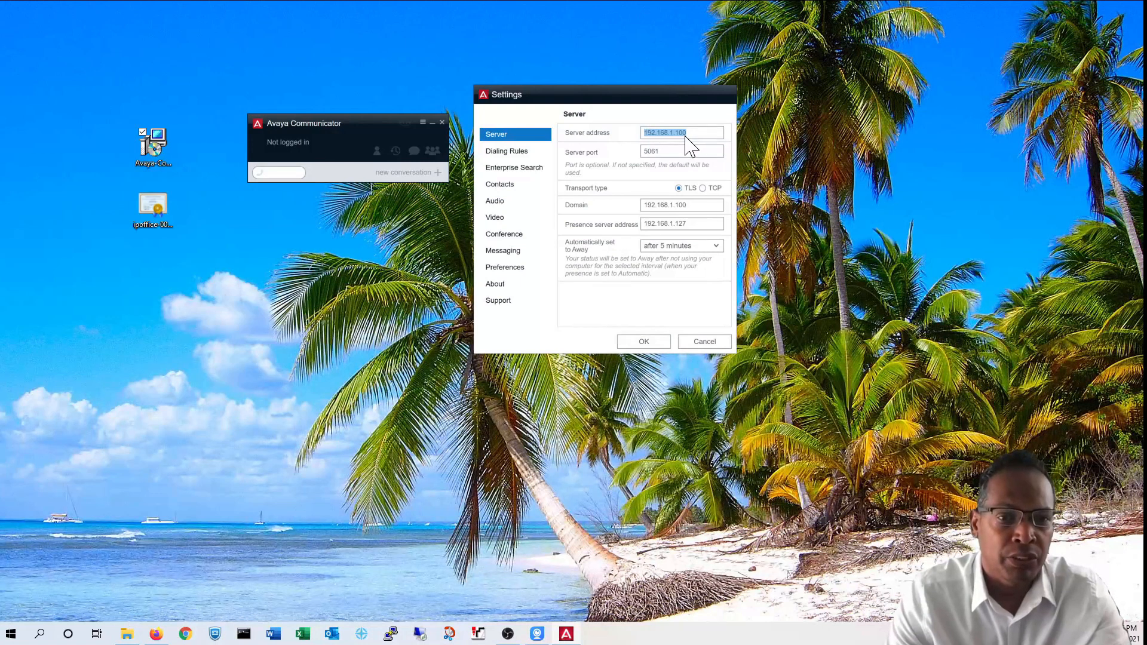
pyautogui.moveTo(679, 150)
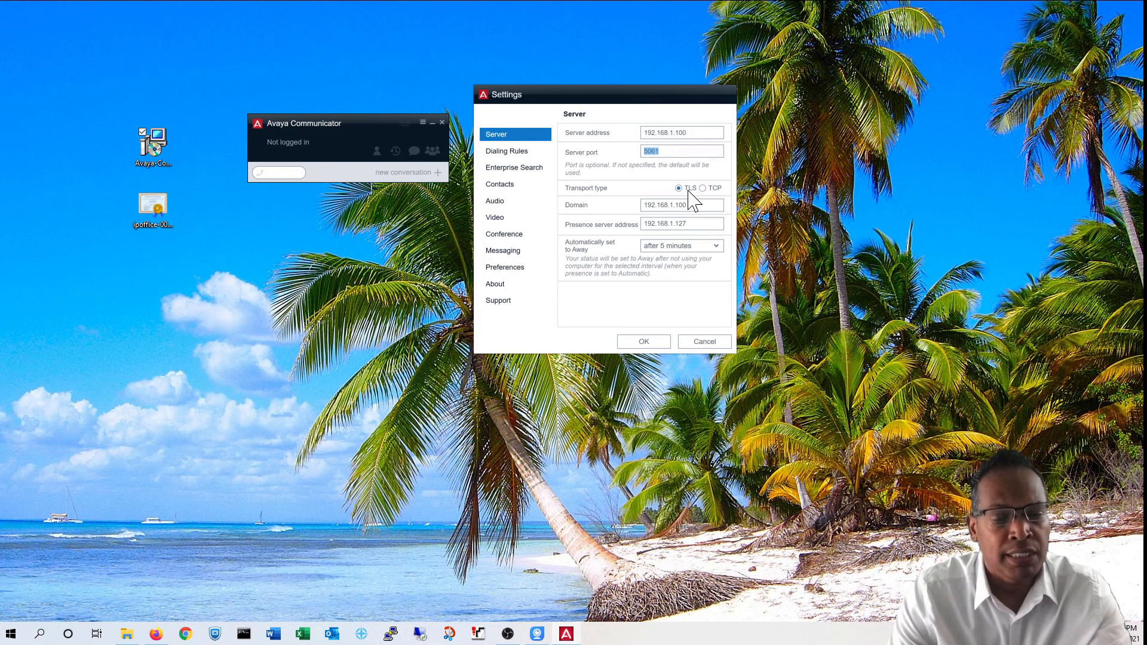
pyautogui.moveTo(697, 200)
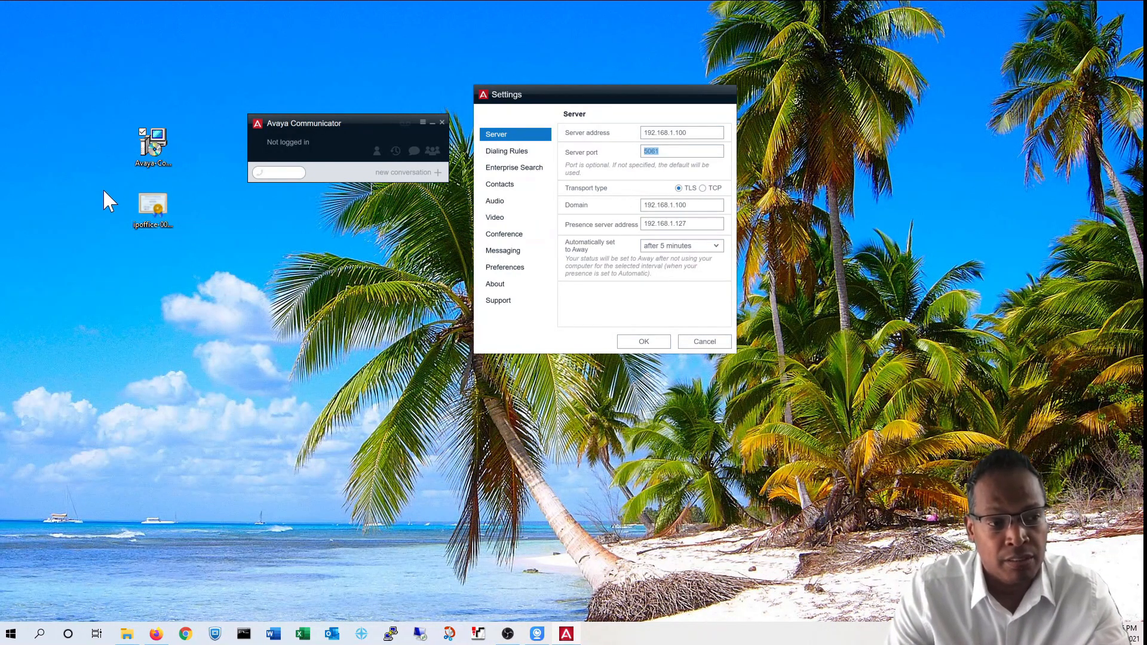
pyautogui.moveTo(213, 249)
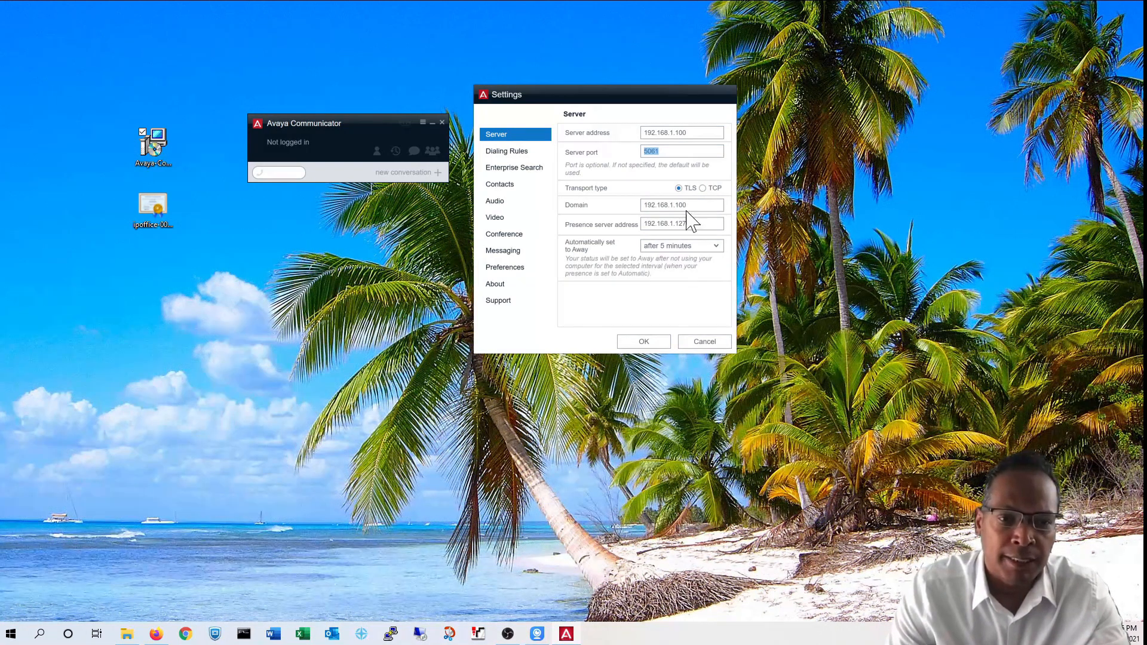
pyautogui.click(664, 204)
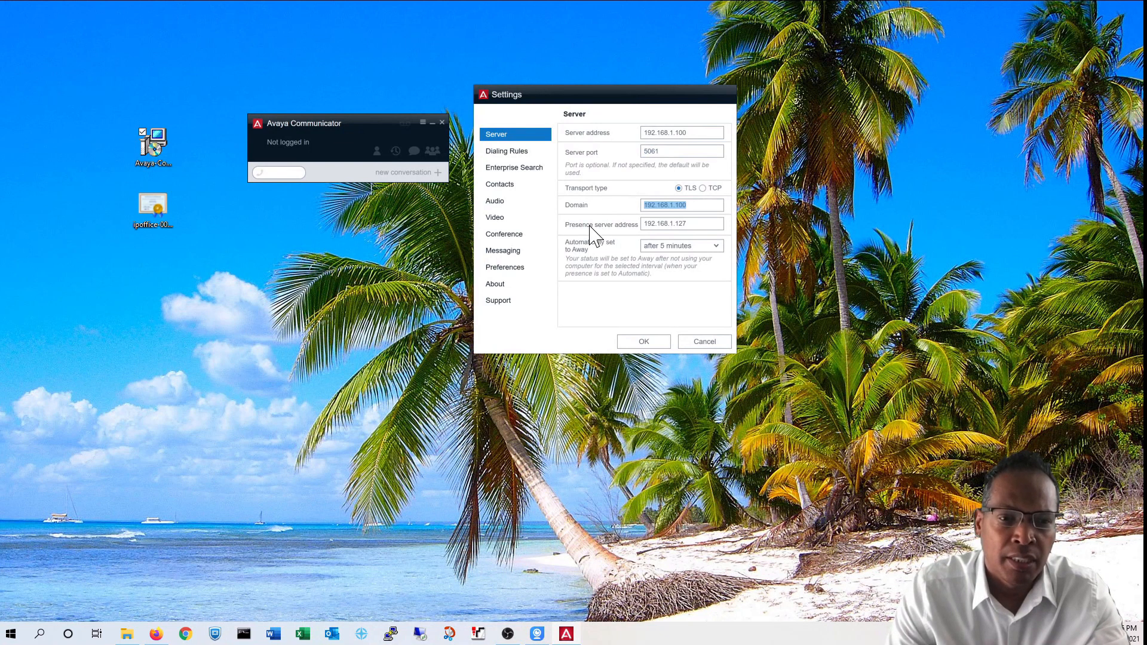
pyautogui.click(680, 223)
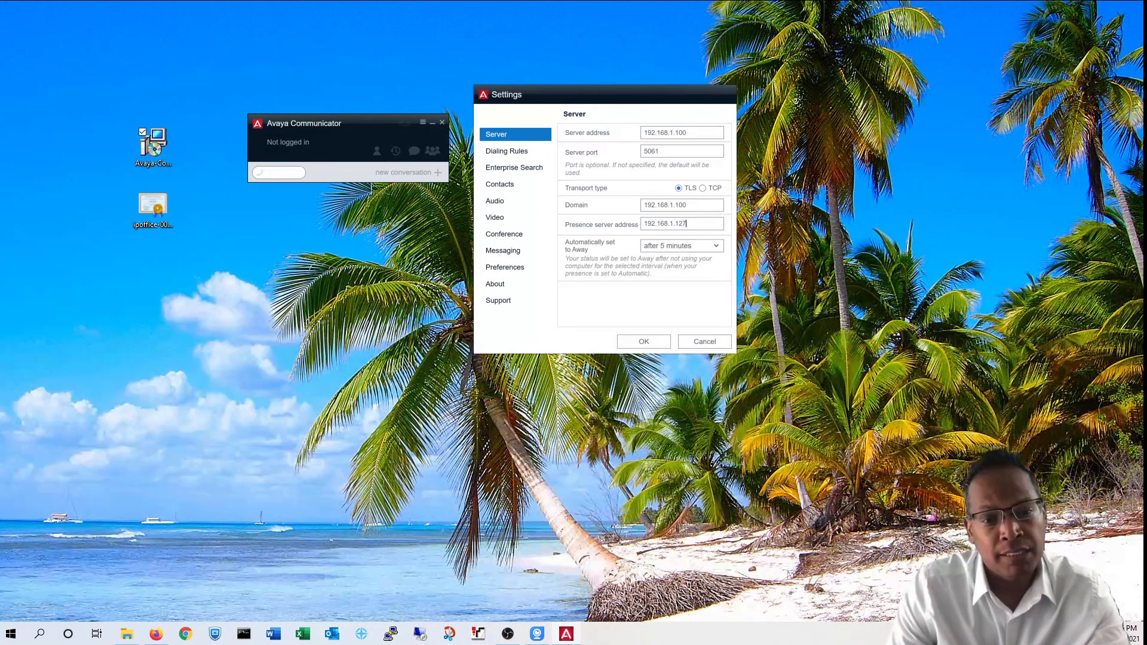
pyautogui.tripleClick(680, 224)
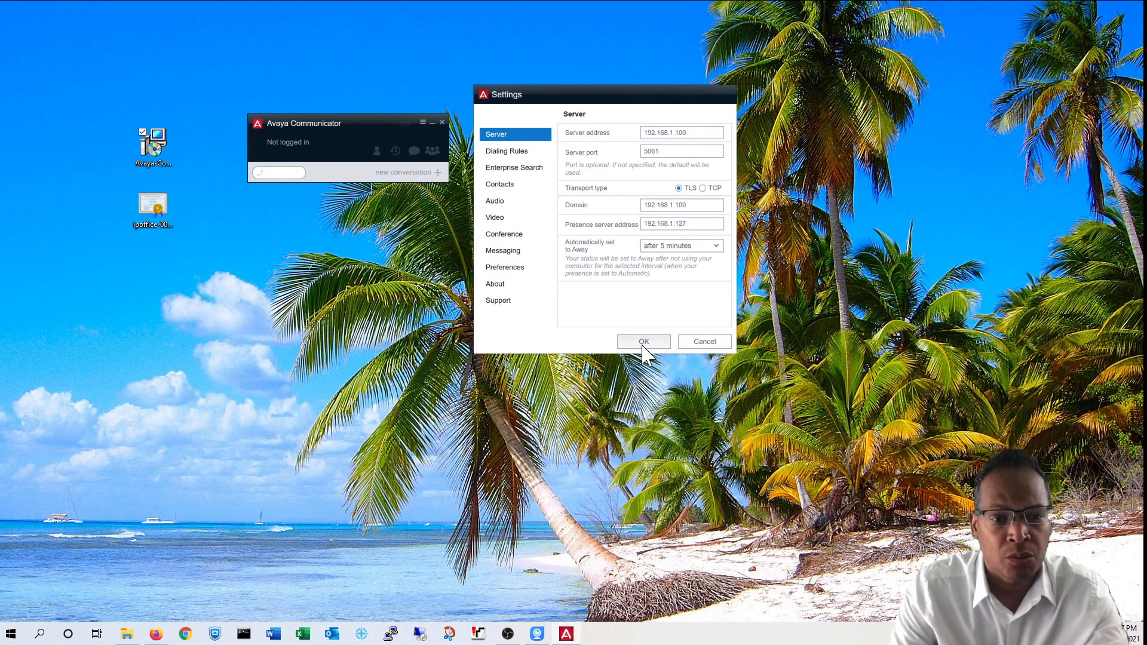
pyautogui.click(643, 341)
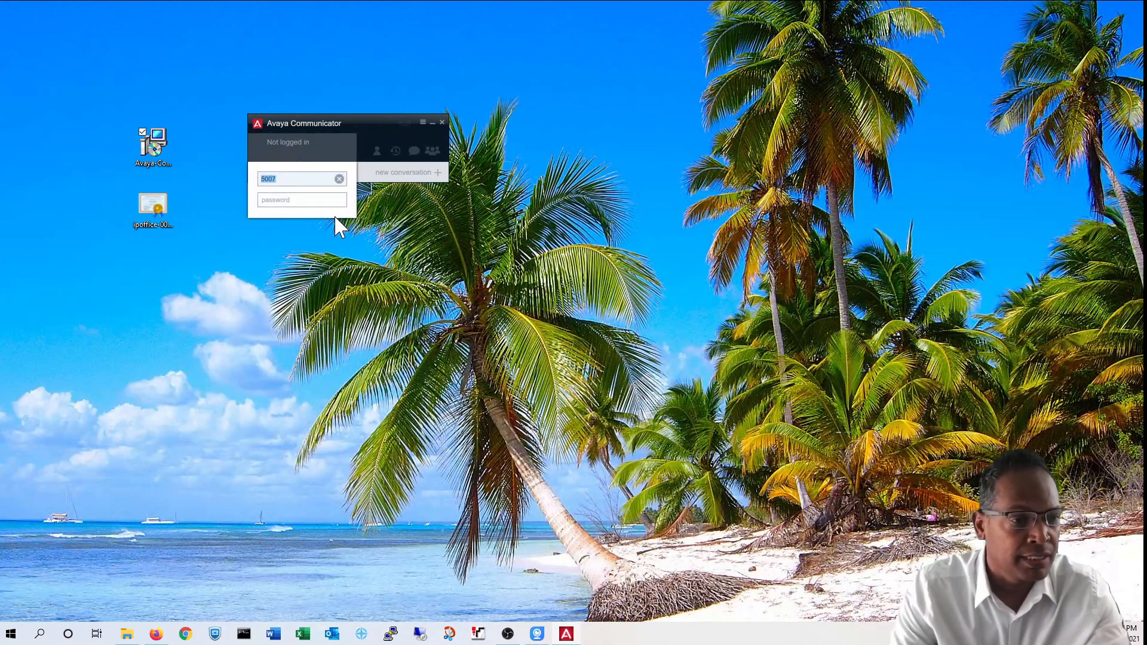
pyautogui.moveTo(247, 189)
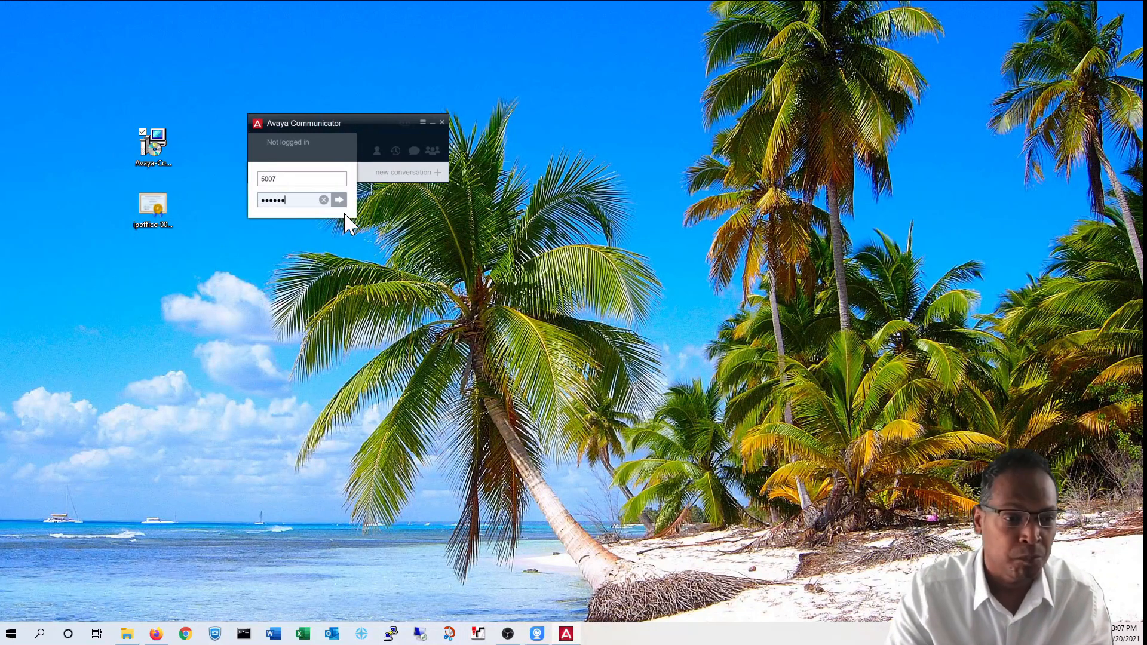
# - Log in as extension 5007 and bring up the presence status options
pyautogui.click(338, 199)
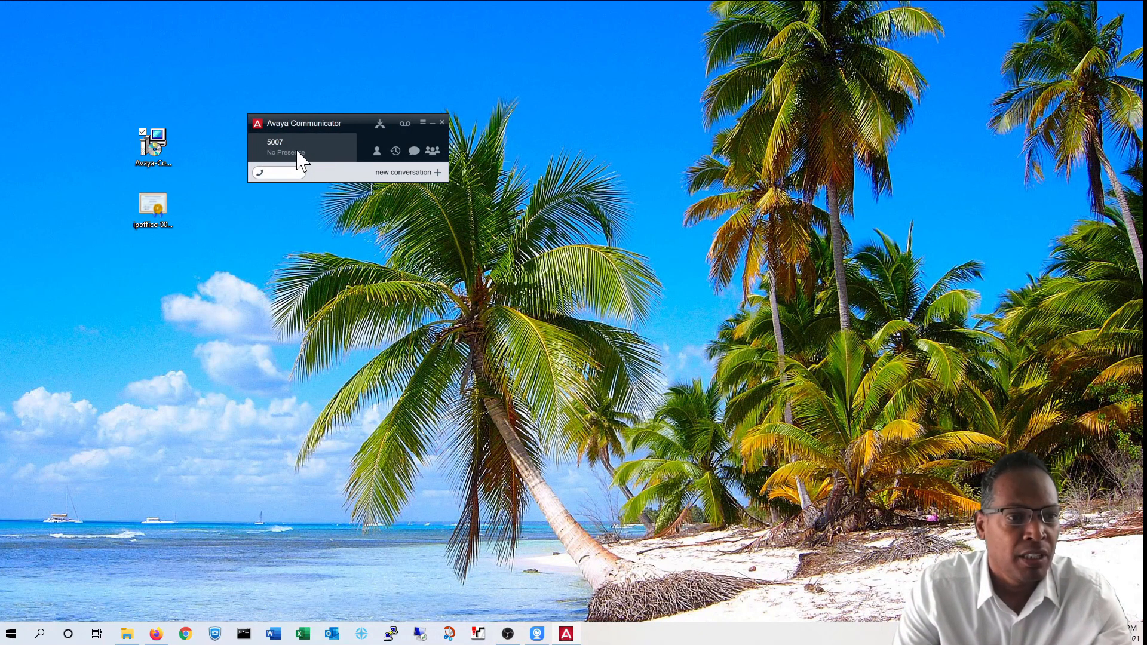
pyautogui.click(258, 142)
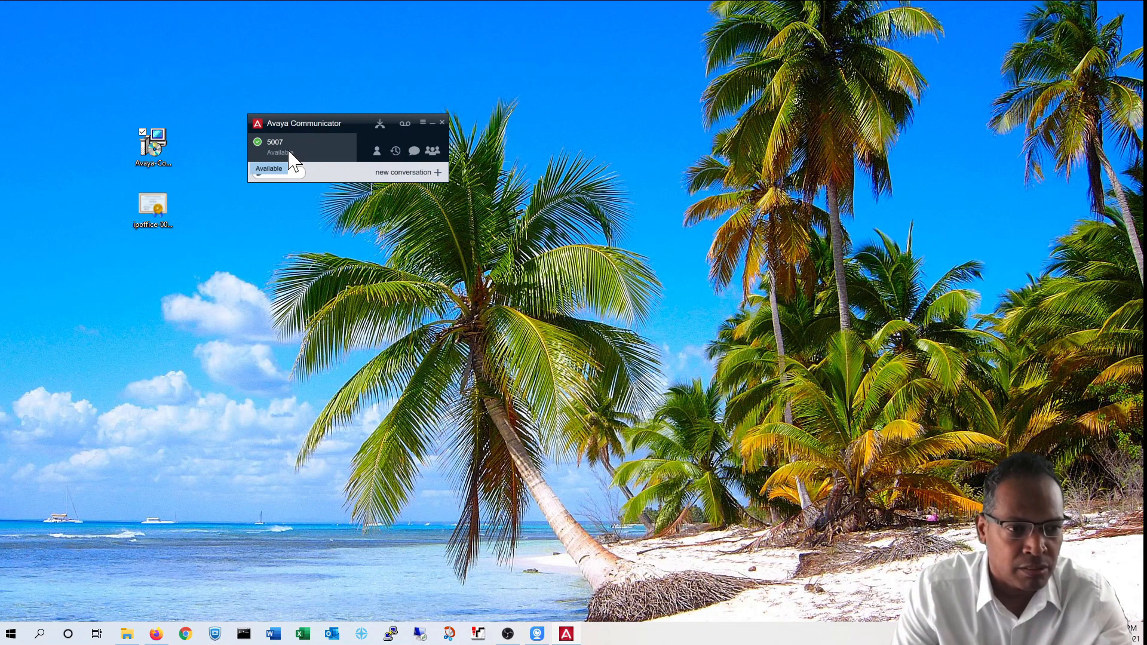
# - Show the presence status list (Available, Busy, Unavailable, Offline, Logout) for 5007
pyautogui.click(279, 167)
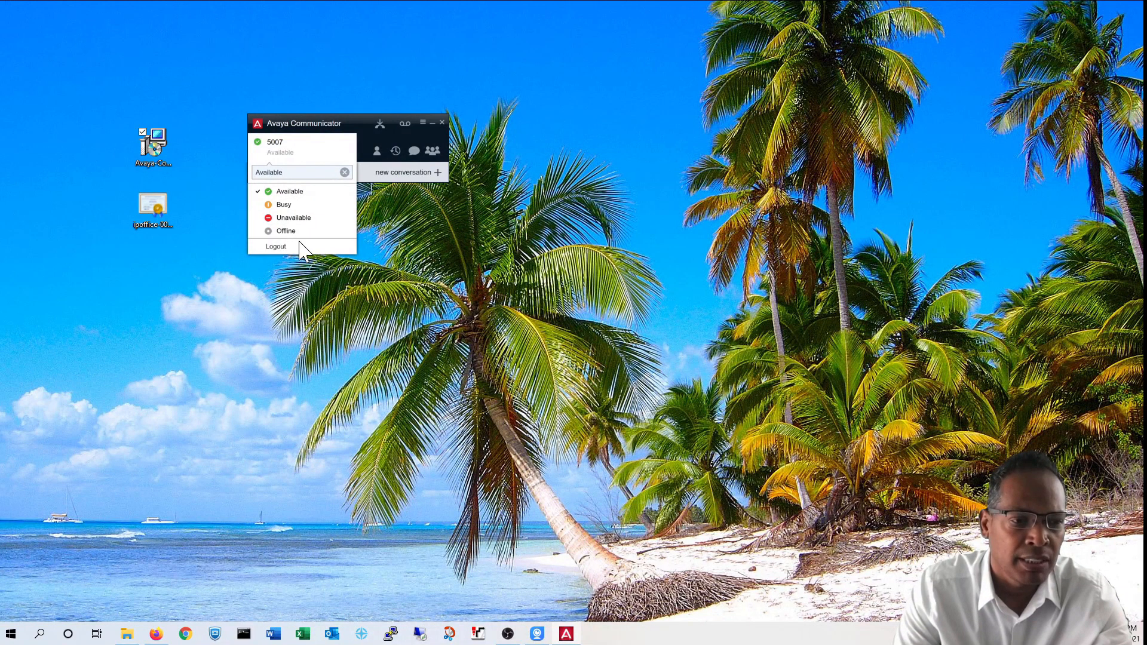
pyautogui.moveTo(293, 249)
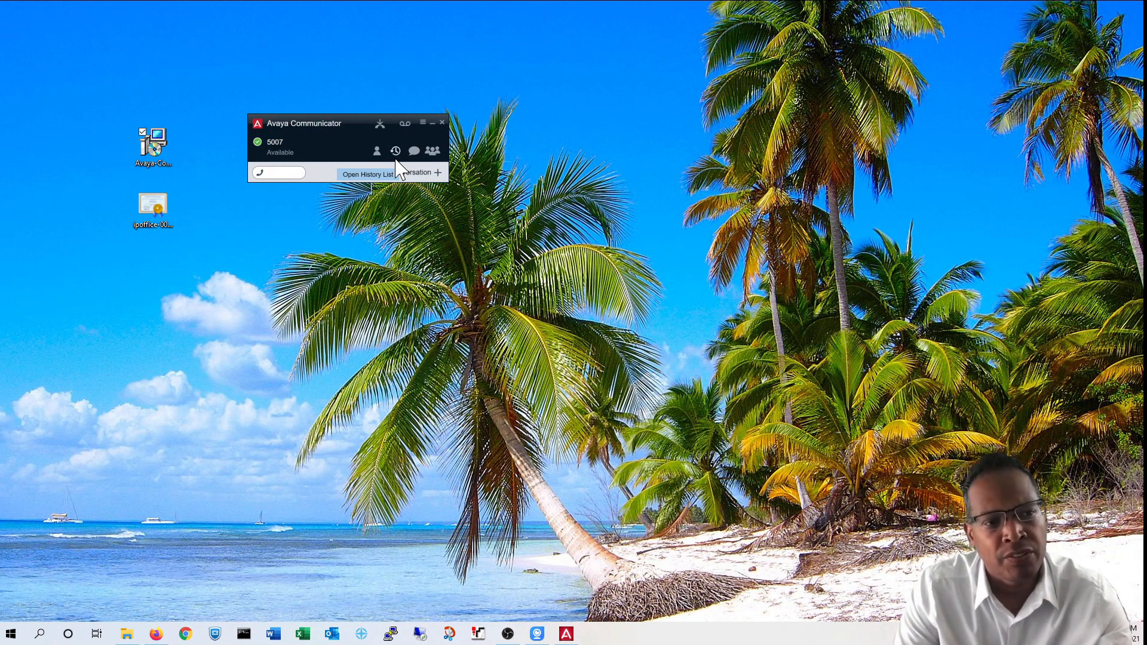
pyautogui.moveTo(276, 152)
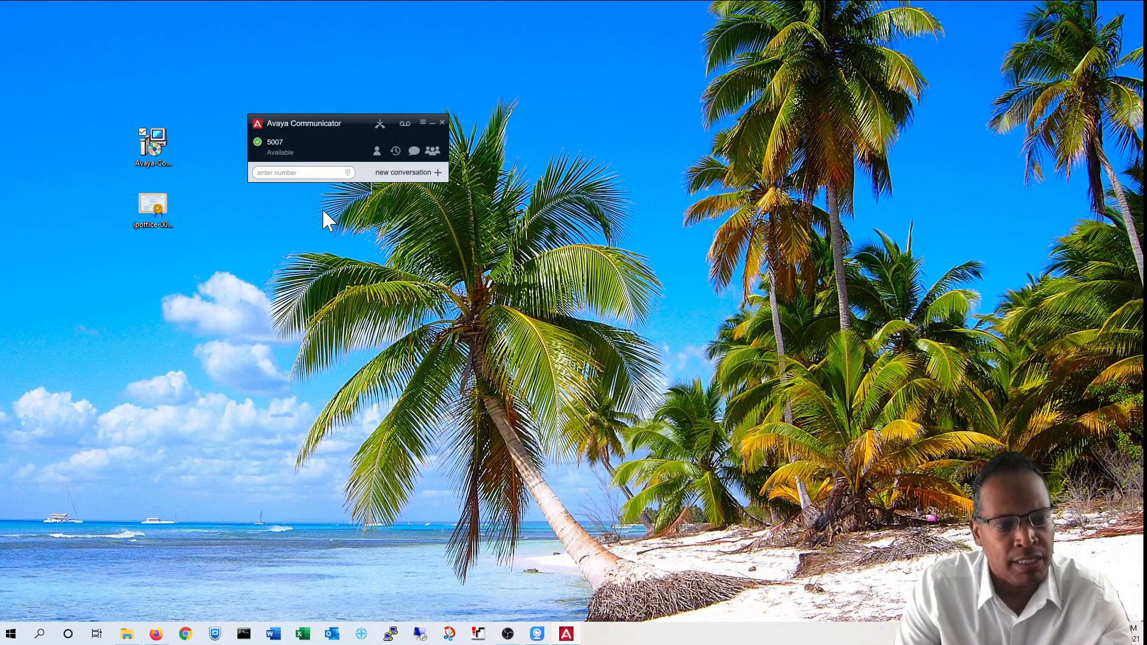
pyautogui.moveTo(267, 223)
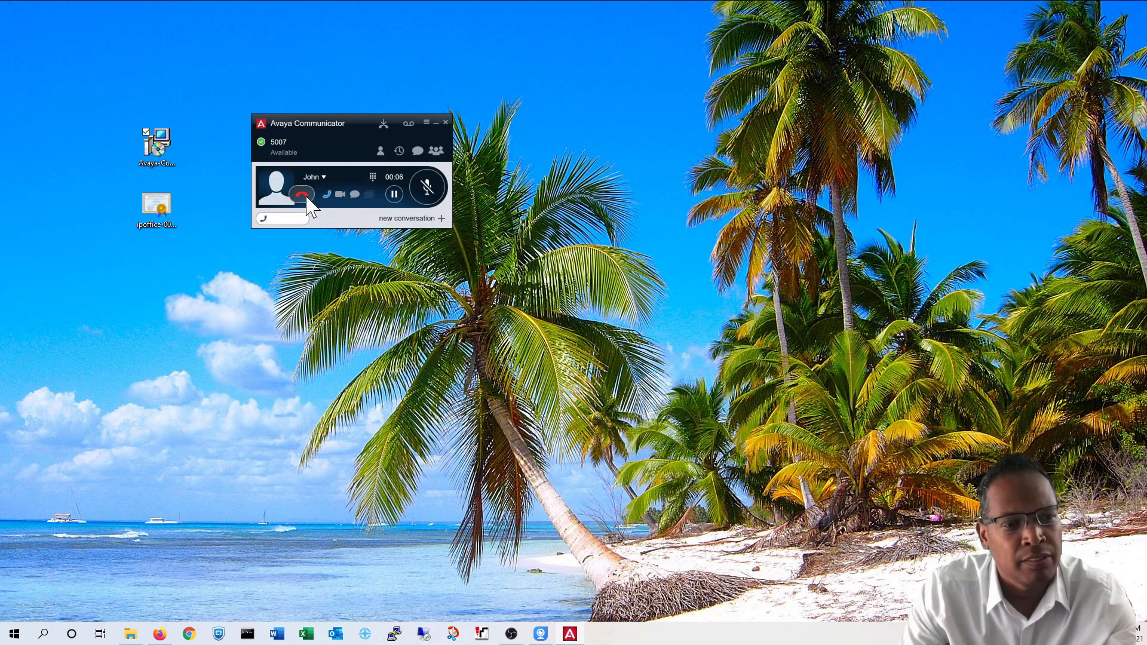
# - Hang up the call with John and enter 225 as the number to dial
pyautogui.click(300, 193)
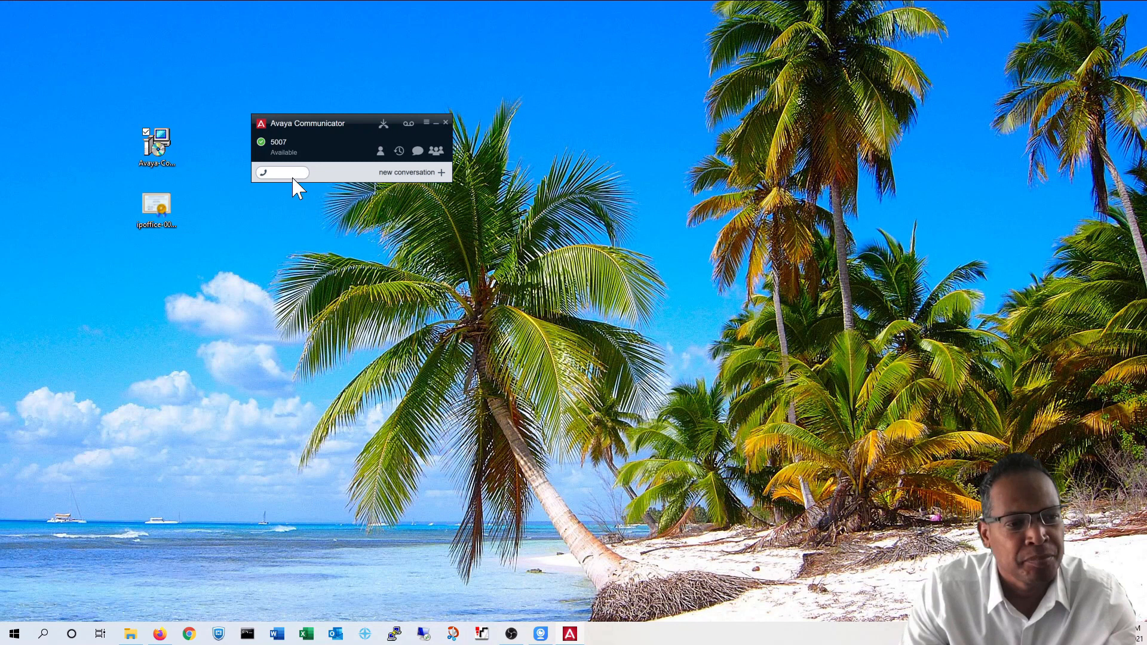
pyautogui.click(292, 172)
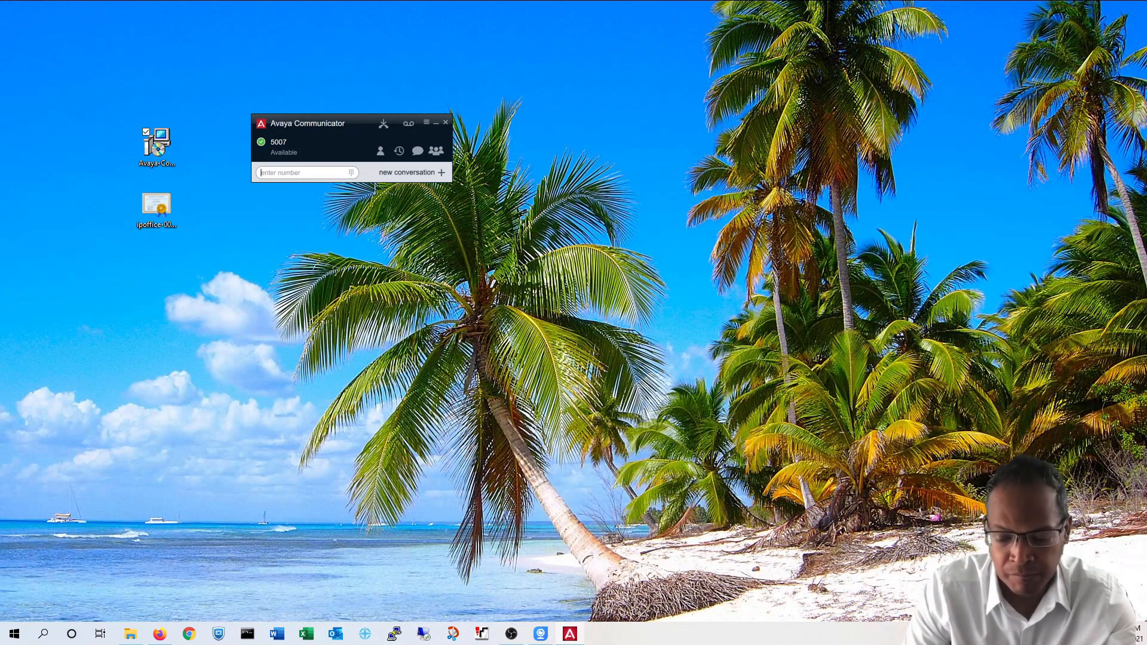
pyautogui.write('225')
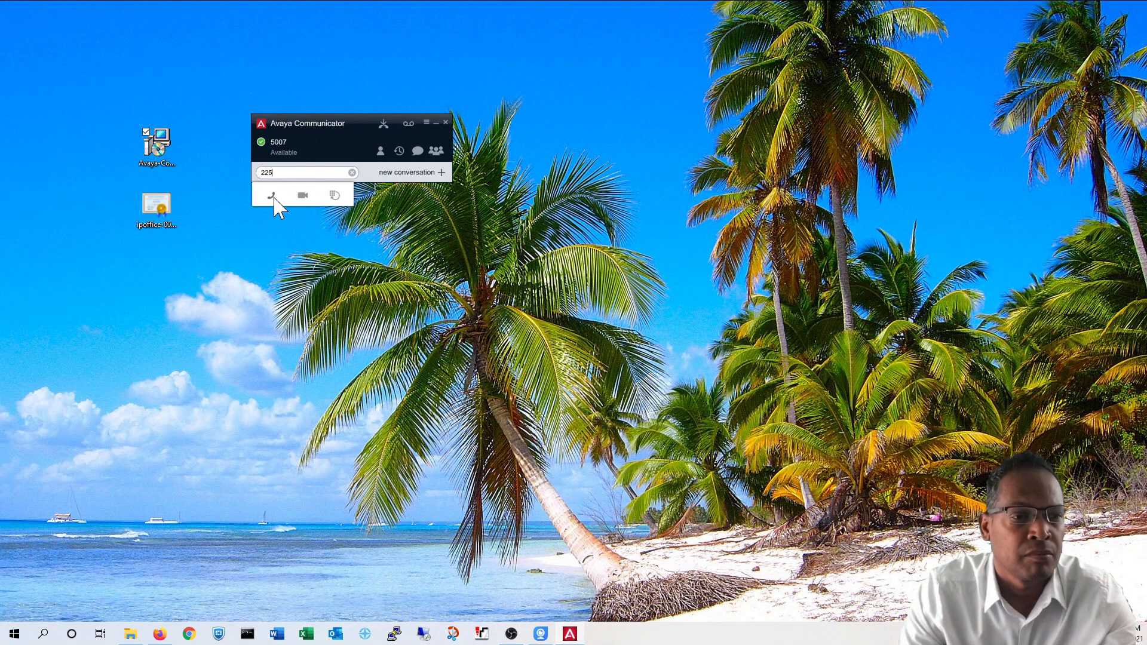
# - Call Tech Desk 2 at 225 by audio, then end the call while it rings
pyautogui.click(270, 195)
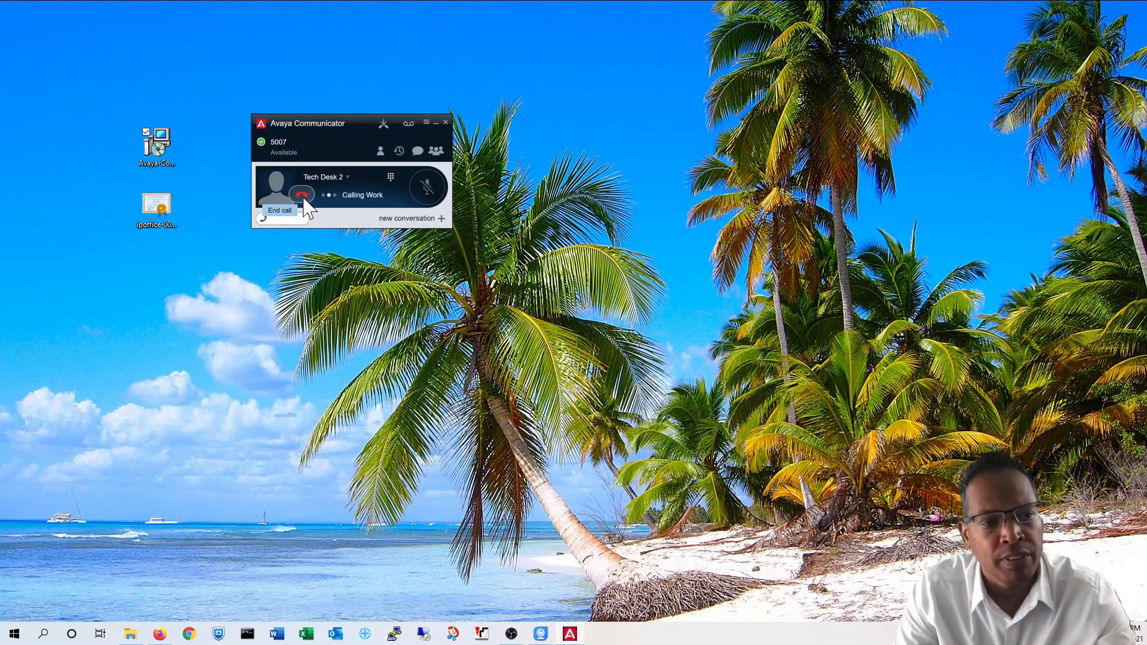
pyautogui.click(280, 210)
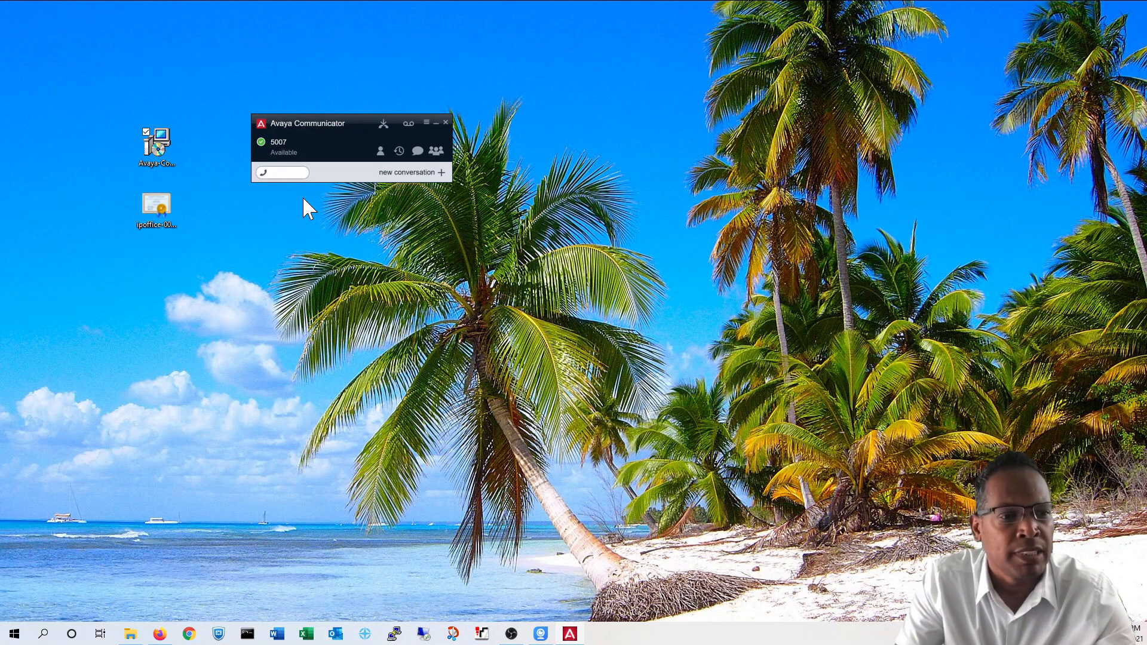